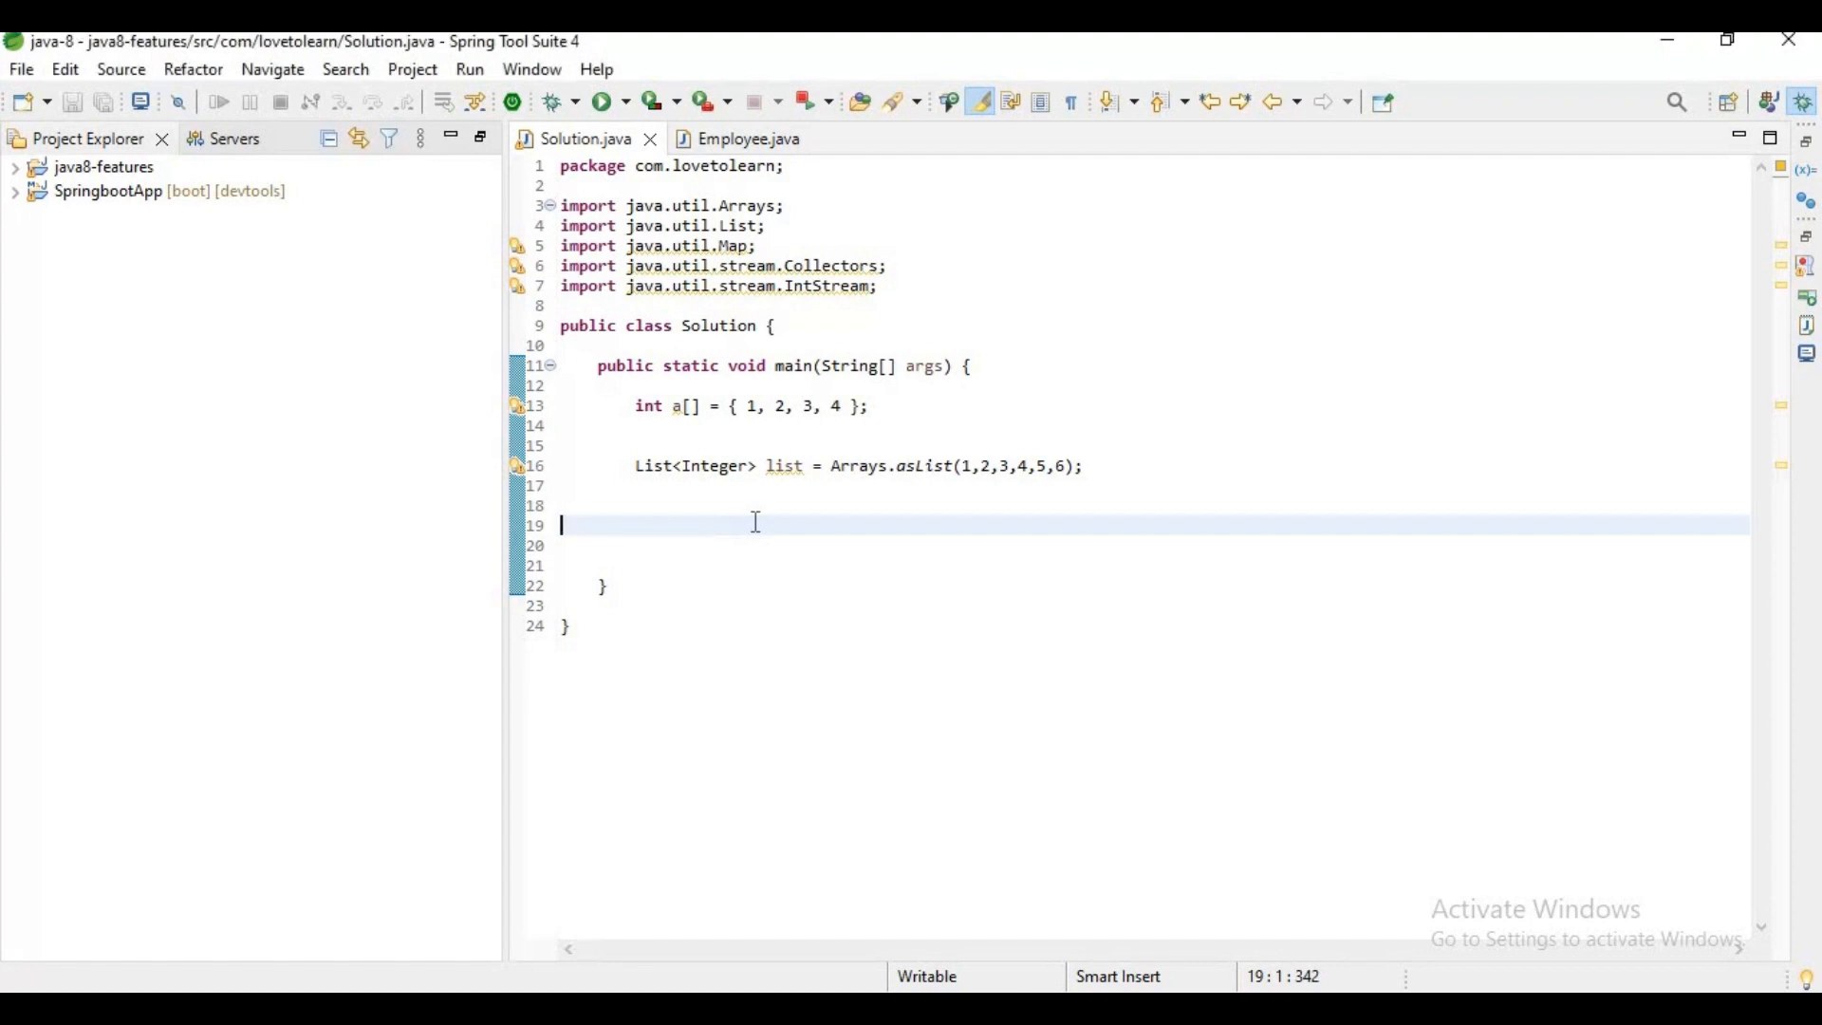
Write the IntStream.range(1, a.length+1).map(i->a[a.length-i]).toArray() reversal pipeline.
{"action": "type", "text": "In"}
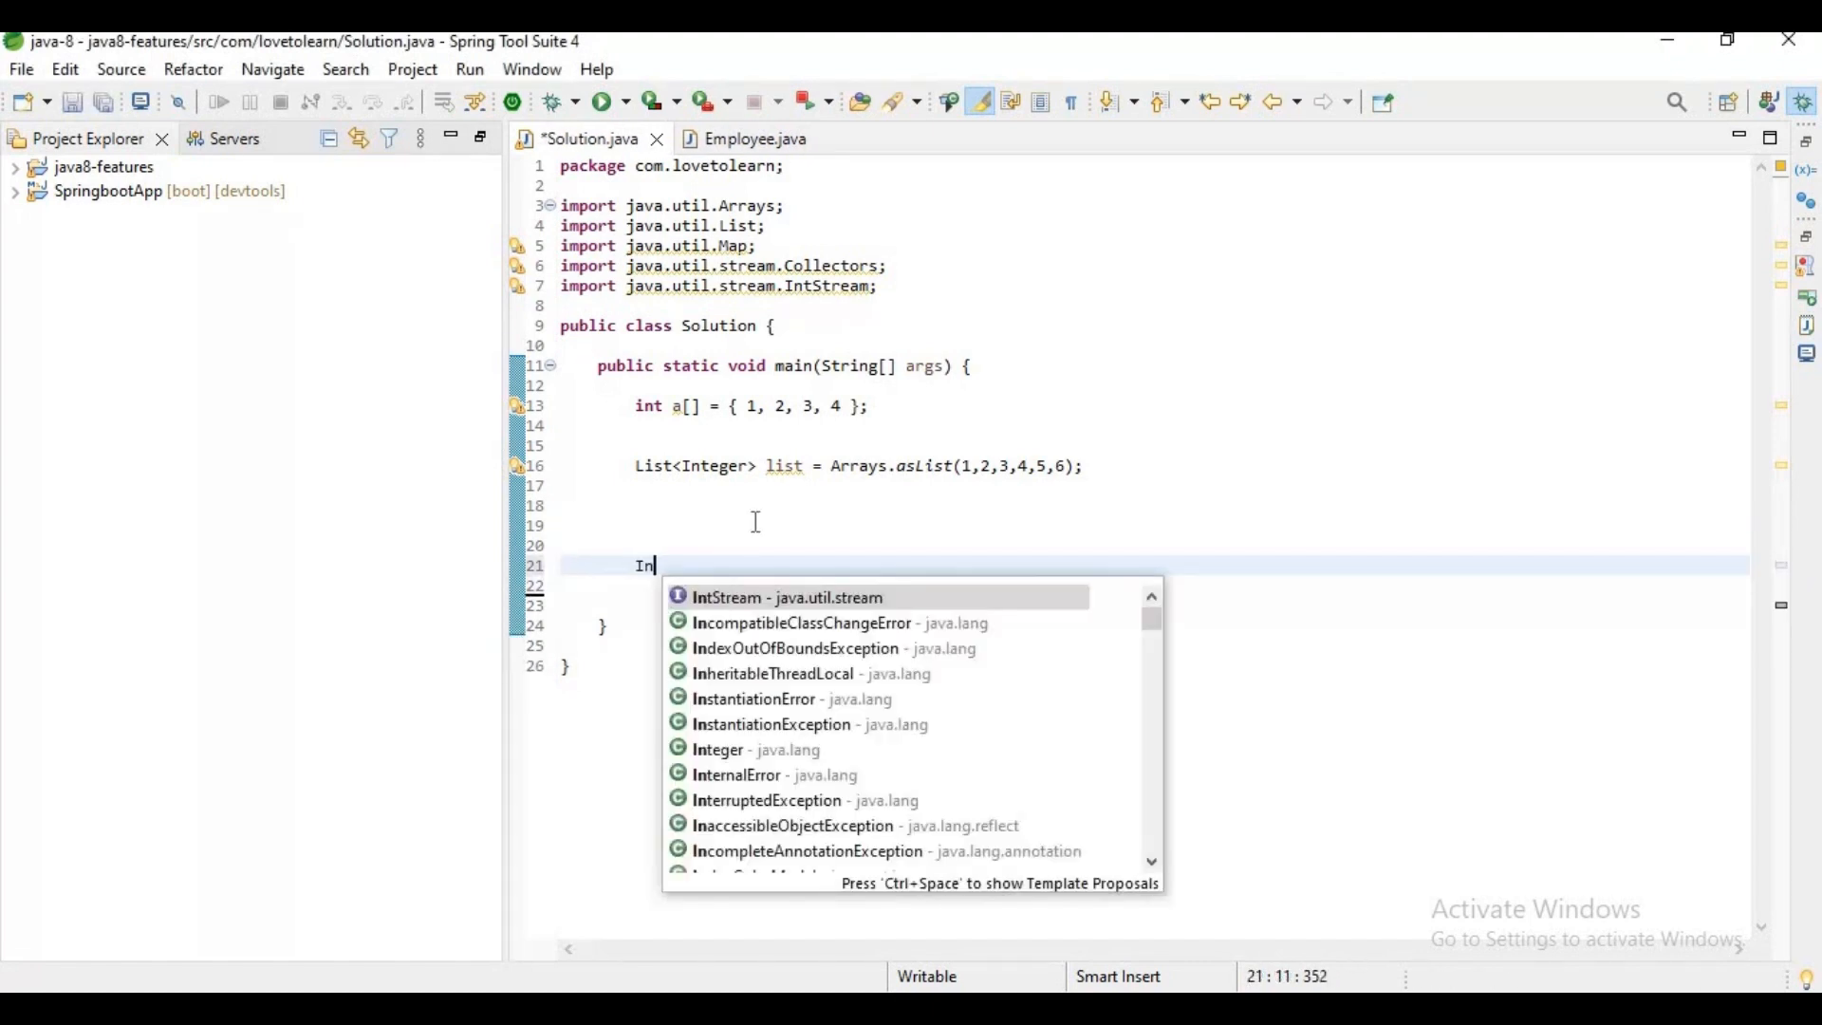
{"action": "left_click", "coordinate": [786, 597]}
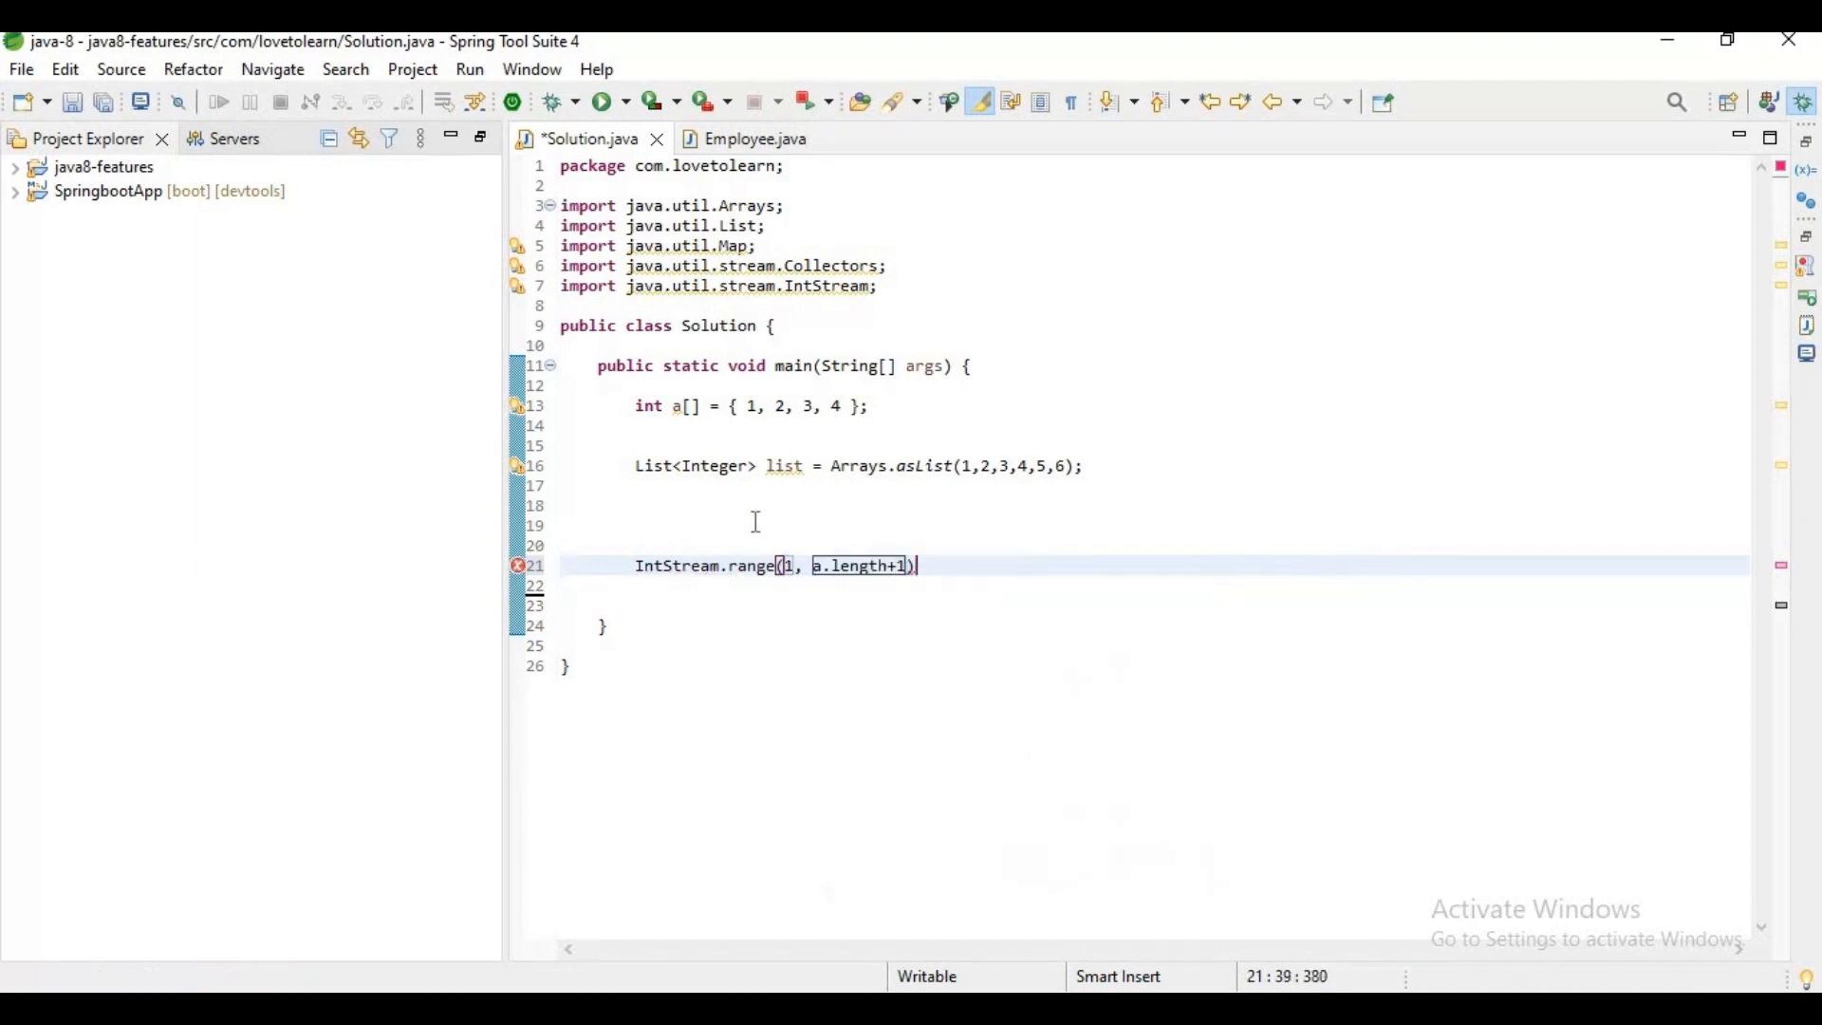
{"action": "type", "text": ".map(i->a[a.length"}
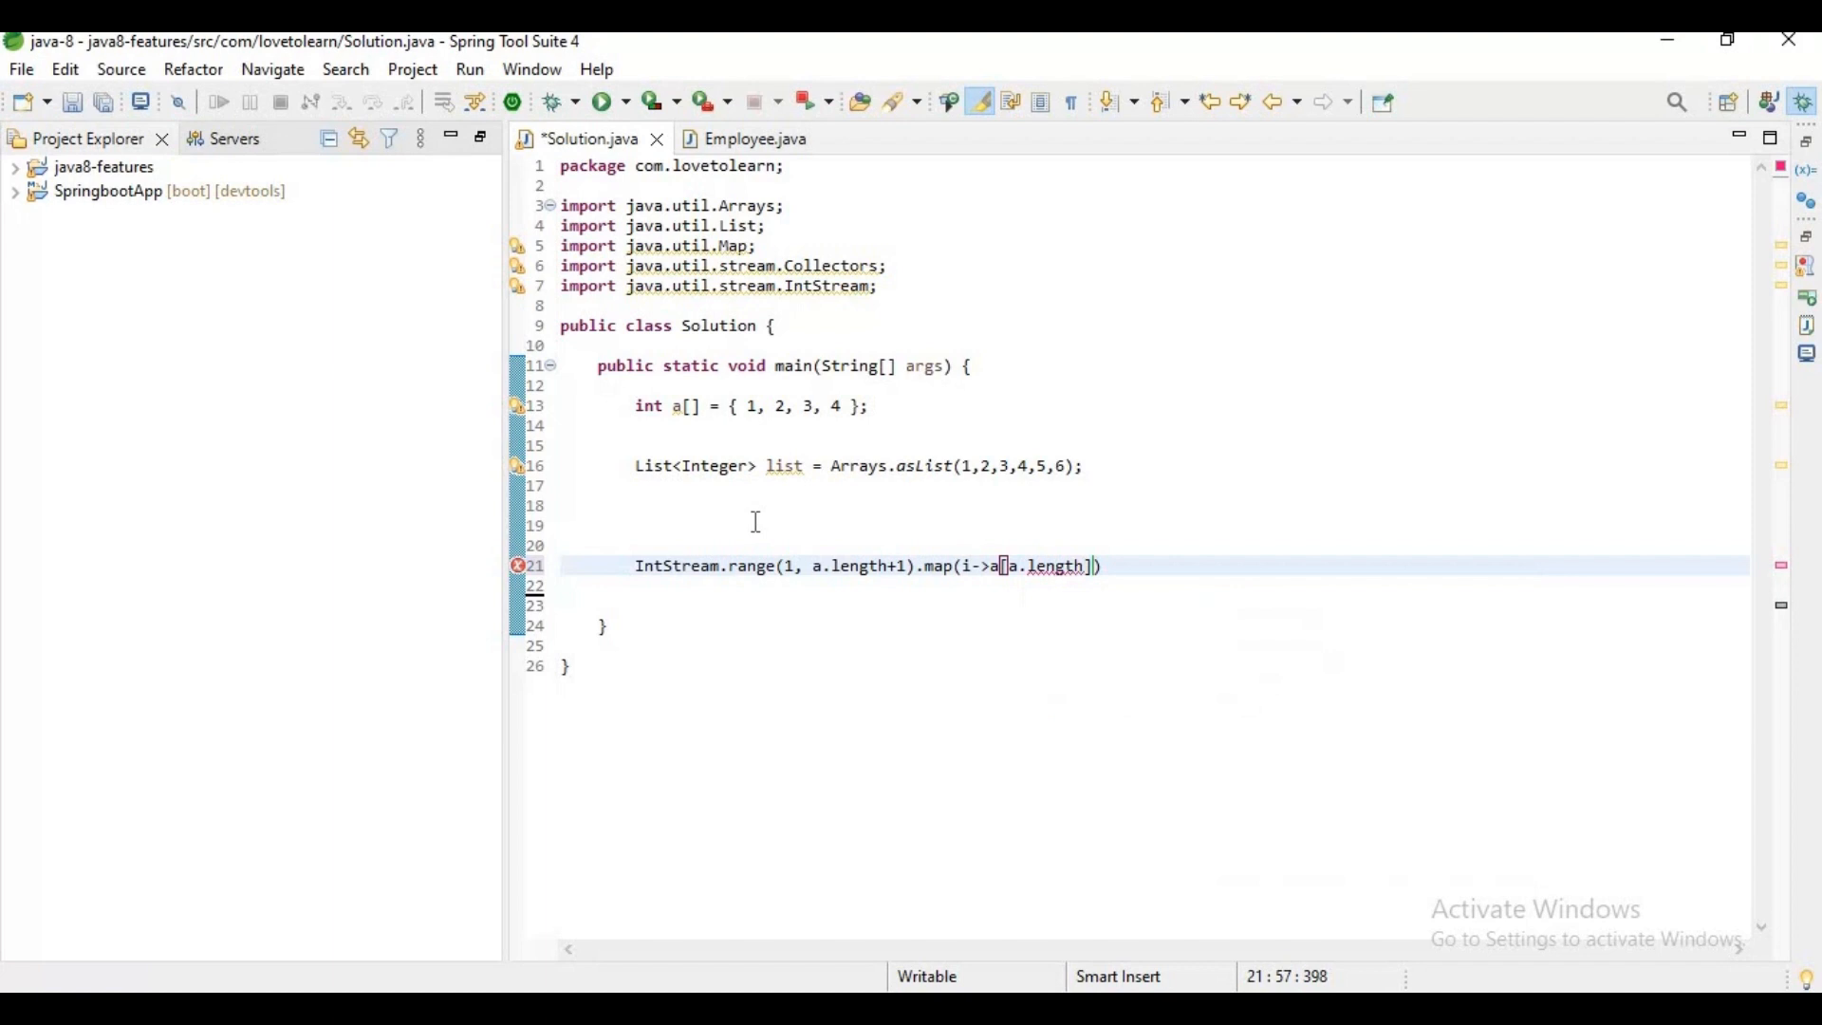
{"action": "type", "text": "-i"}
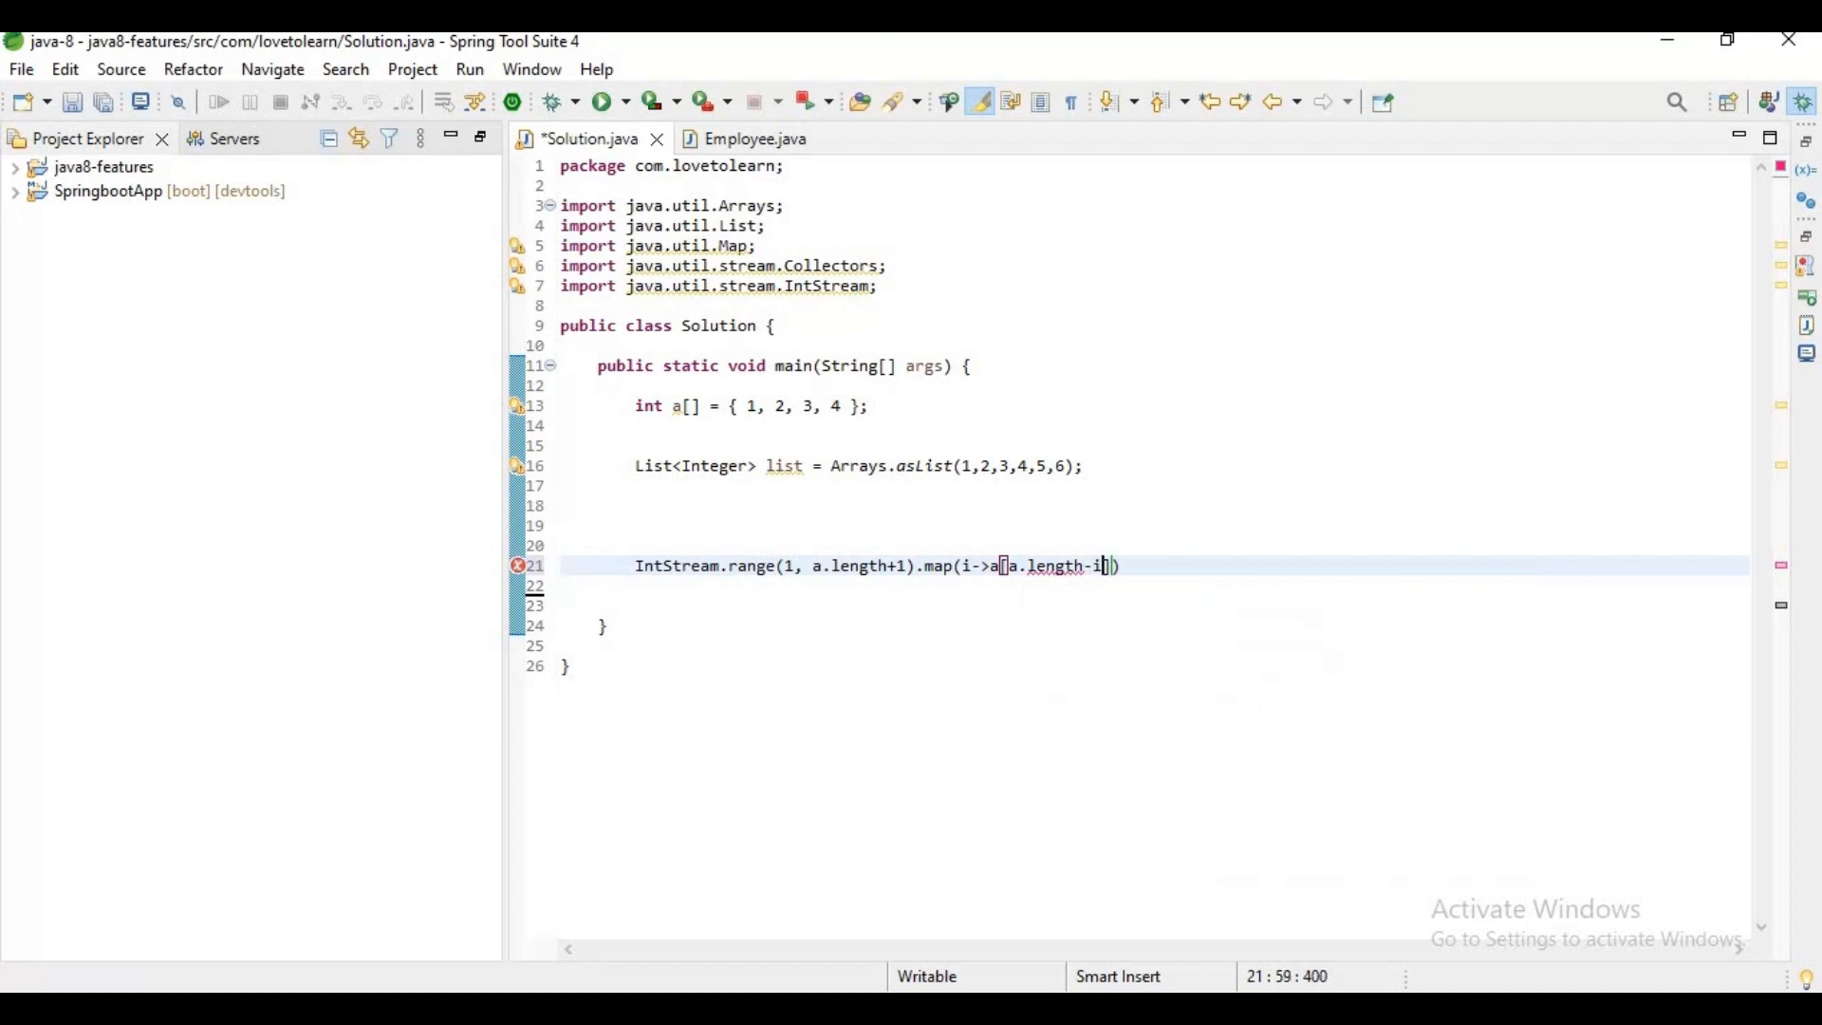
{"action": "type", "text": ".to"}
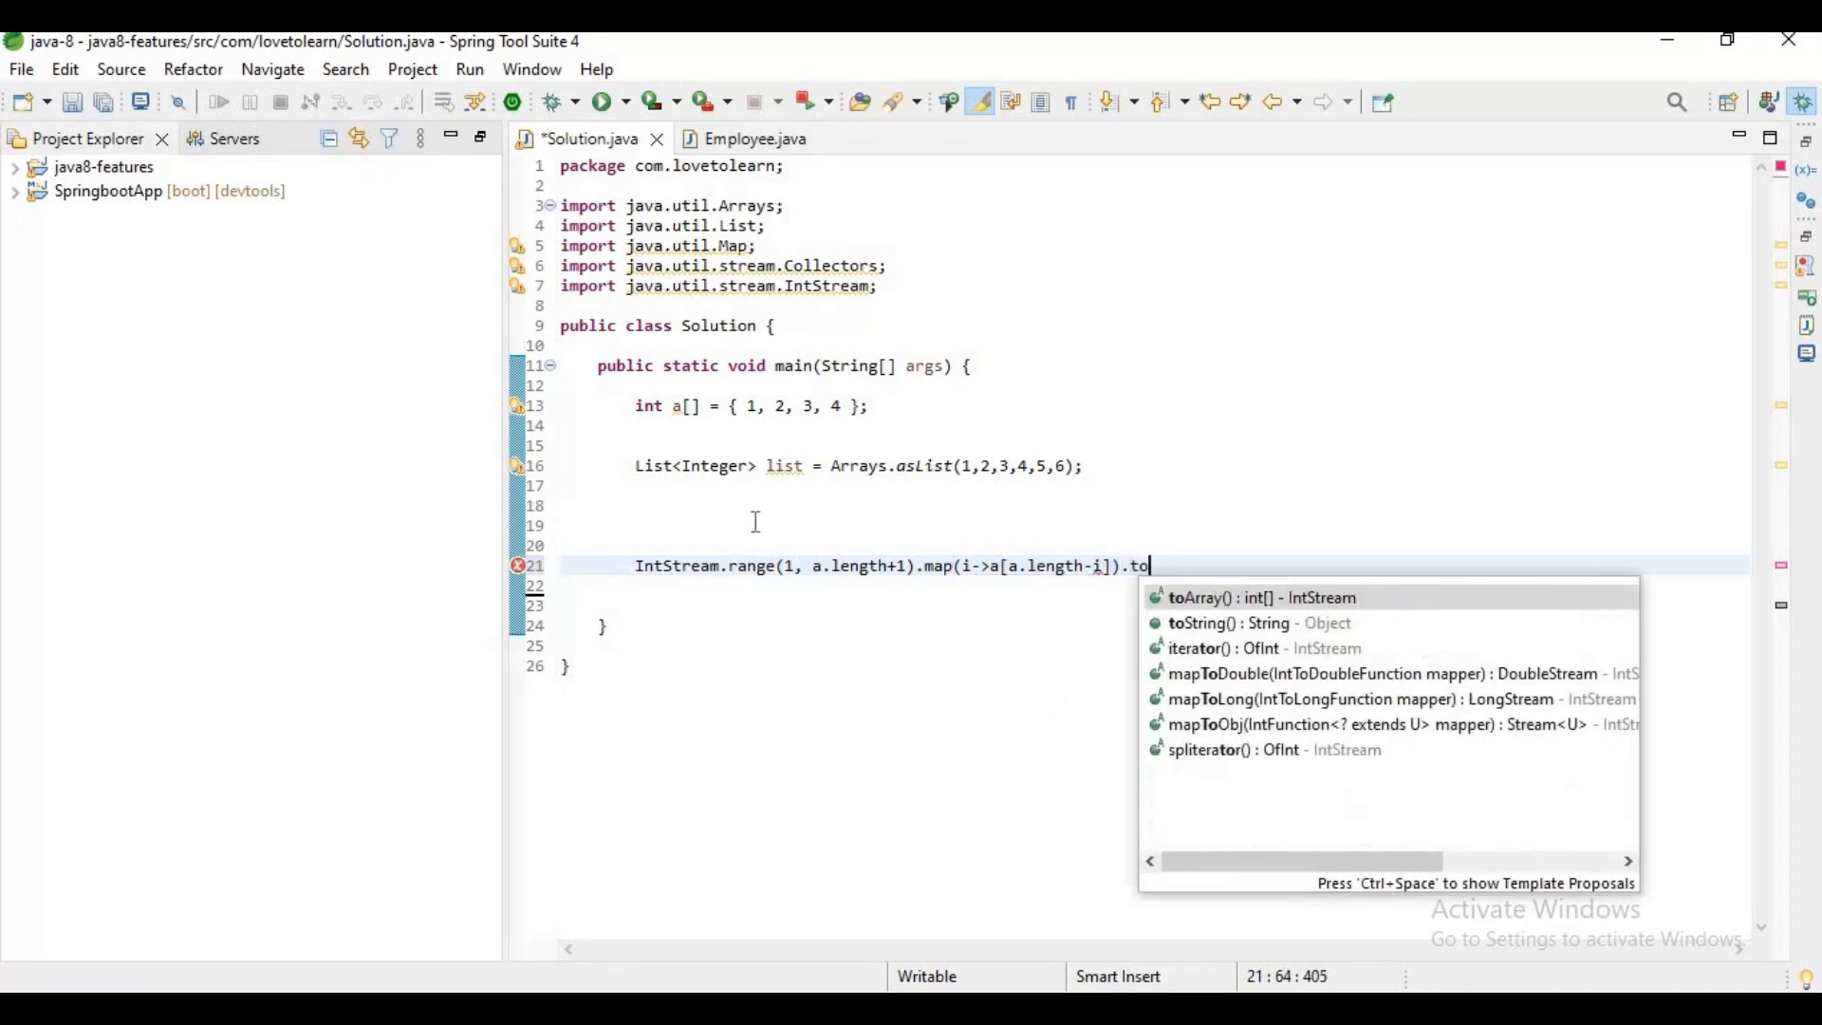
Assign the pipeline to int b[] and print Arrays.toString(b).
{"action": "left_click", "coordinate": [1262, 596]}
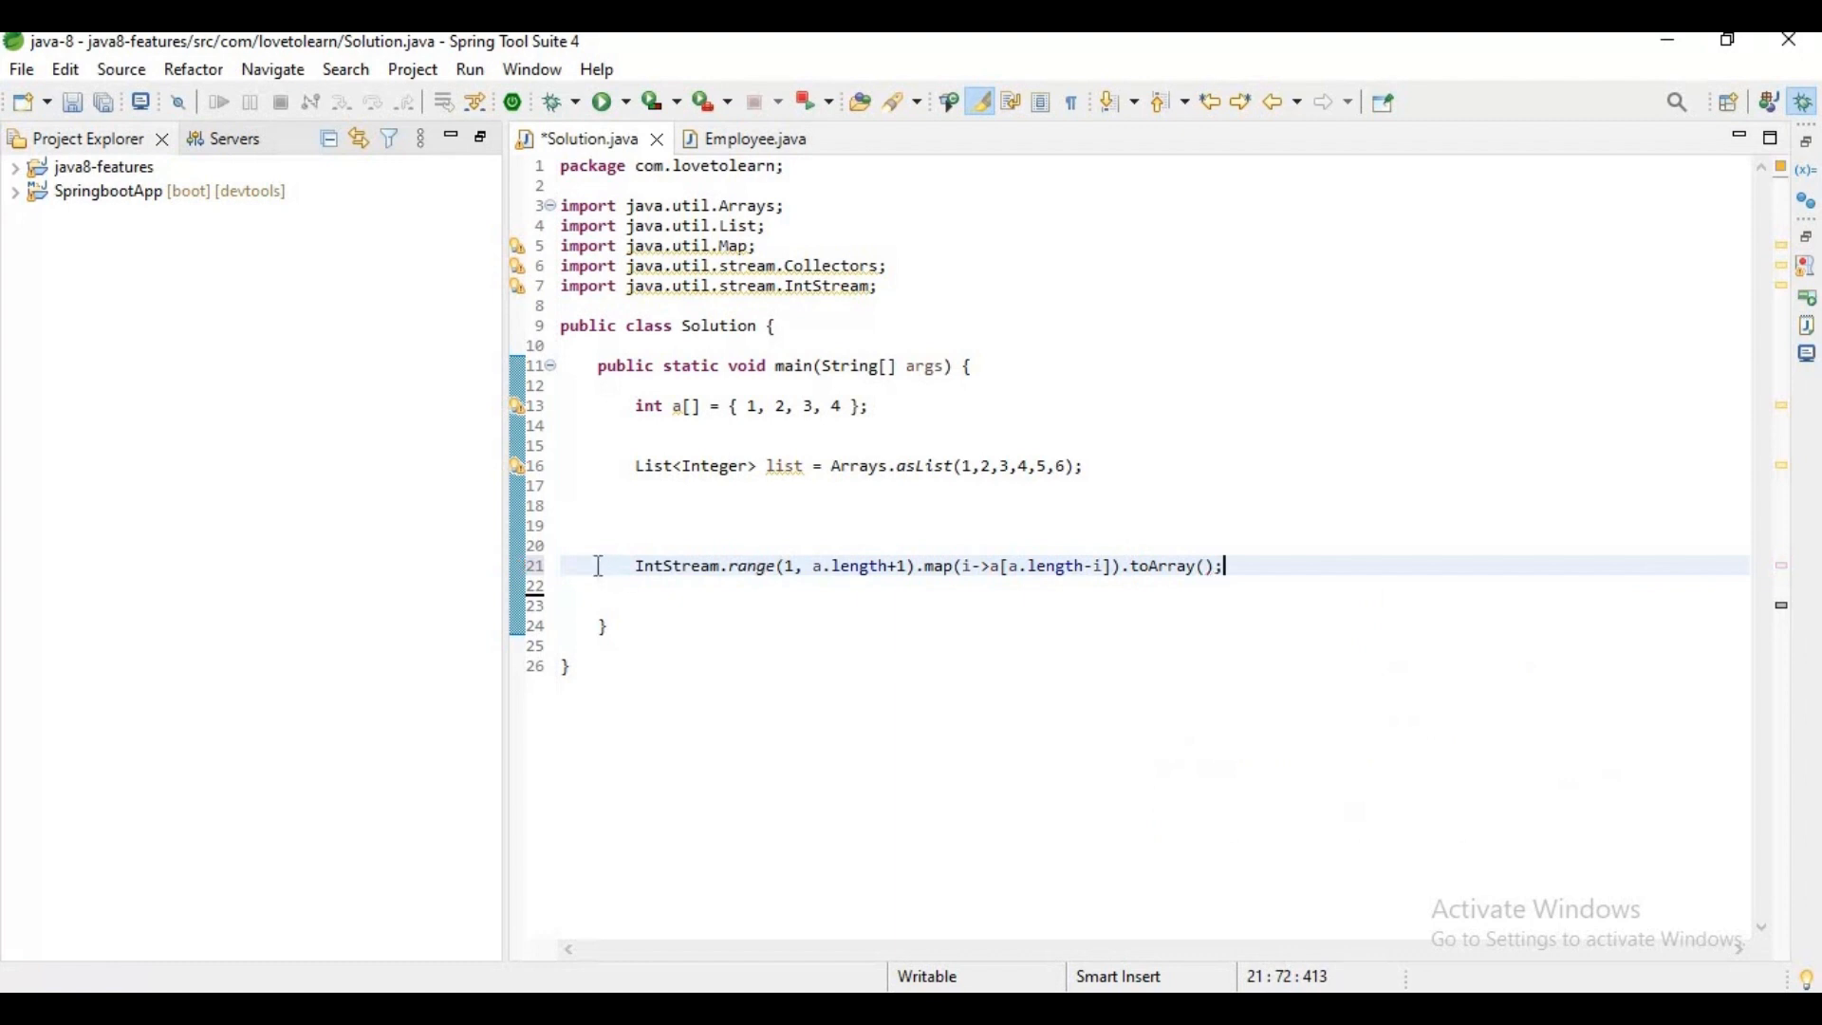
{"action": "type", "text": "int b"}
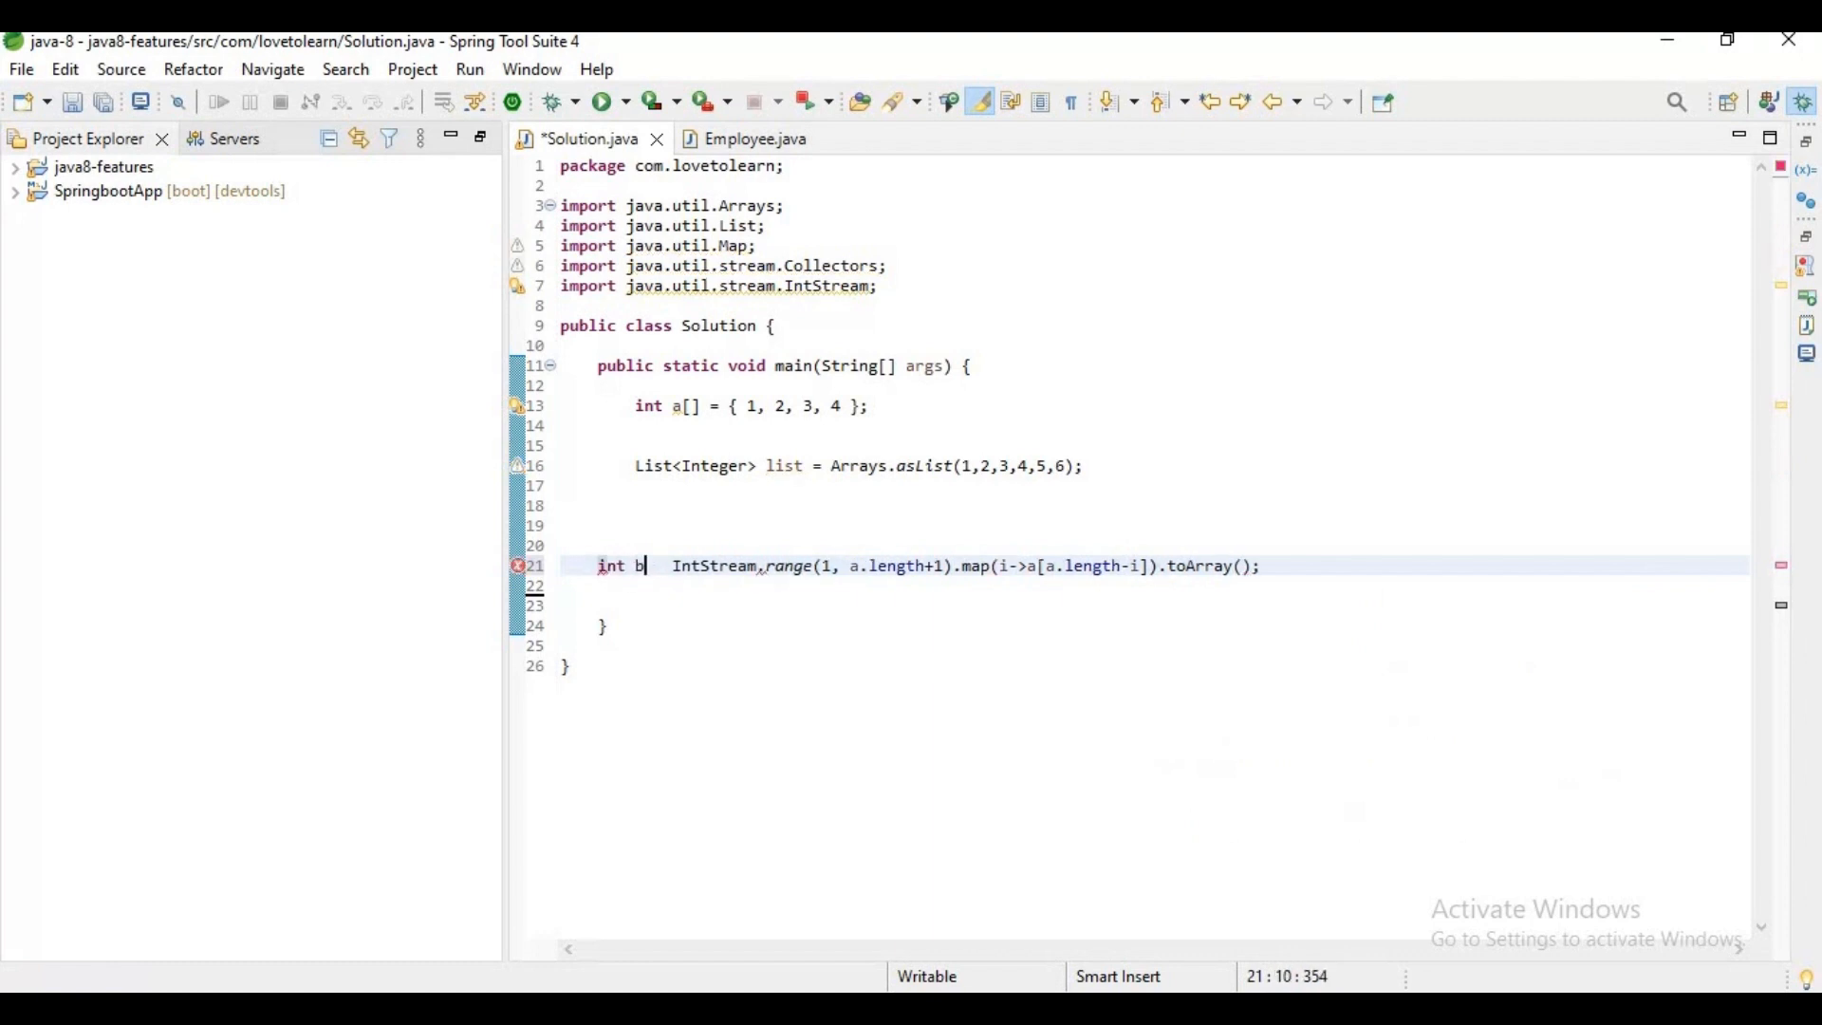
{"action": "type", "text": "[]="}
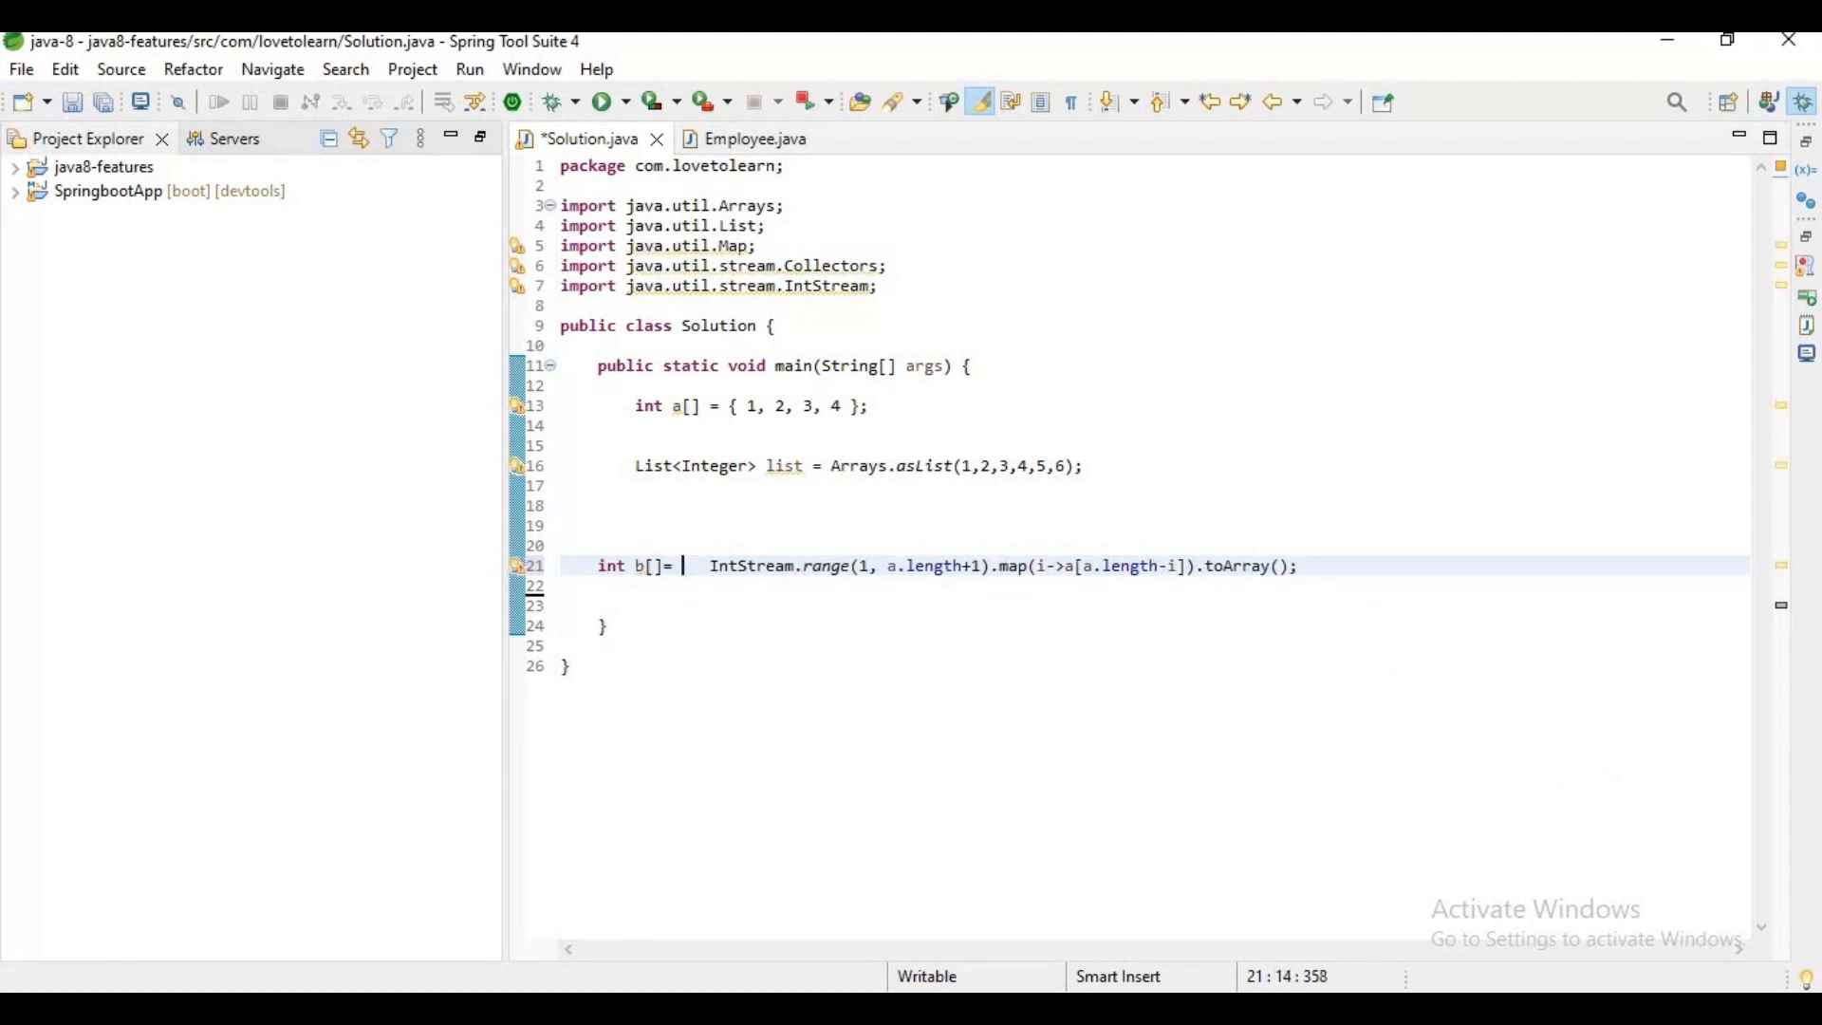
{"action": "type", "text": "sys"}
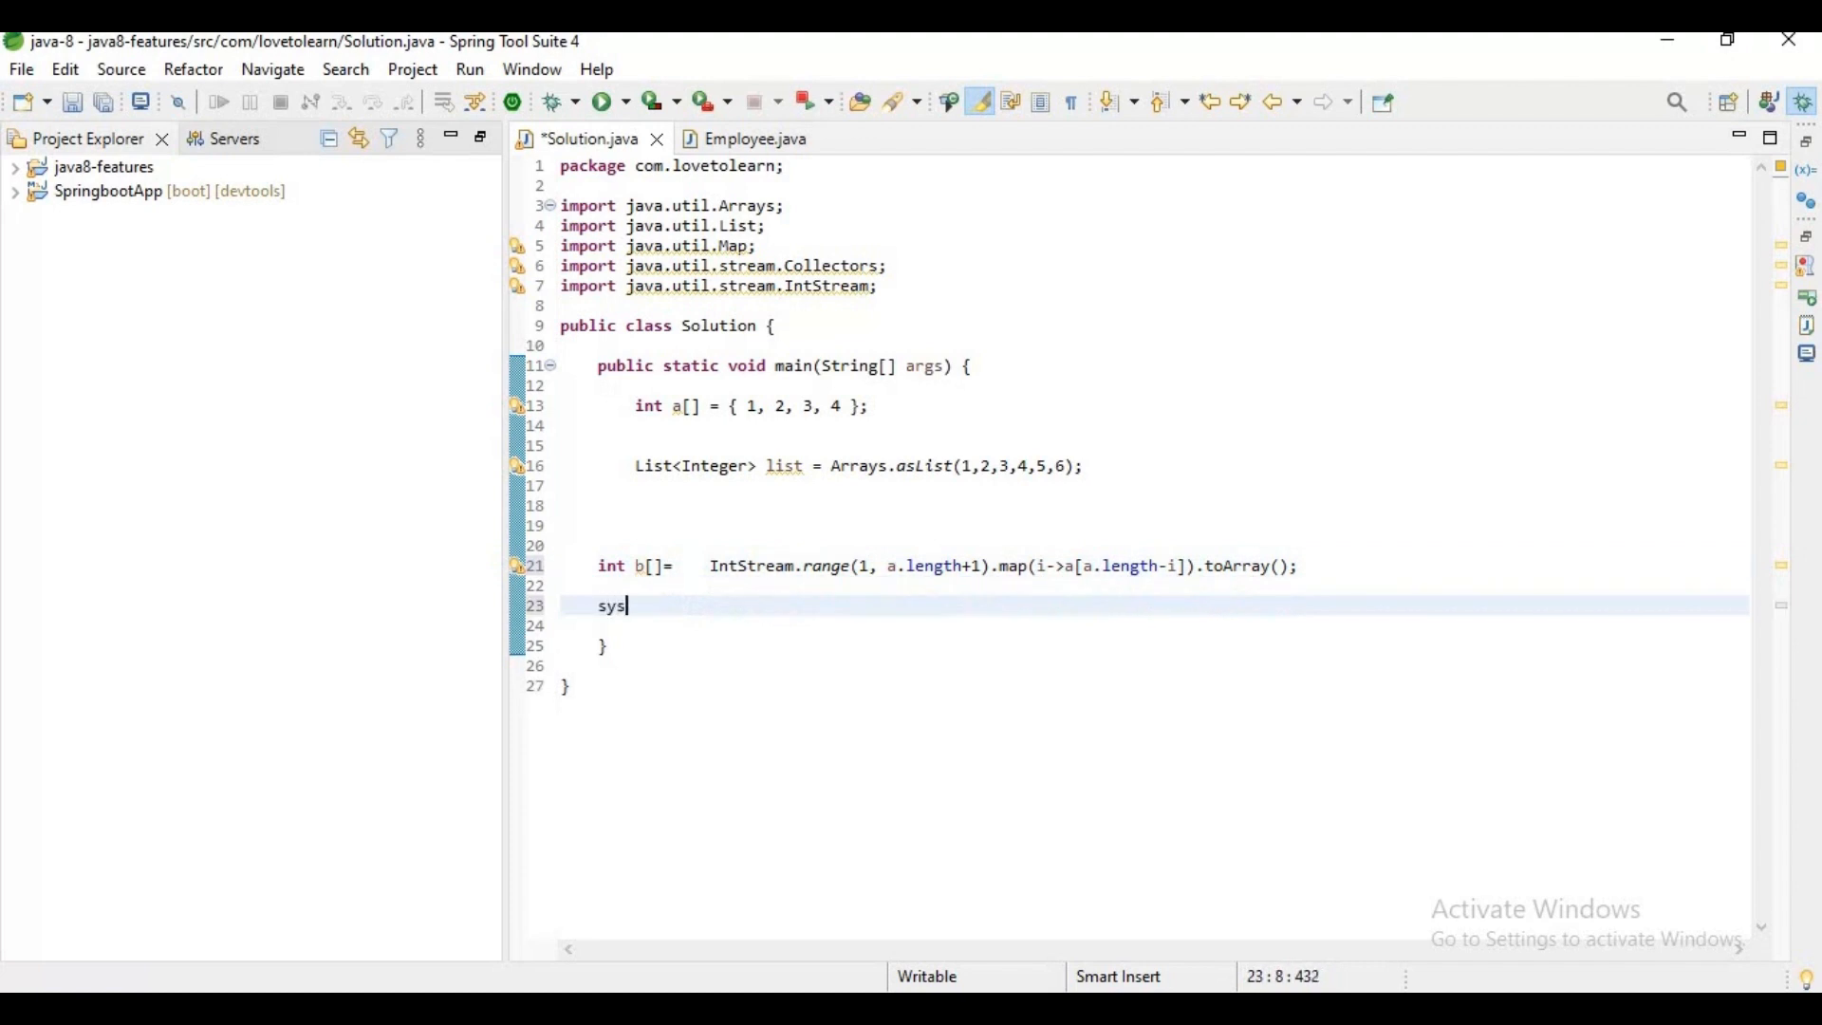
{"action": "type", "text": "out.println(Arrays.toString(b));"}
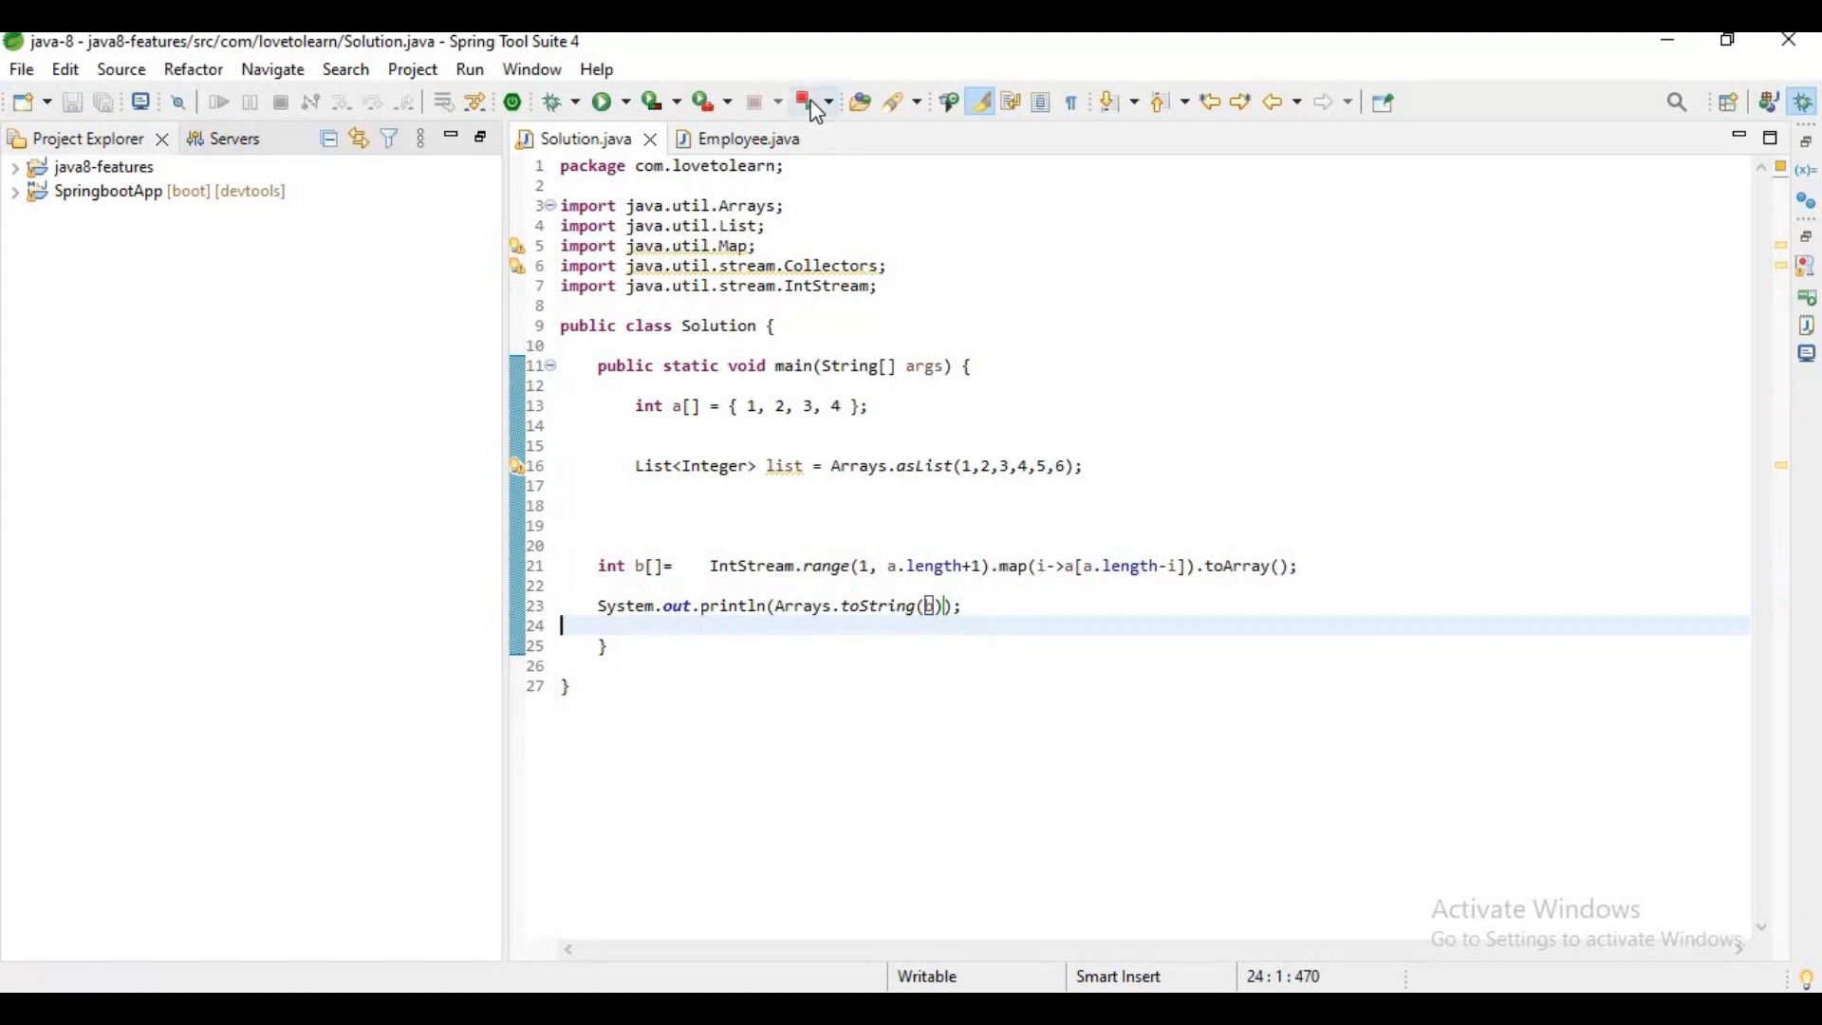
{"action": "left_click", "coordinate": [601, 102]}
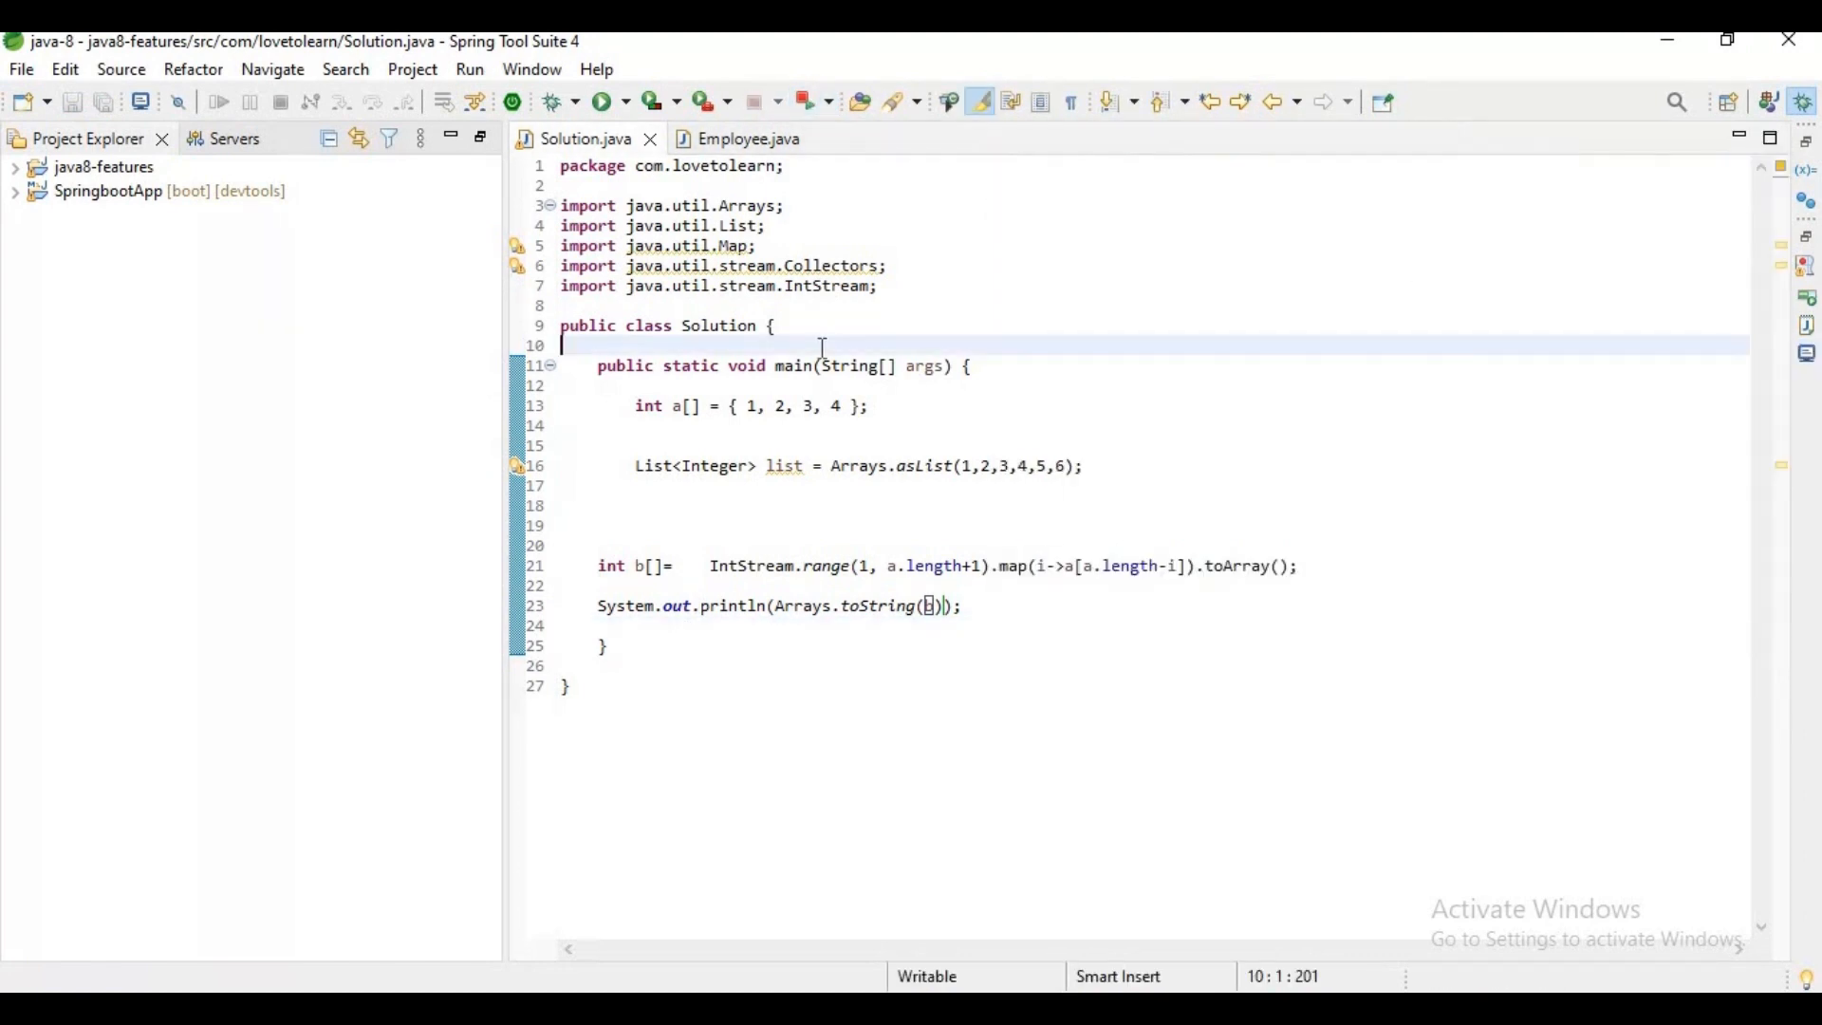
{"action": "mouse_move", "coordinate": [843, 587]}
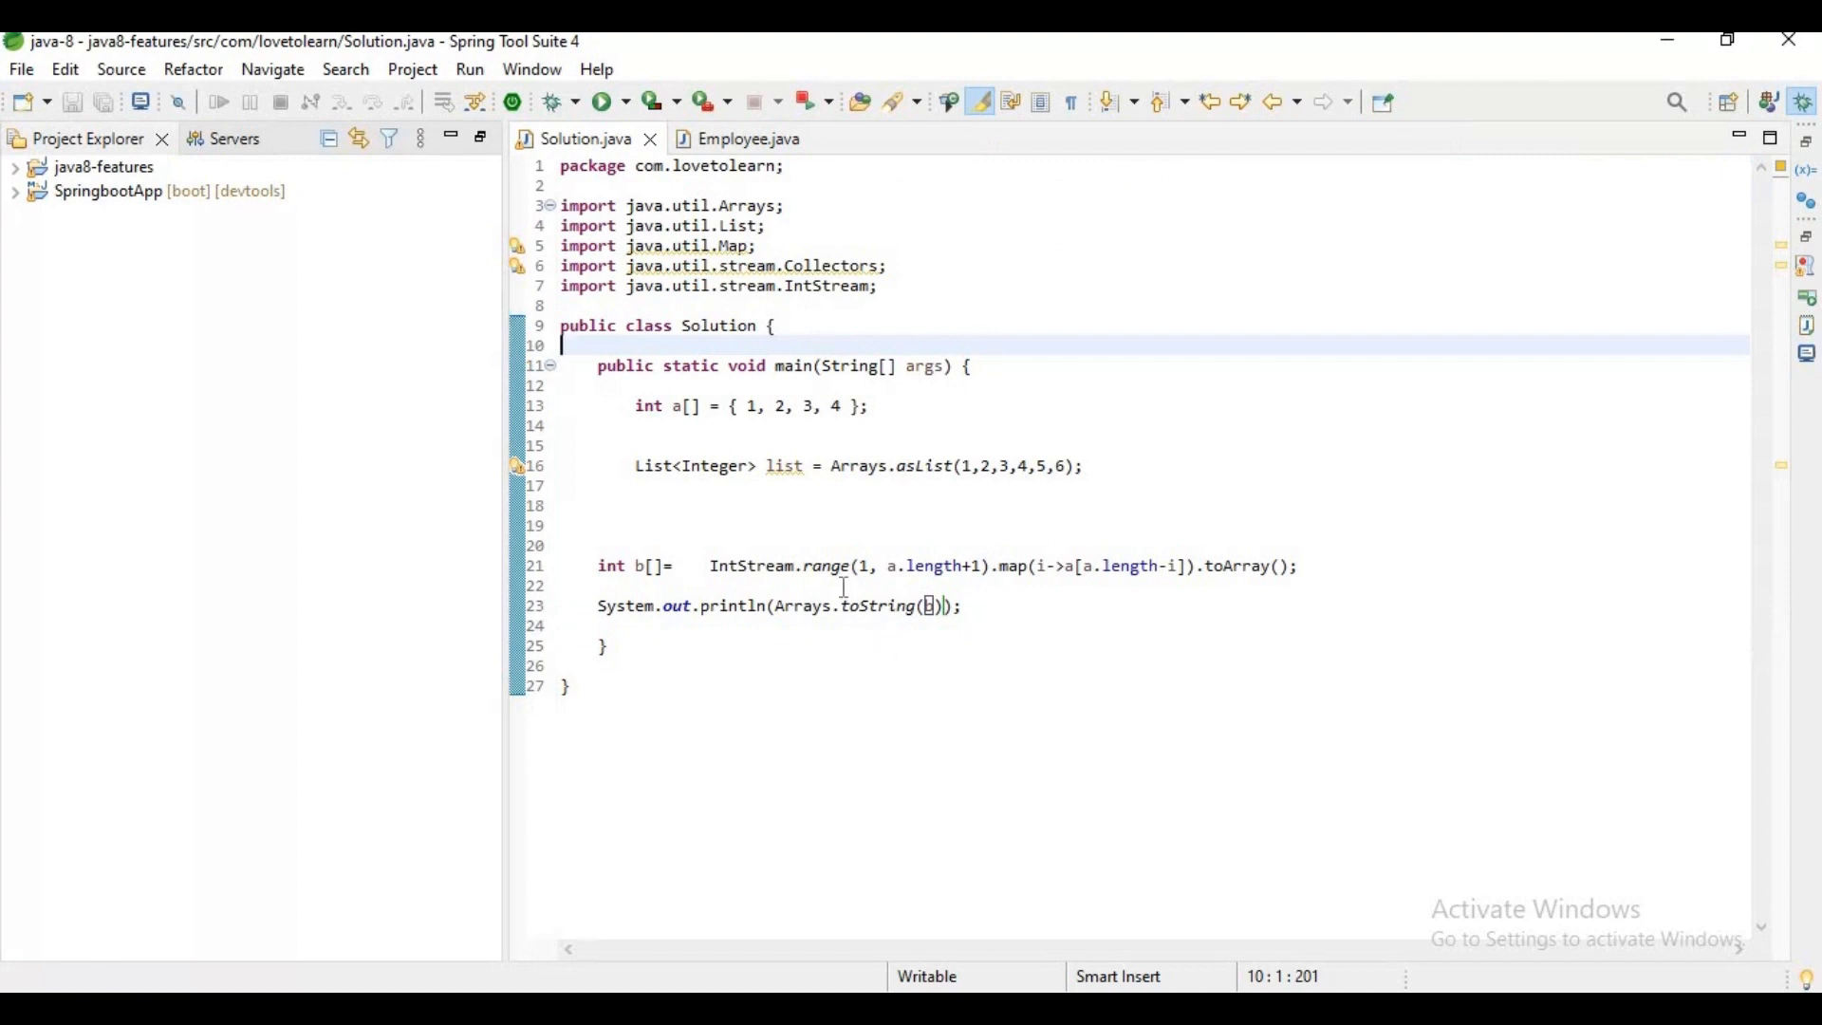
{"action": "mouse_move", "coordinate": [825, 566]}
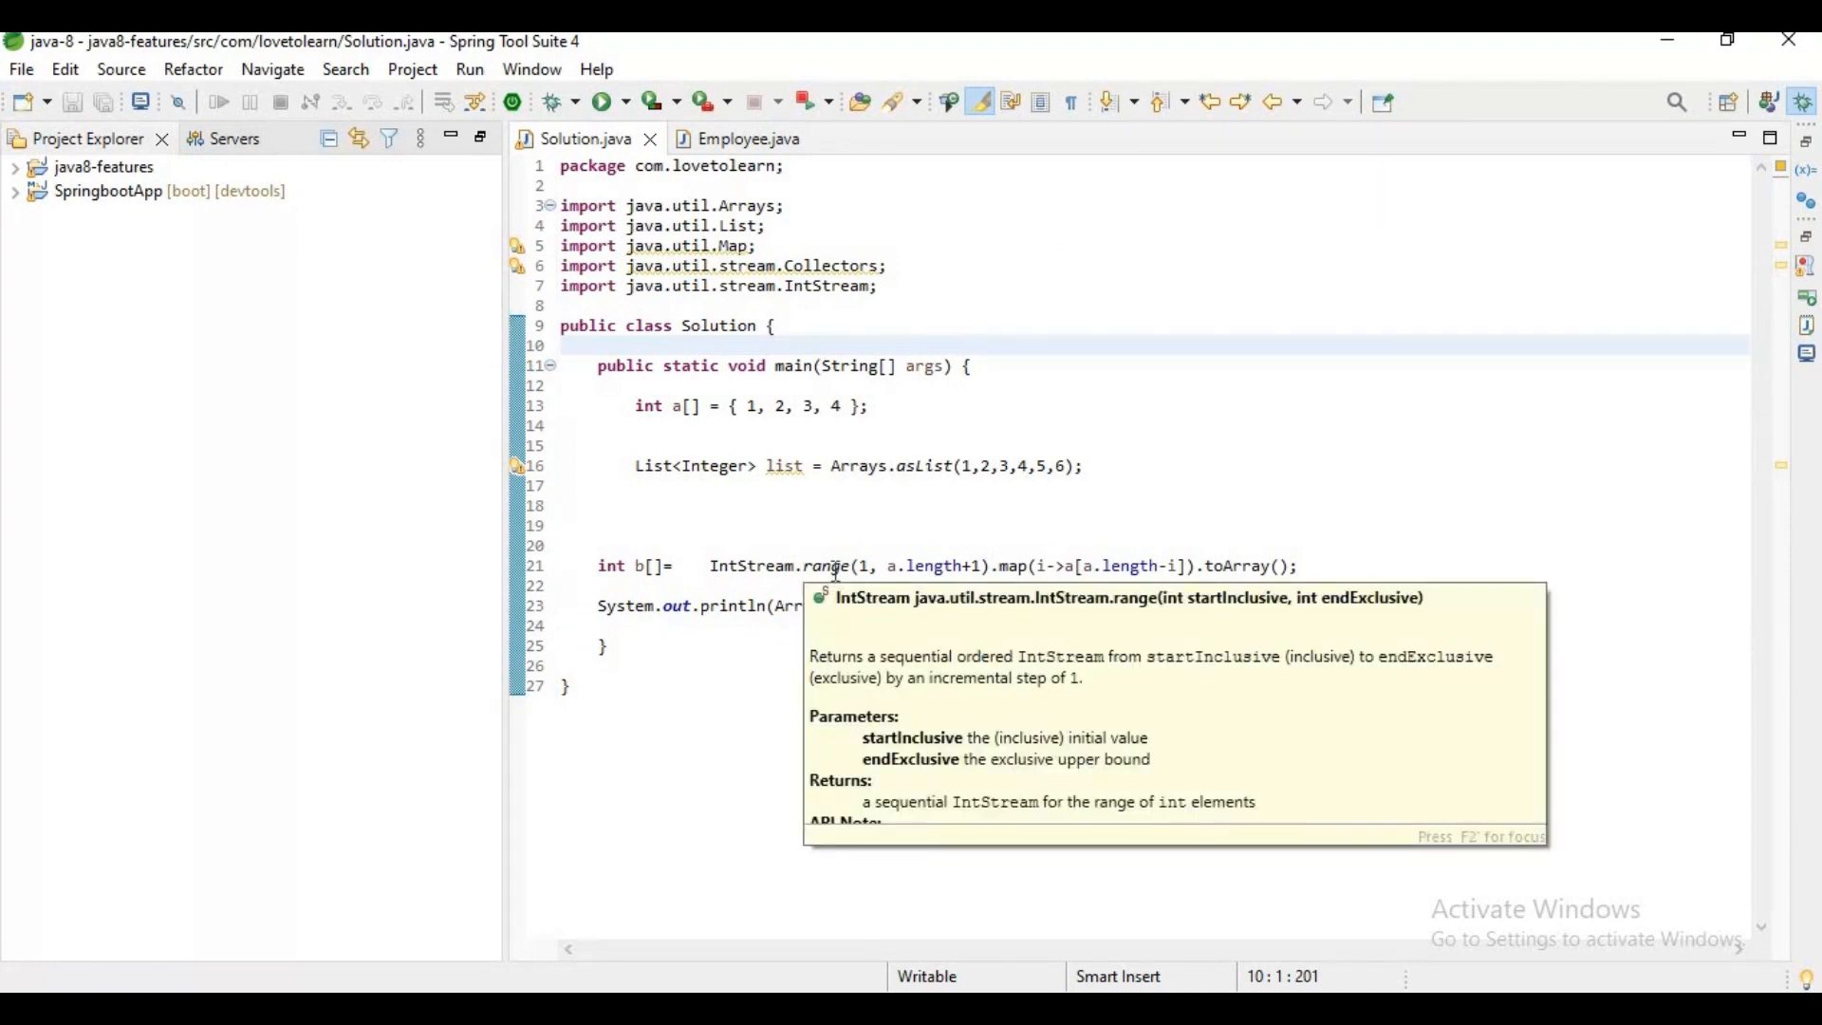
{"action": "key", "text": "F2"}
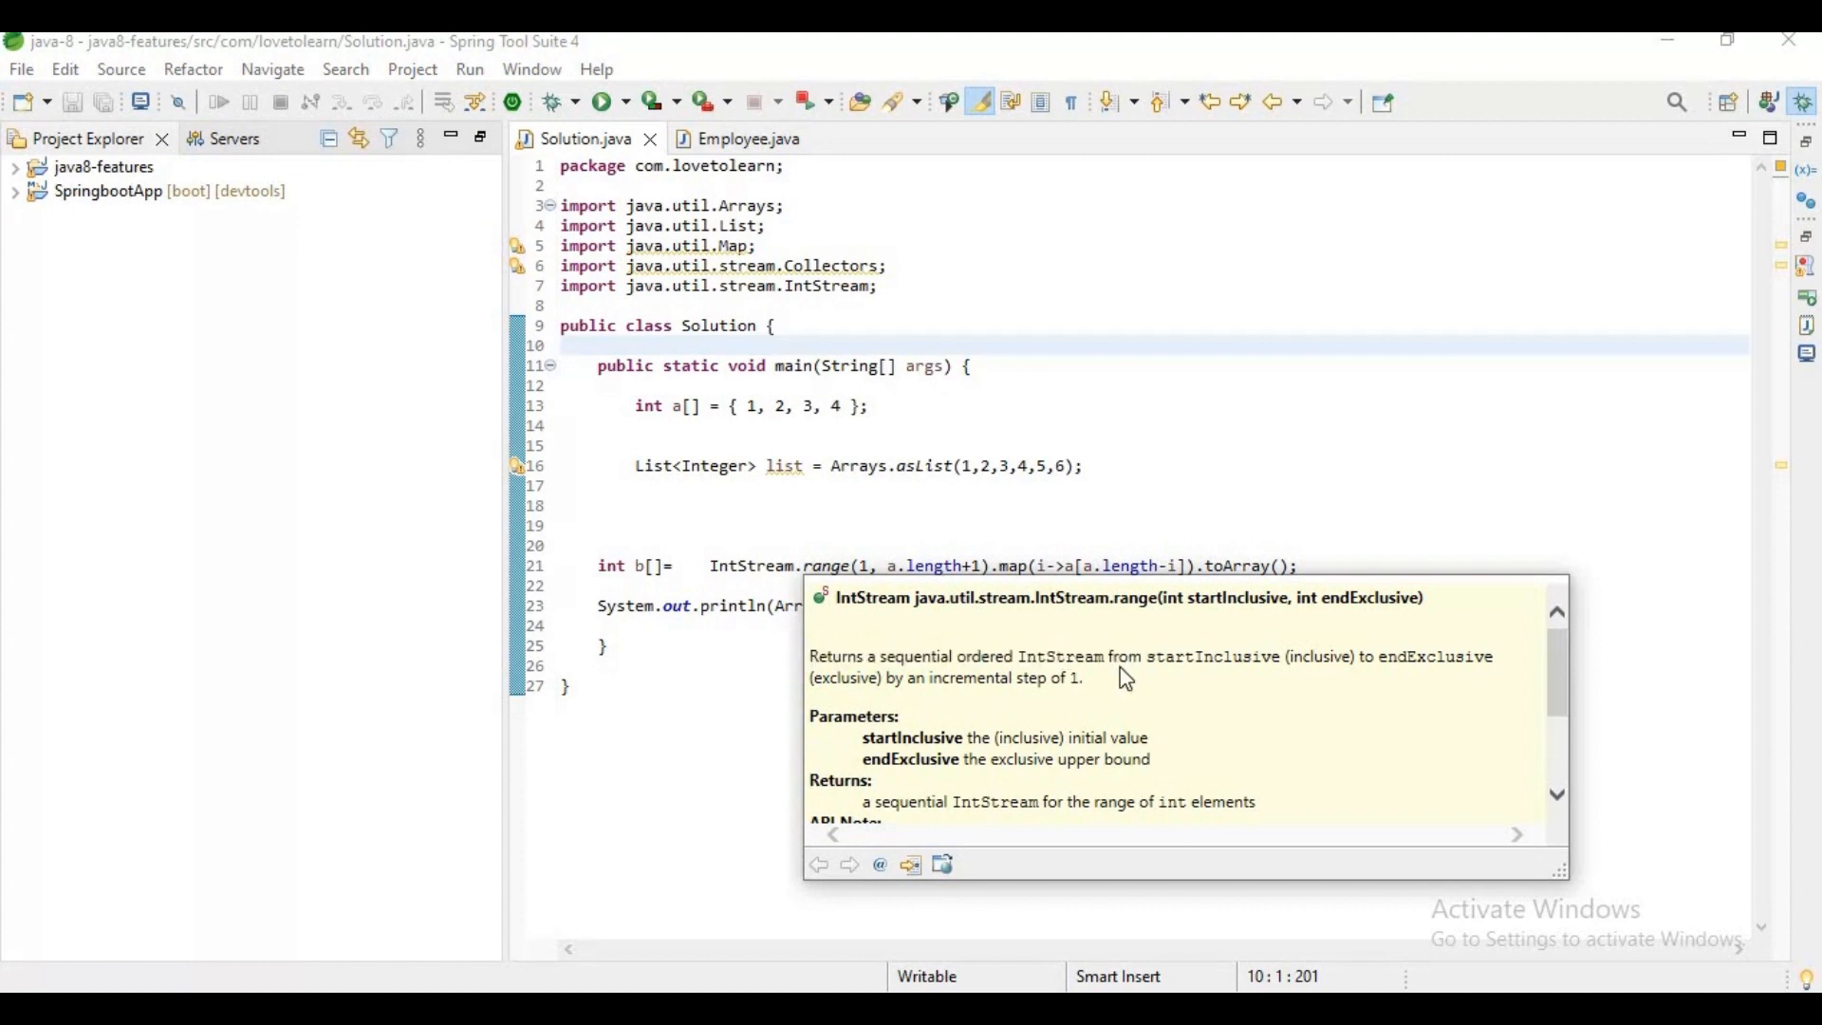
{"action": "mouse_move", "coordinate": [1120, 696]}
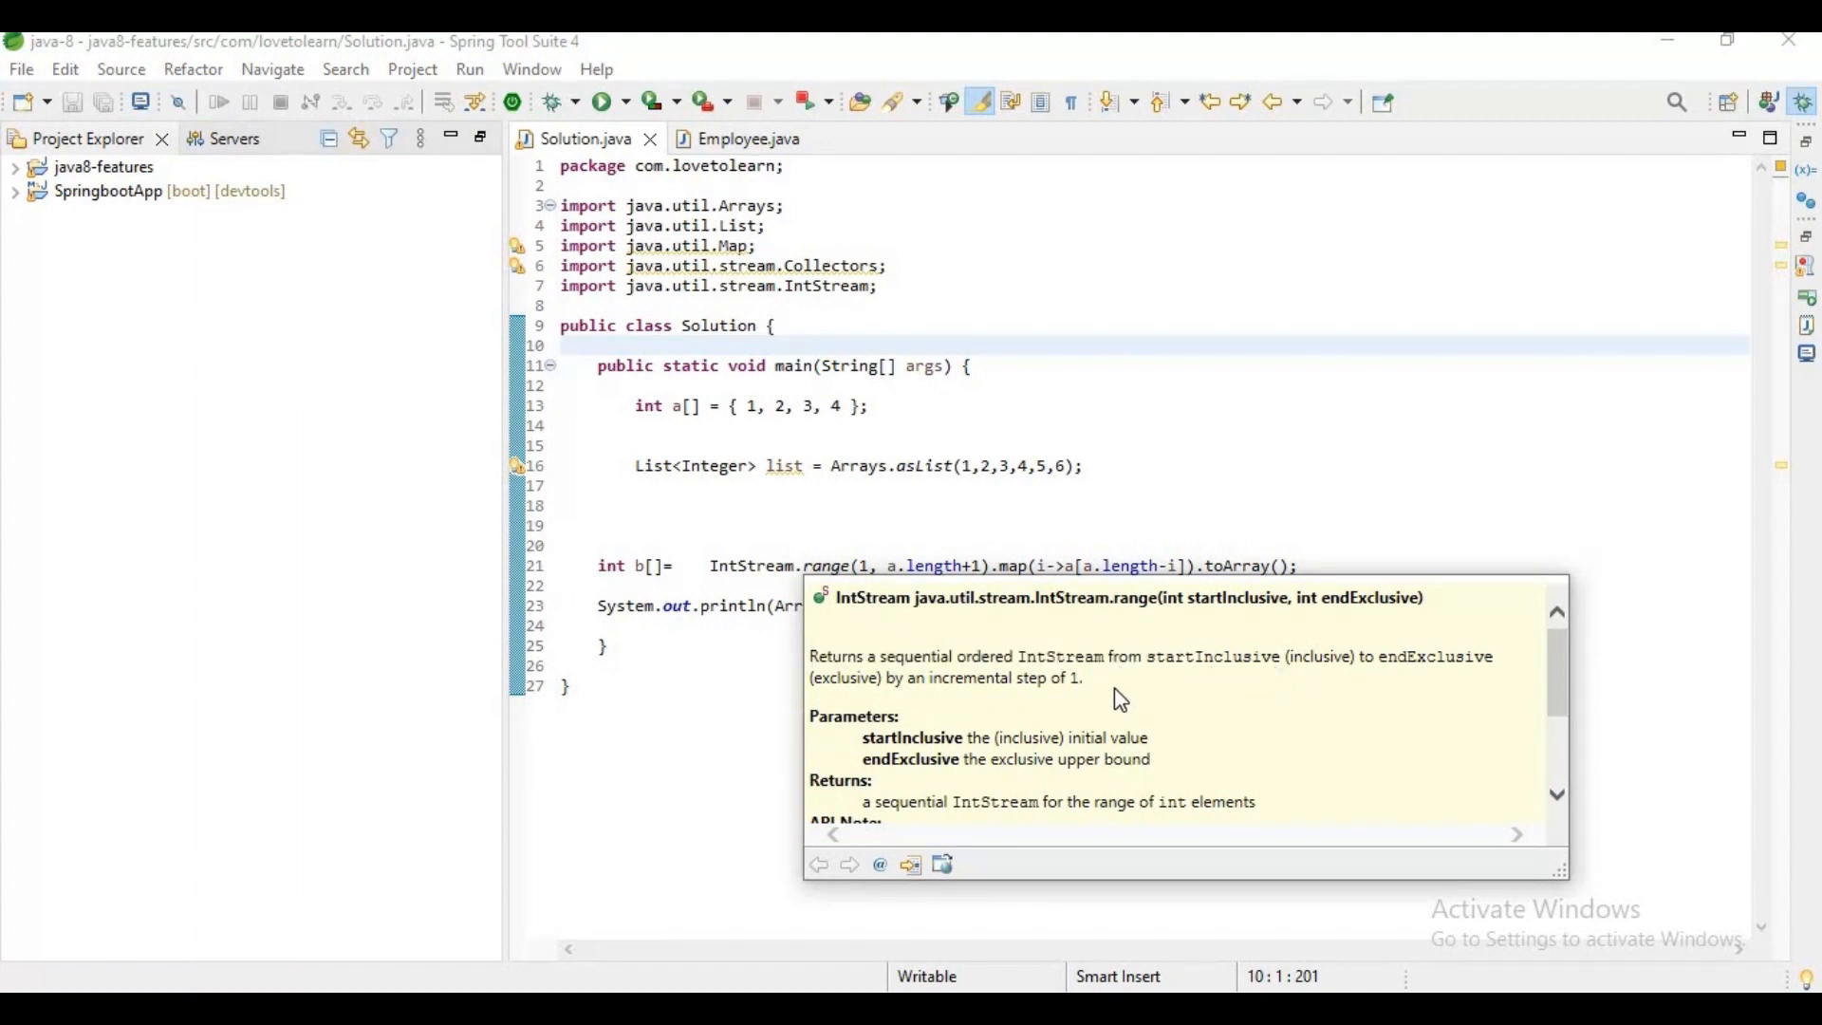
{"action": "mouse_move", "coordinate": [1383, 651]}
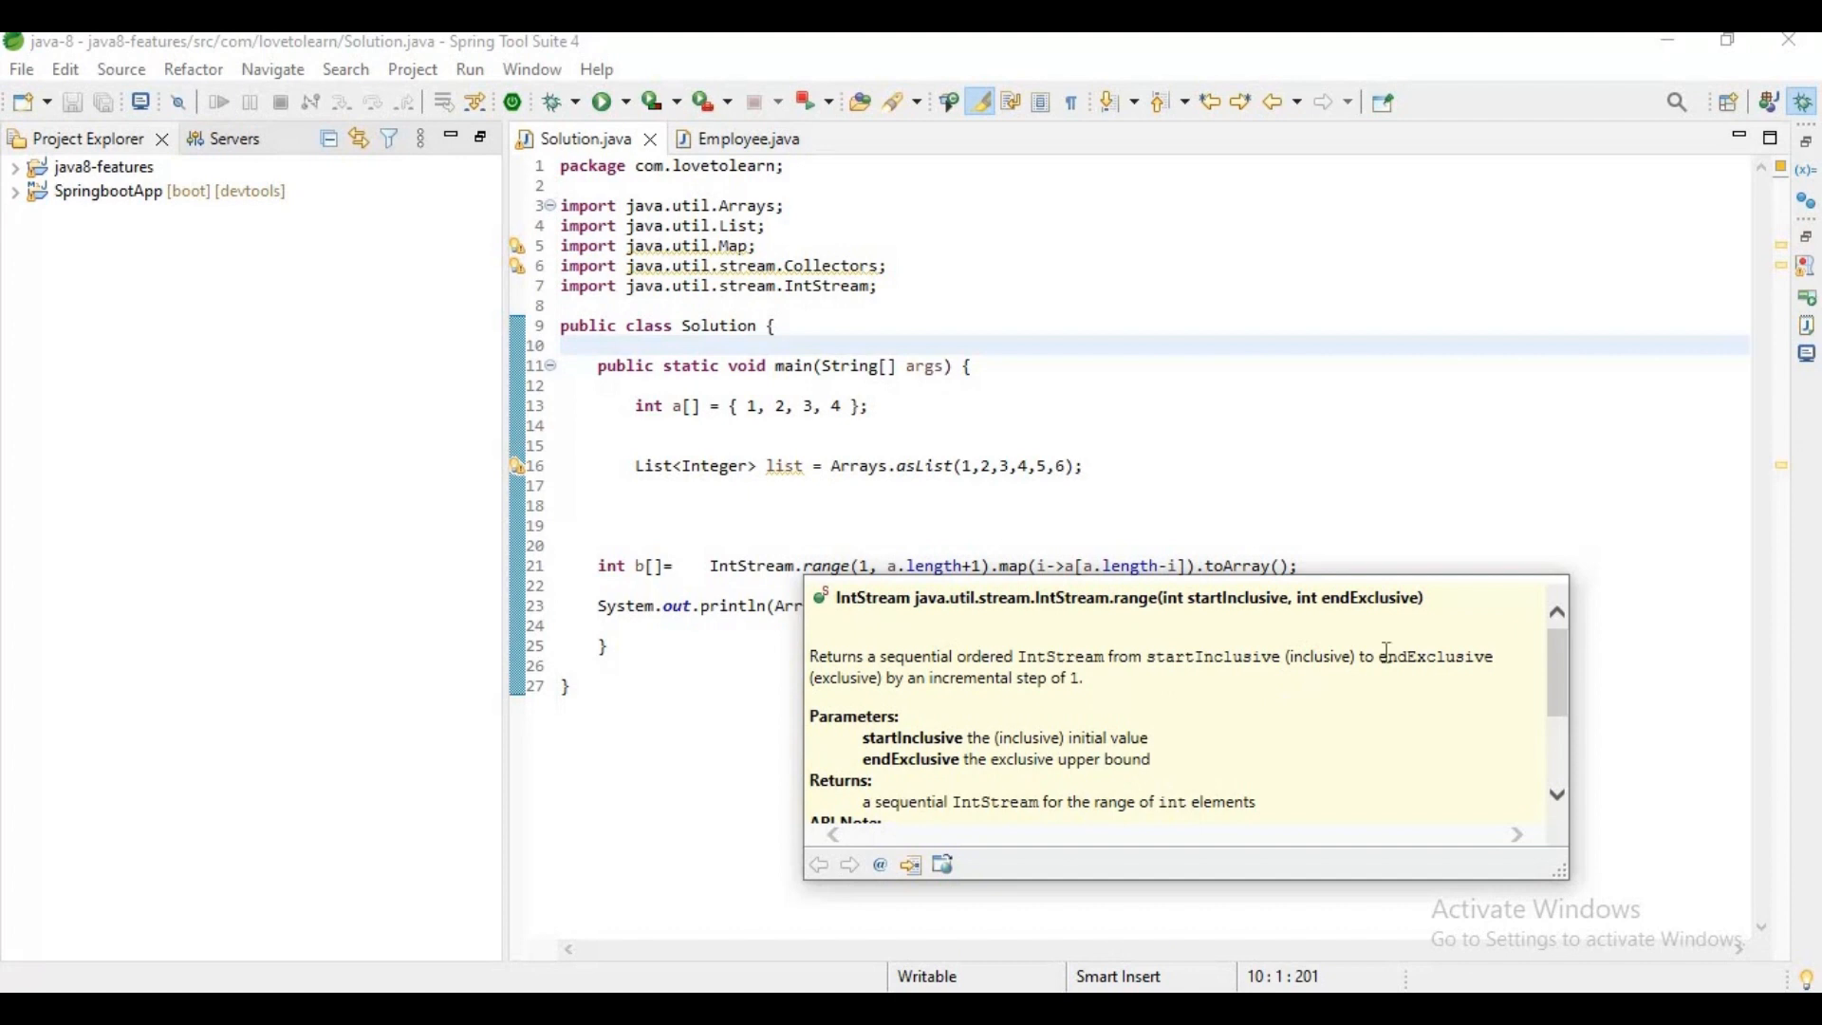
{"action": "double_click", "coordinate": [1434, 657]}
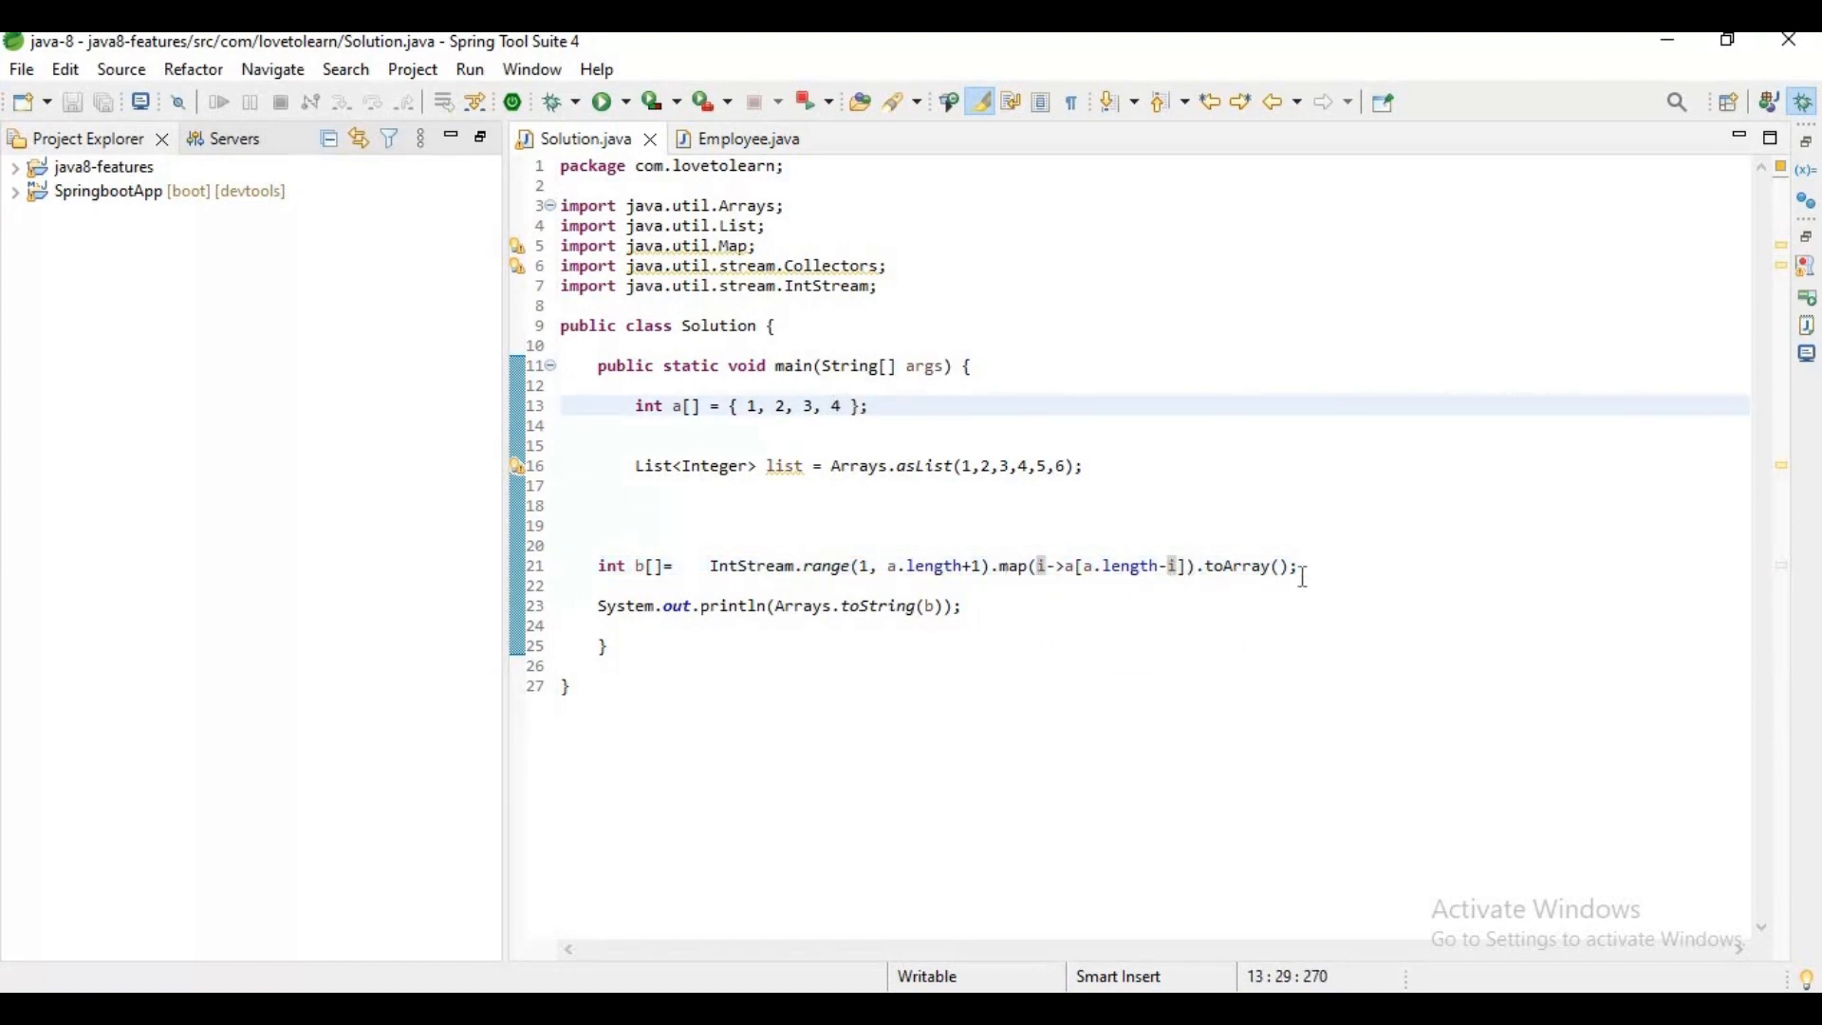
Replace the reversal code with list.stream().collect(Collectors.partitioningBy(i->i%2==0)).
{"action": "left_click", "coordinate": [957, 605]}
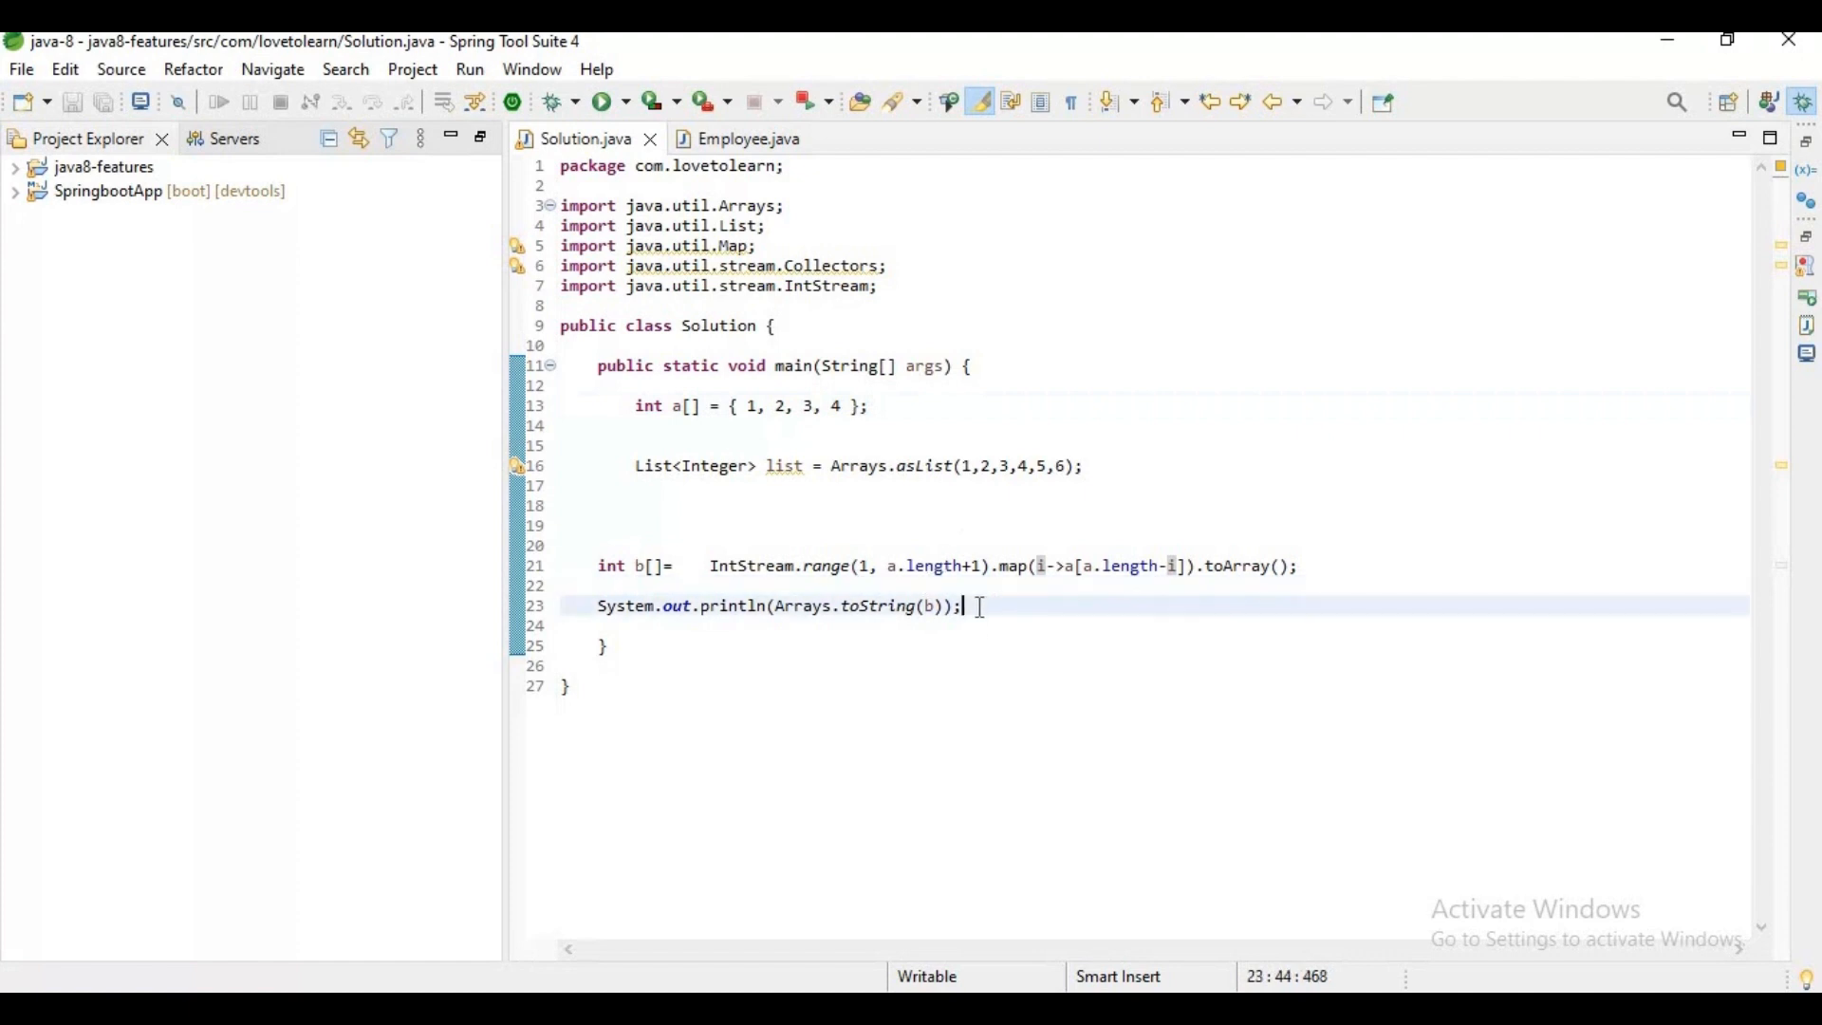
{"action": "key", "text": "Return"}
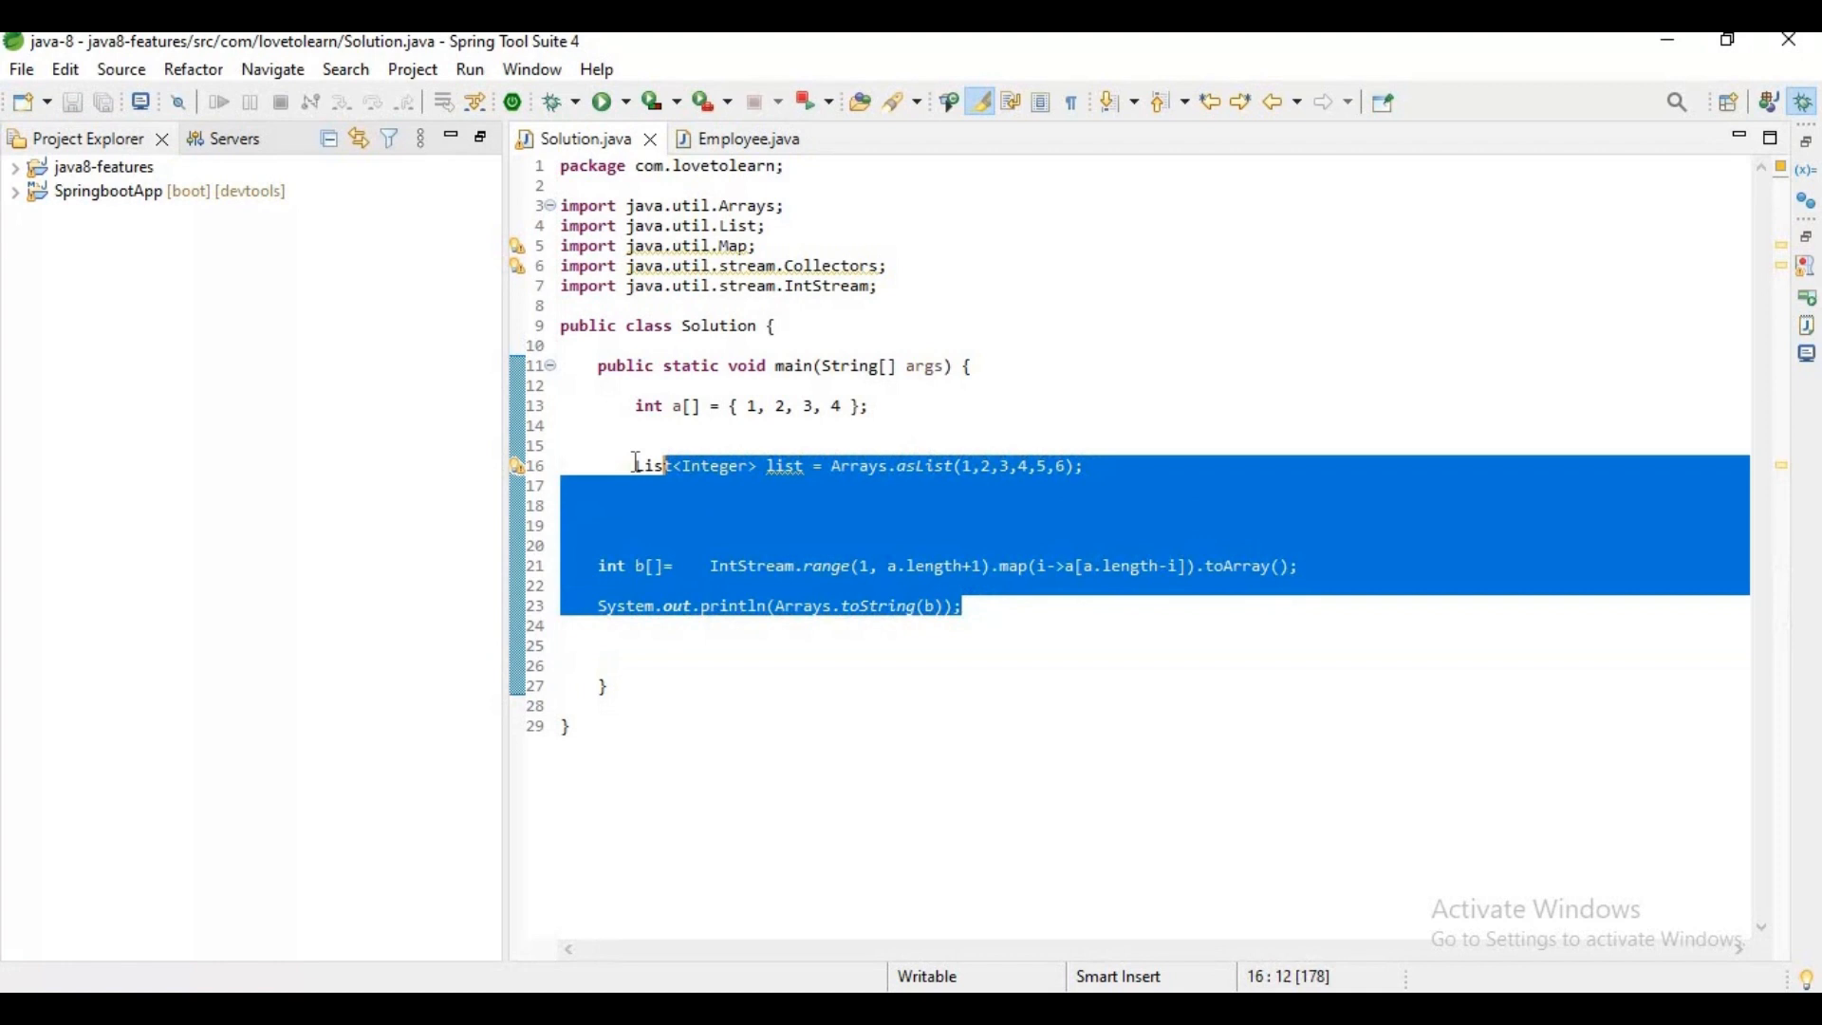
{"action": "key", "text": "Delete"}
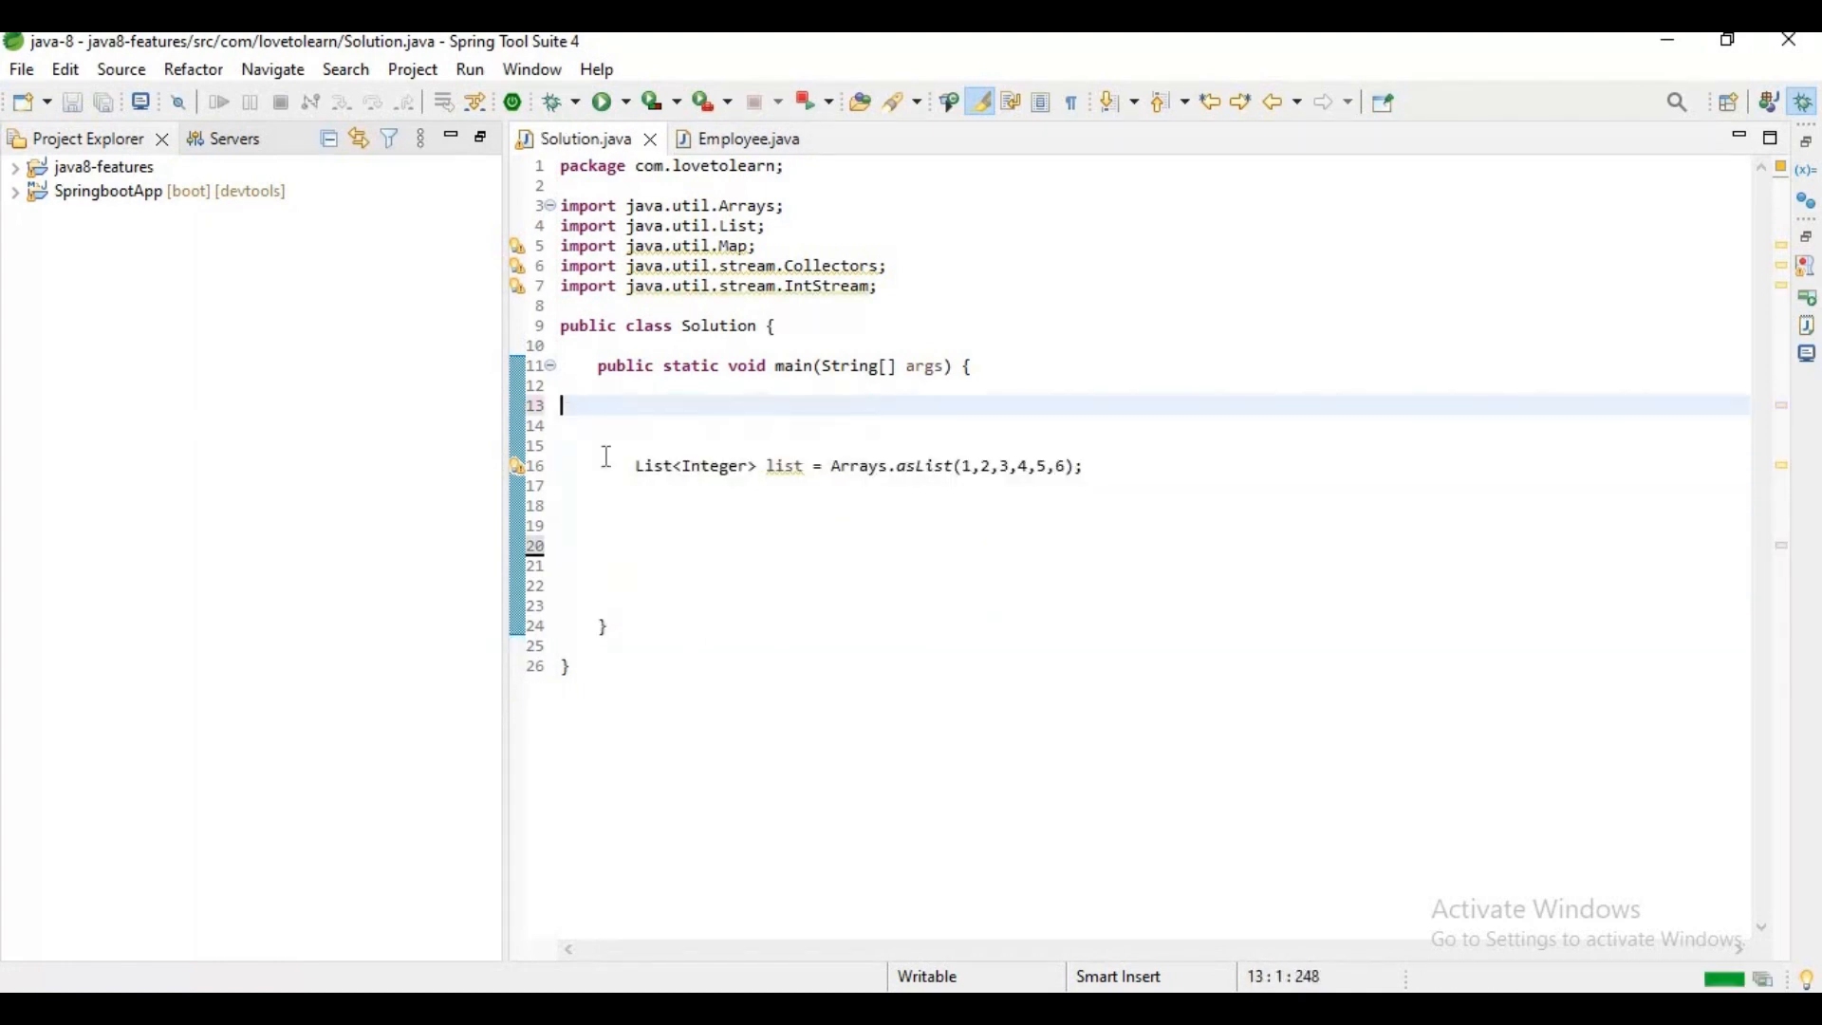
{"action": "type", "text": "l"}
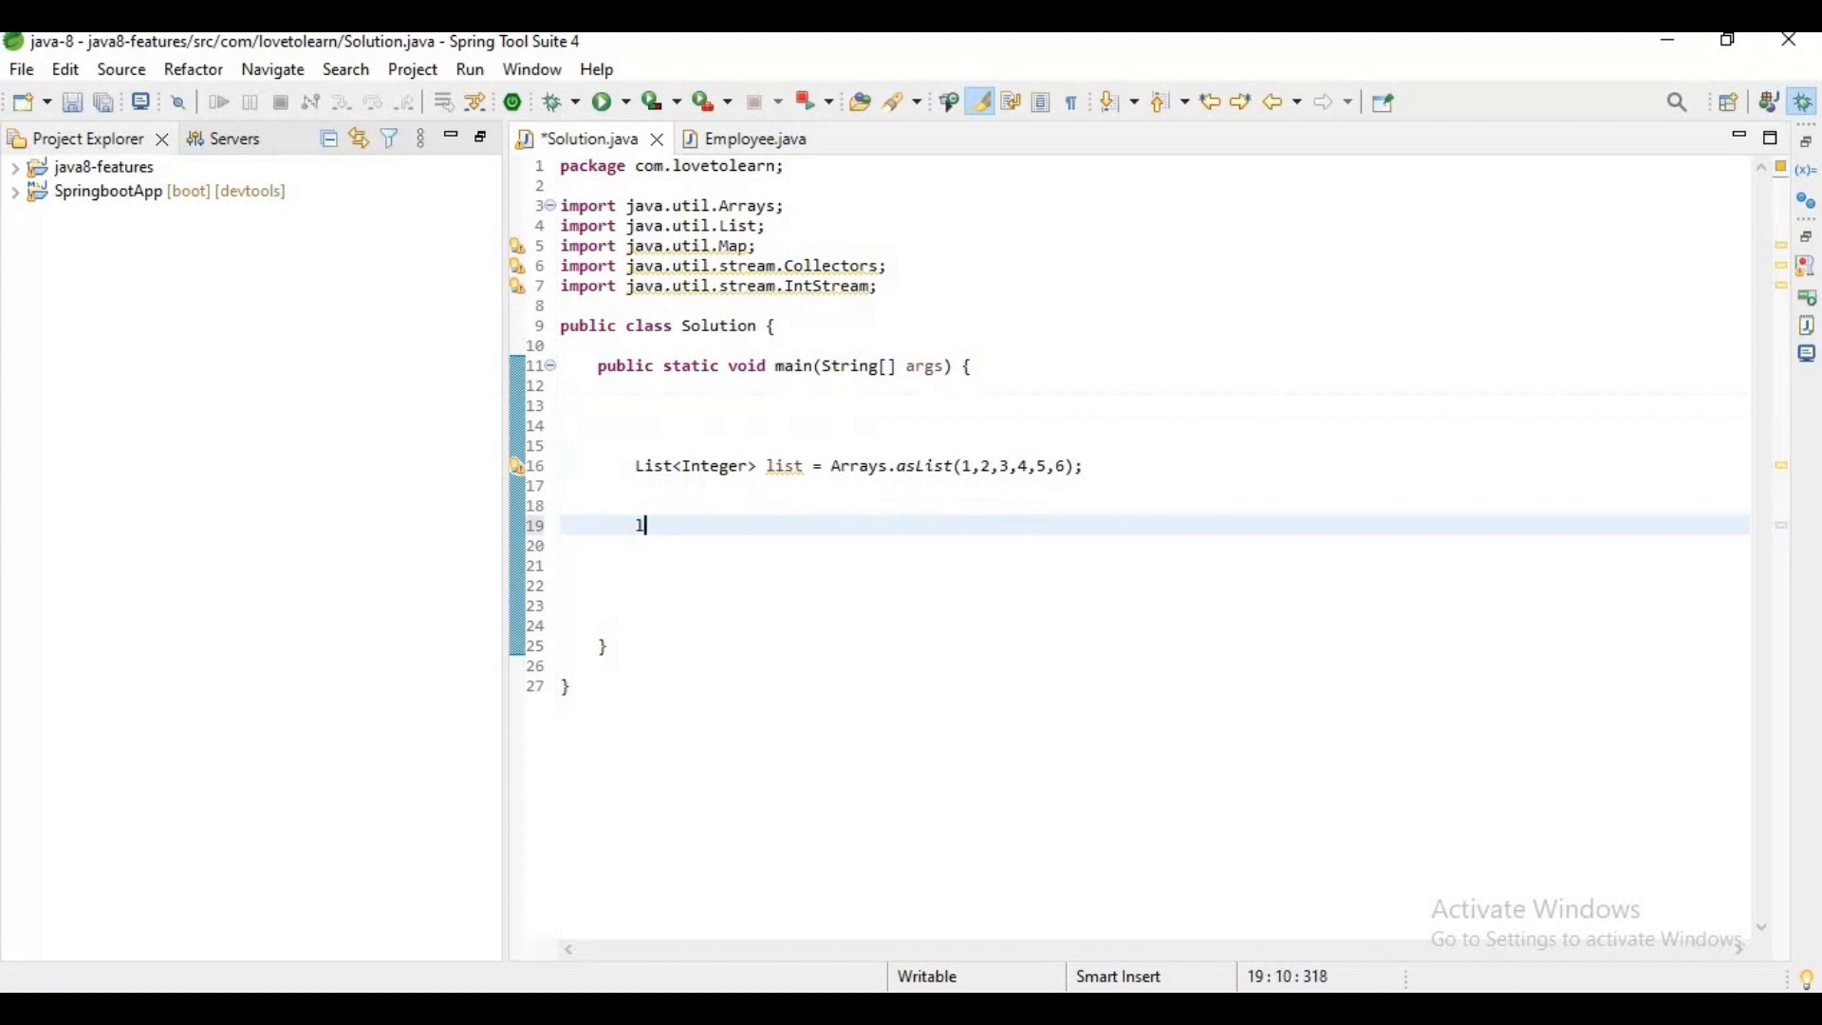
{"action": "type", "text": "ists."}
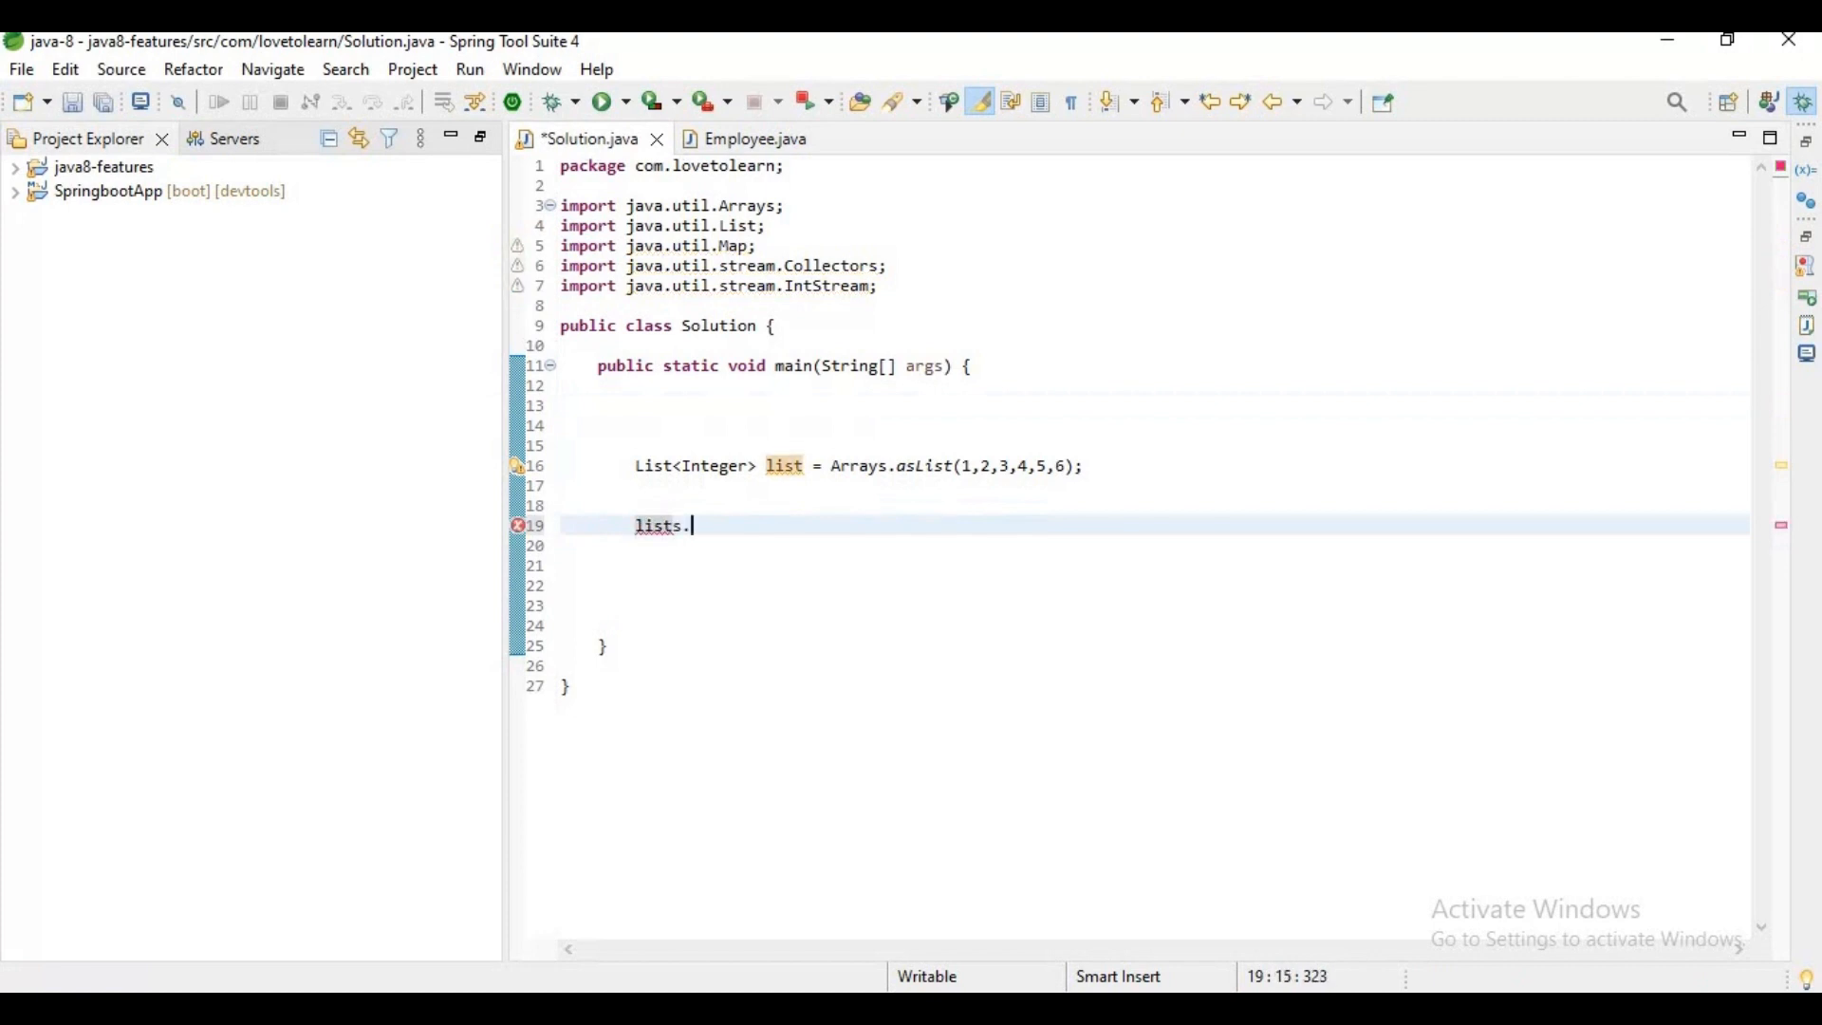
{"action": "type", "text": "stream().collect(Collector"}
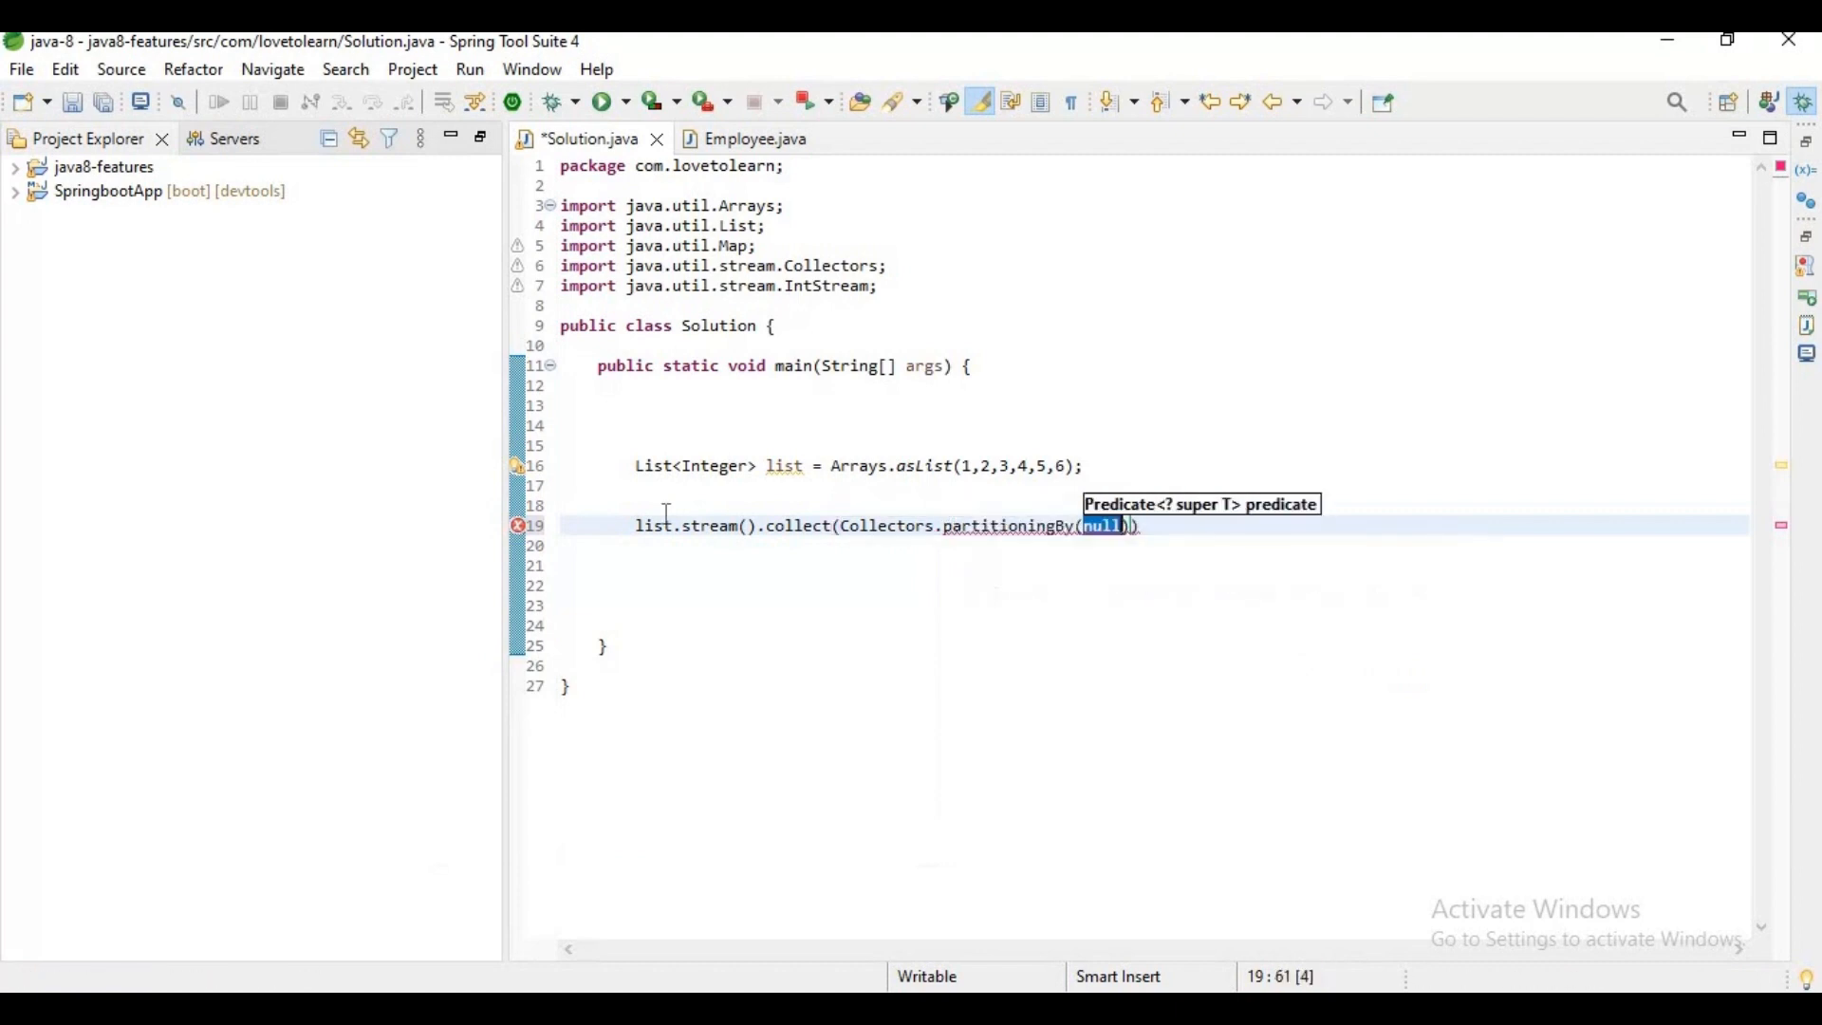
{"action": "type", "text": "i->"}
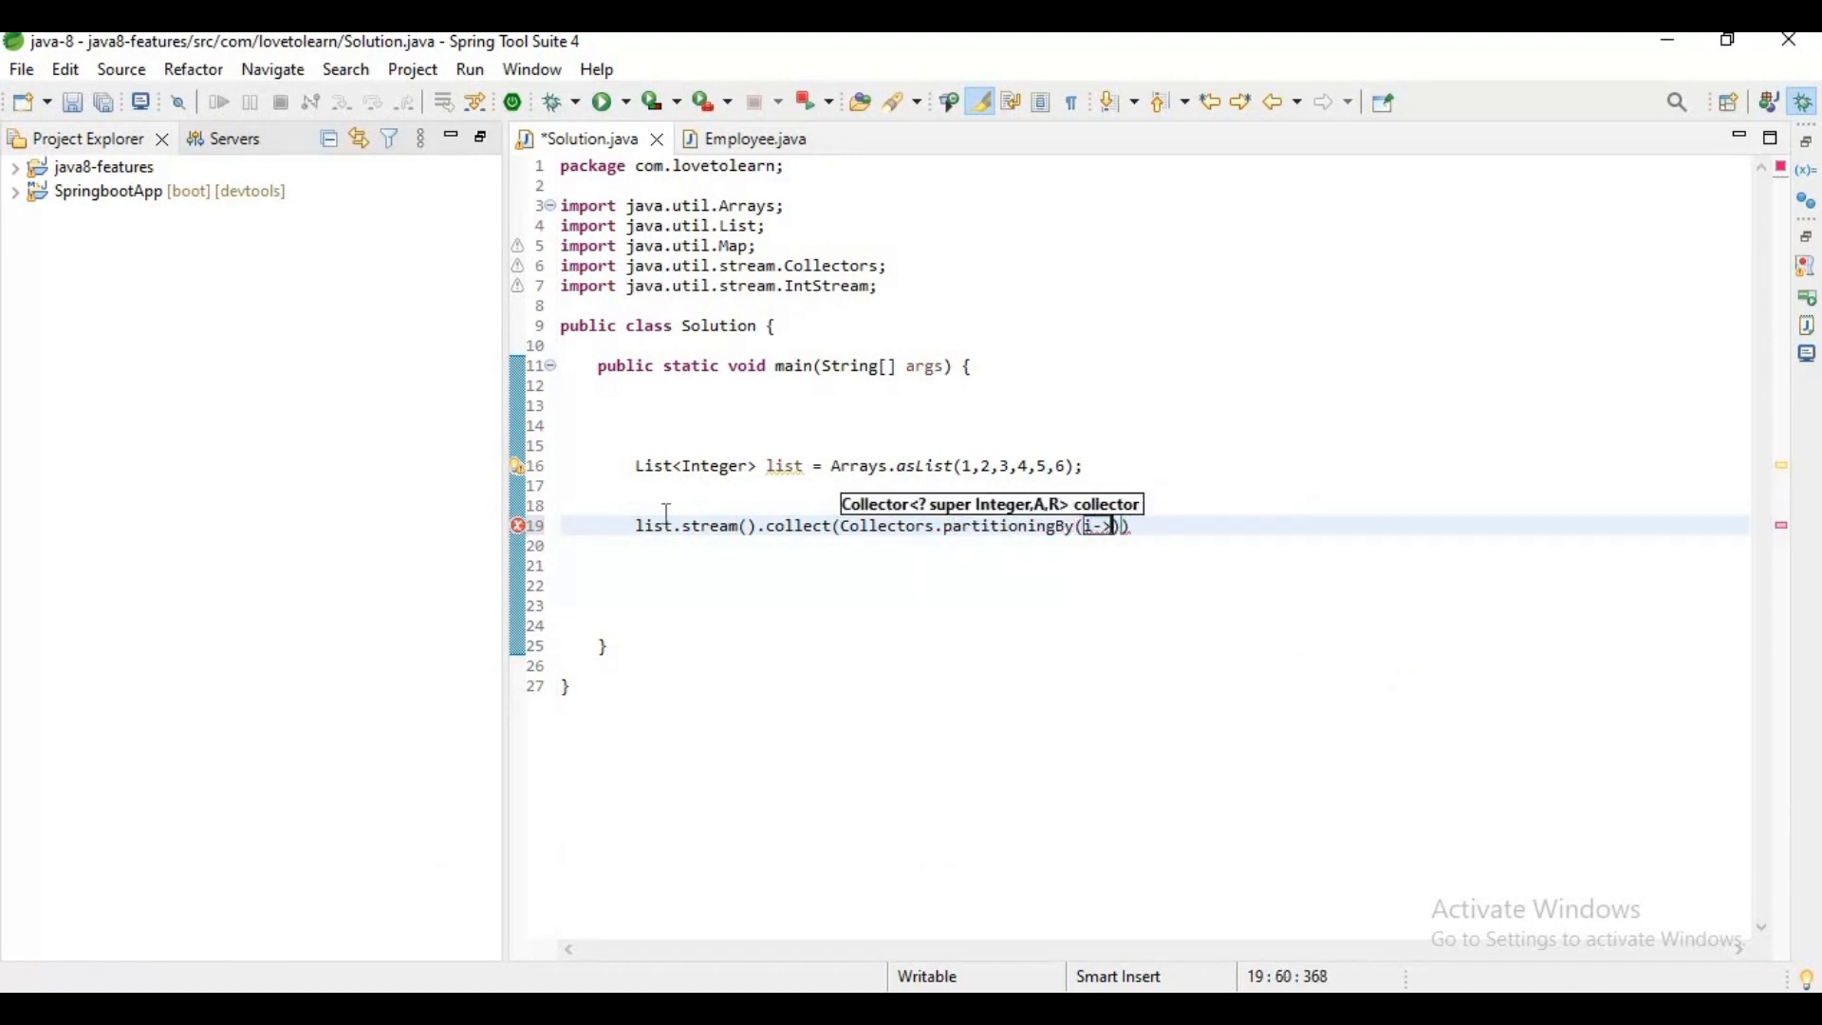
{"action": "type", "text": "i%2"}
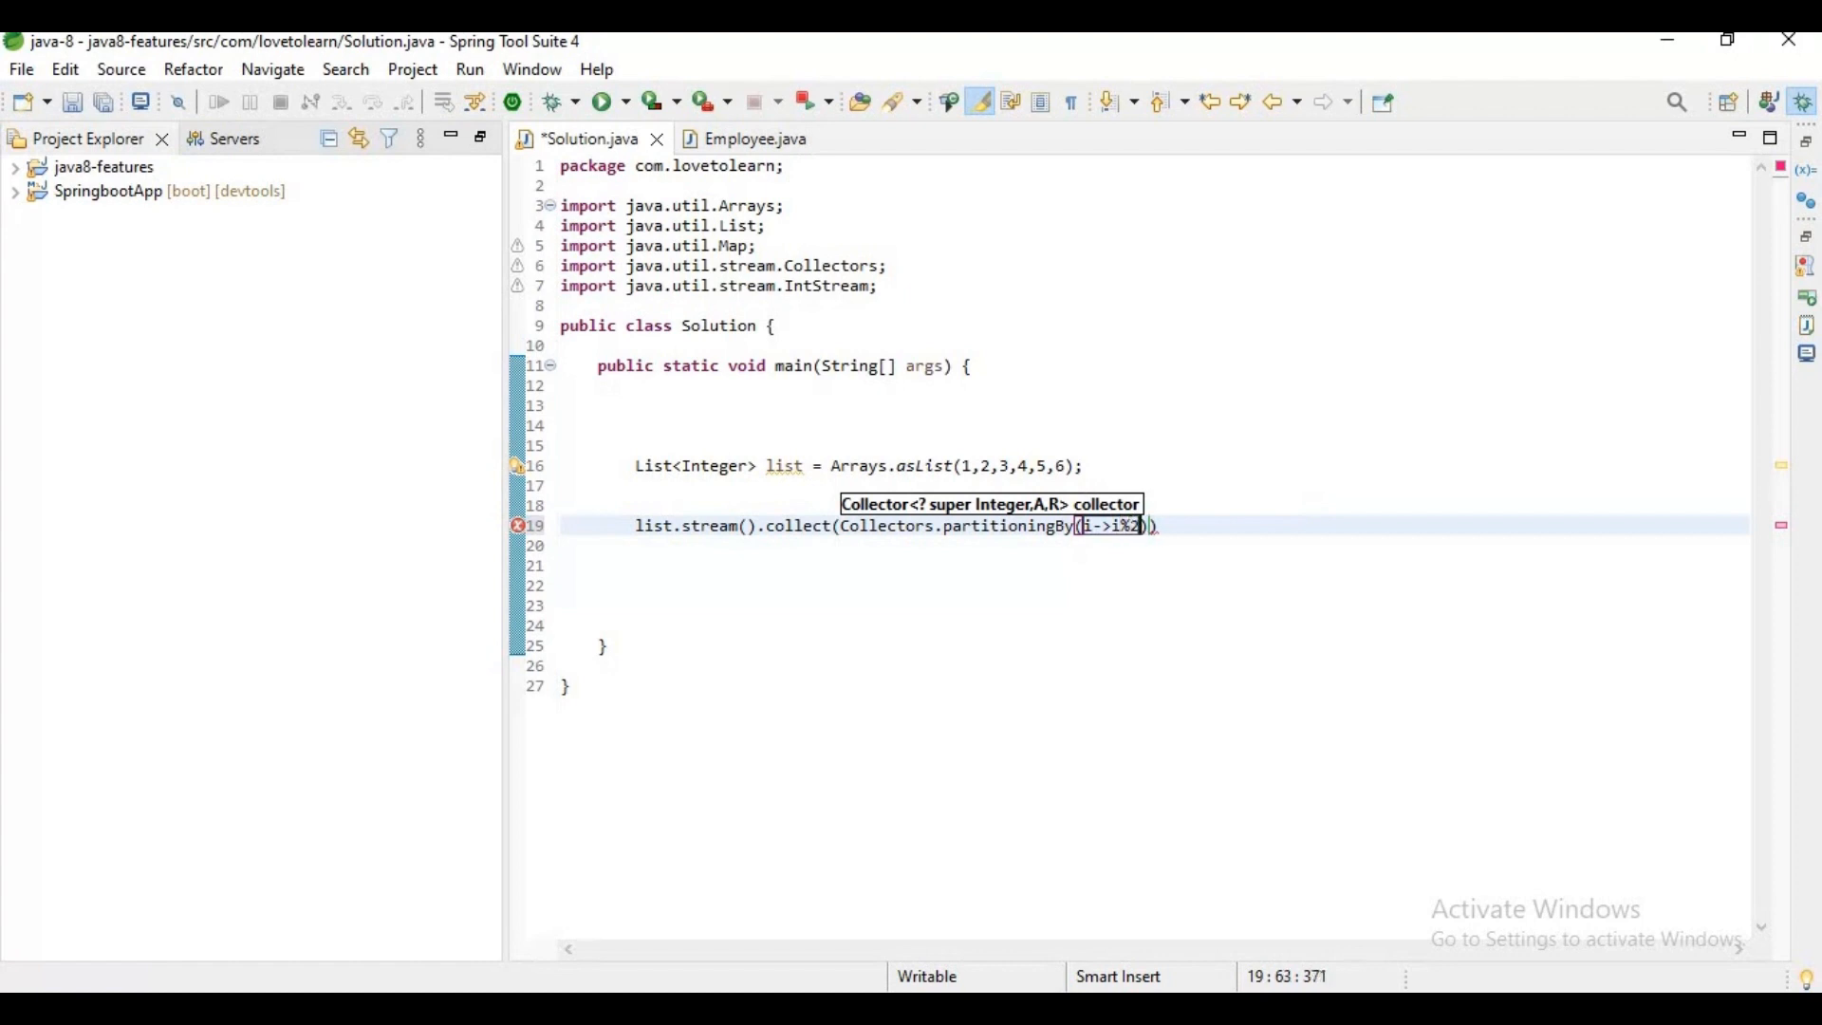
{"action": "type", "text": "==0"}
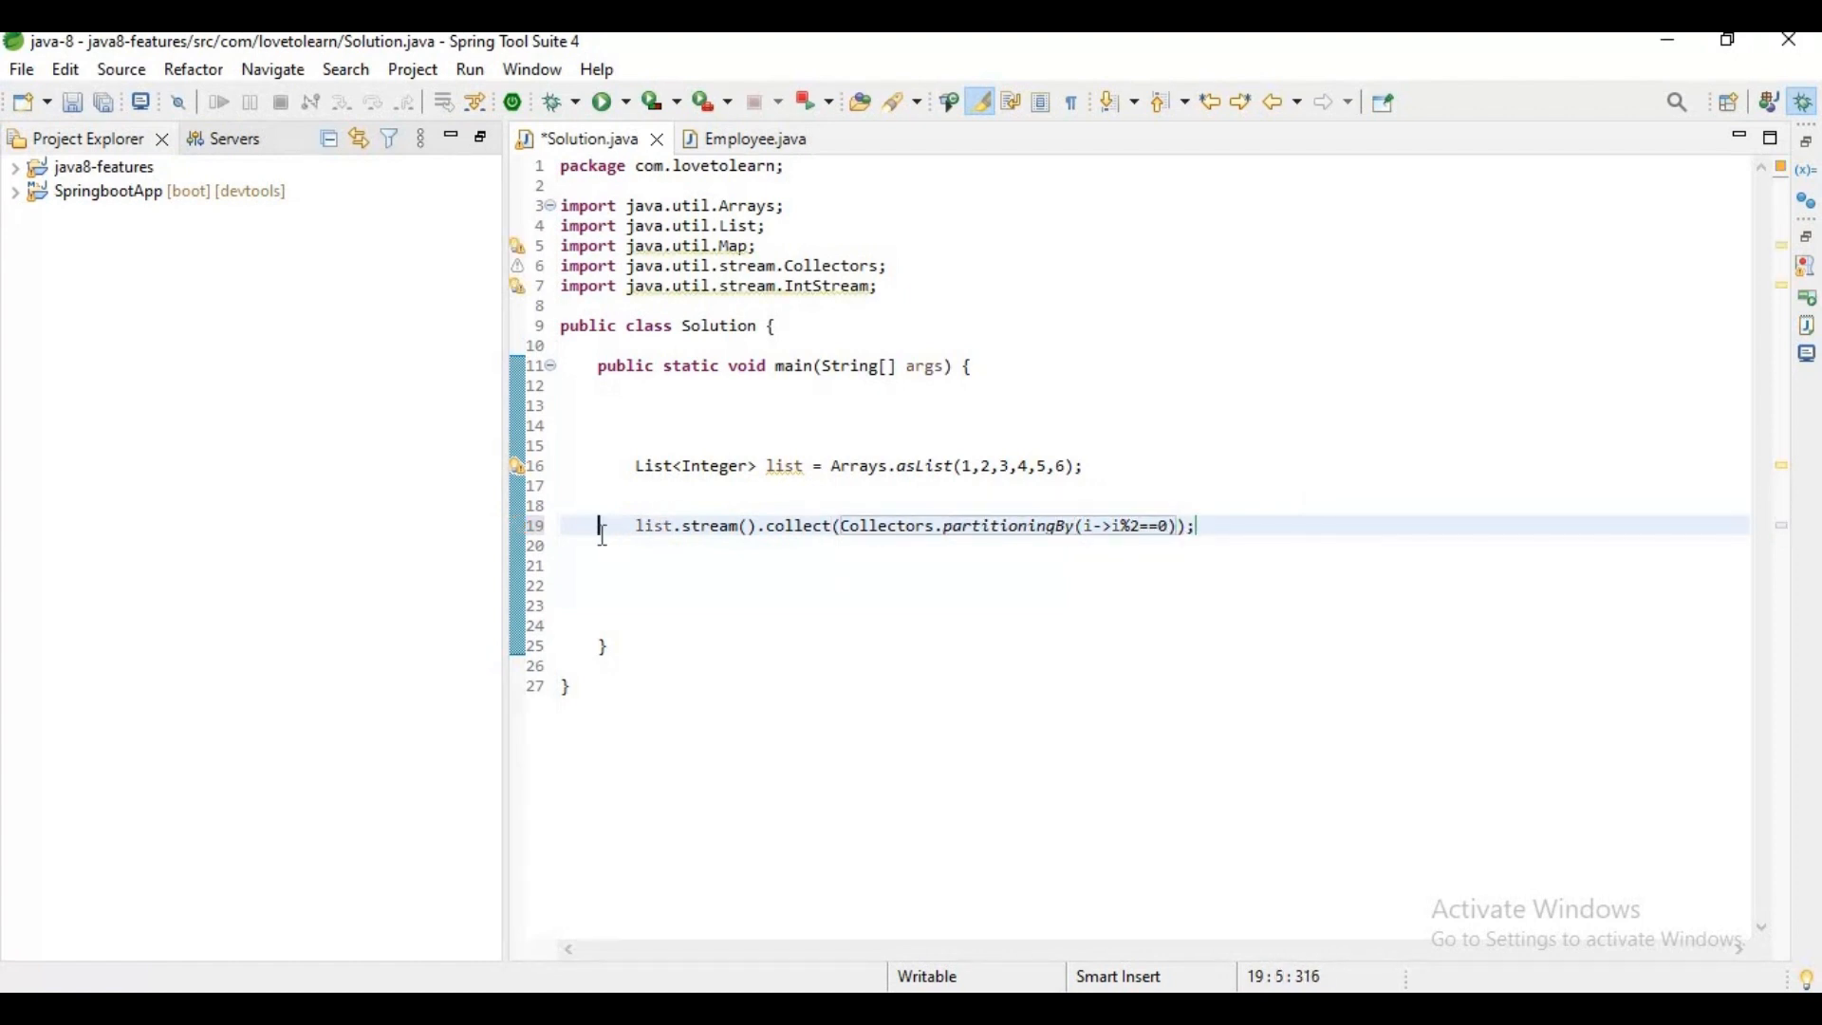
Declare Map<Boolean,List<Integer>> map to hold the collect result and save the file.
{"action": "type", "text": "Map<"}
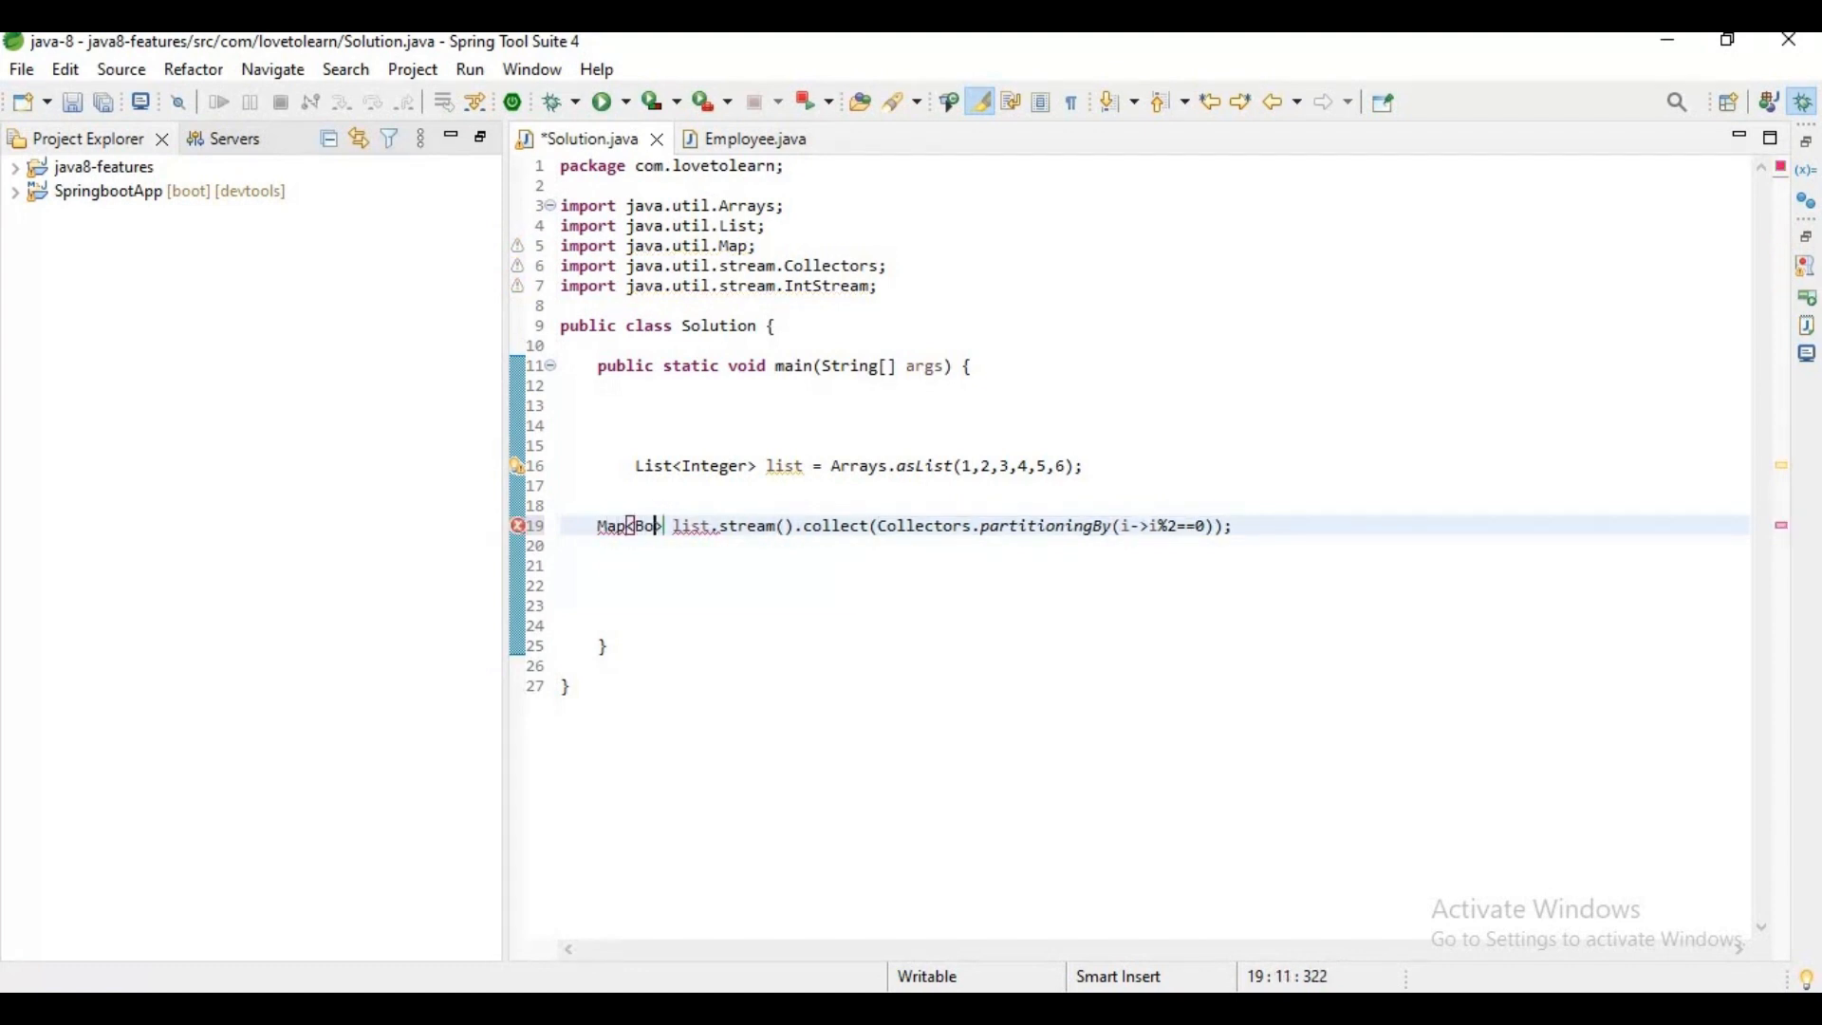
{"action": "type", "text": "Boolean,List"}
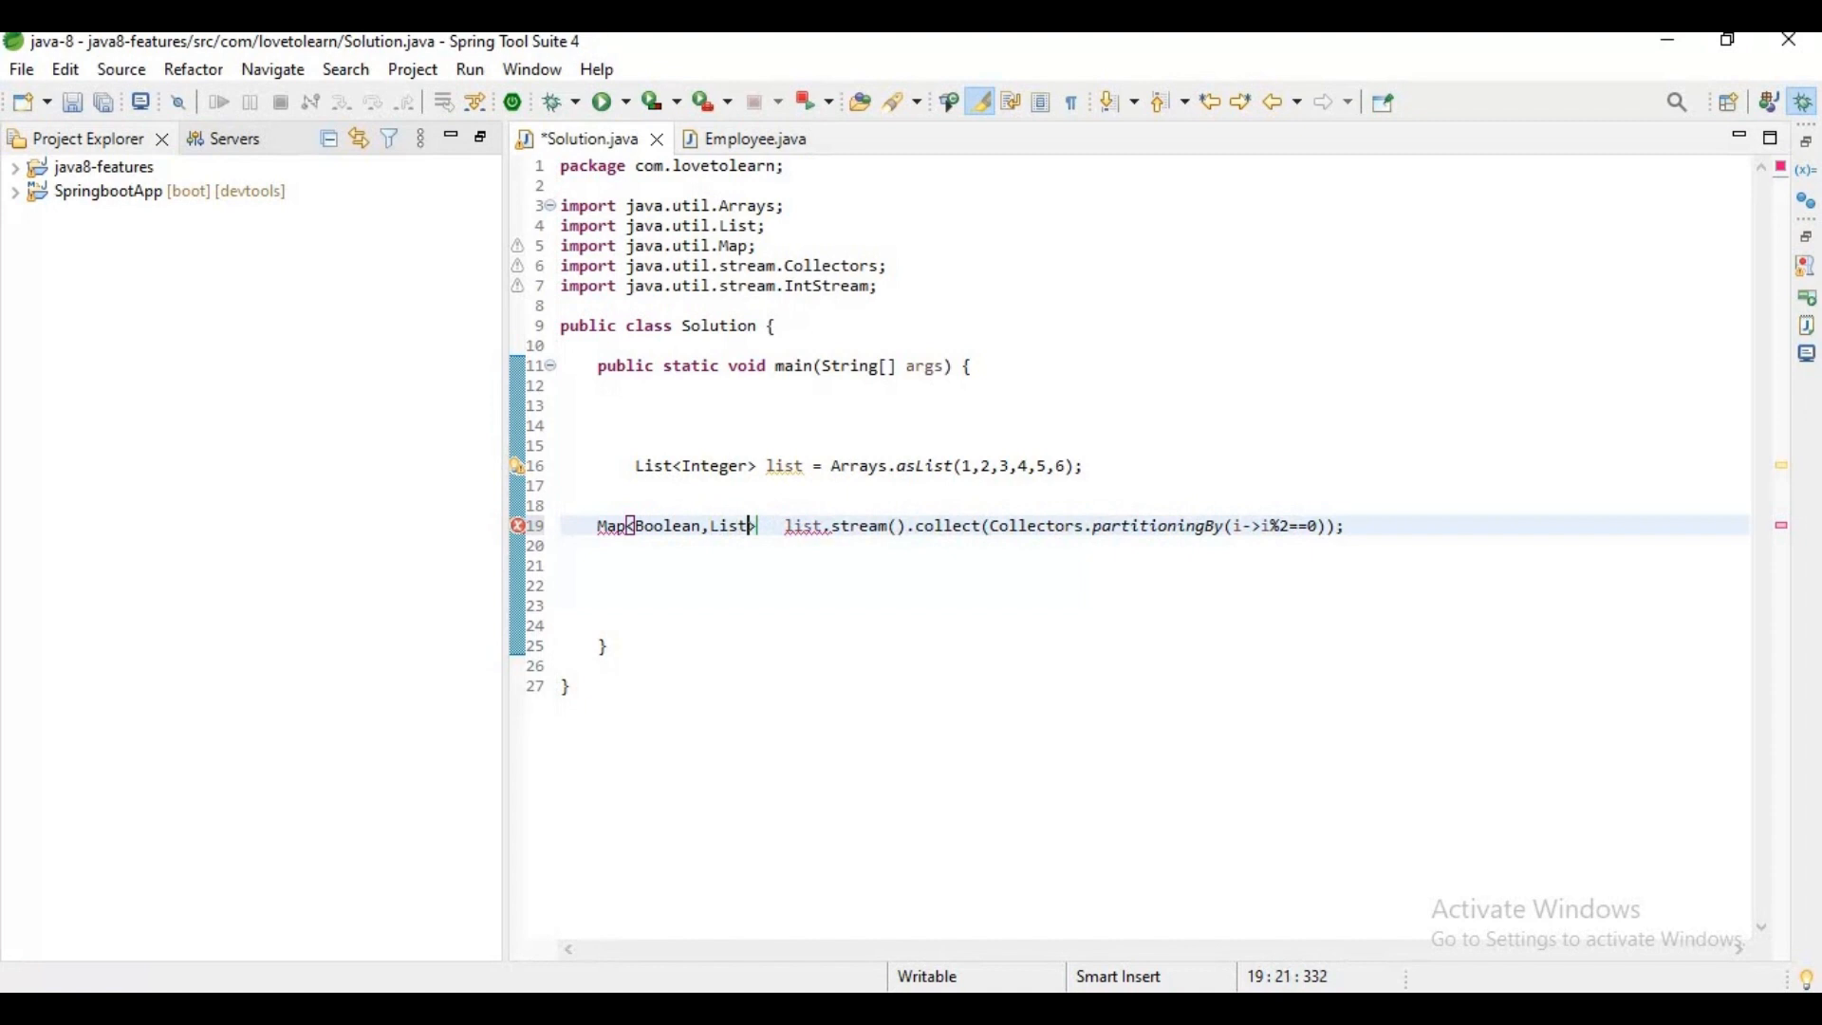
{"action": "type", "text": "<Integer>"}
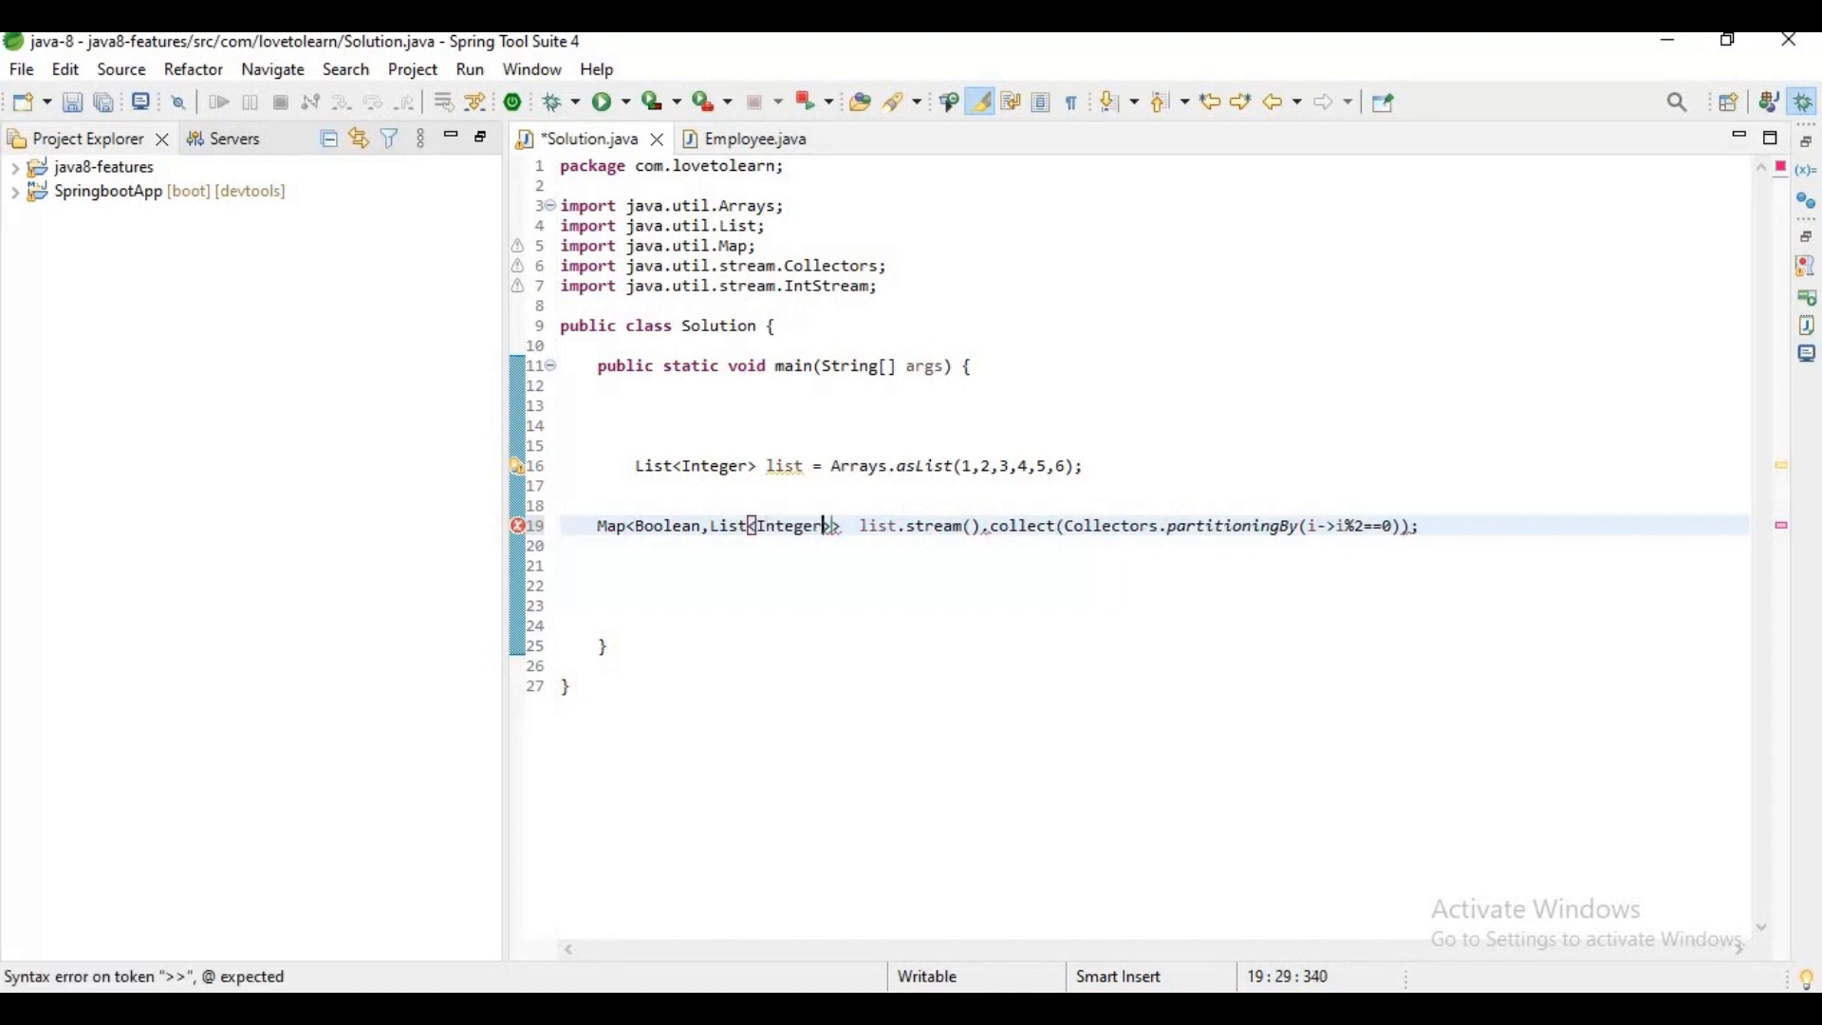
{"action": "type", "text": "ma[p"}
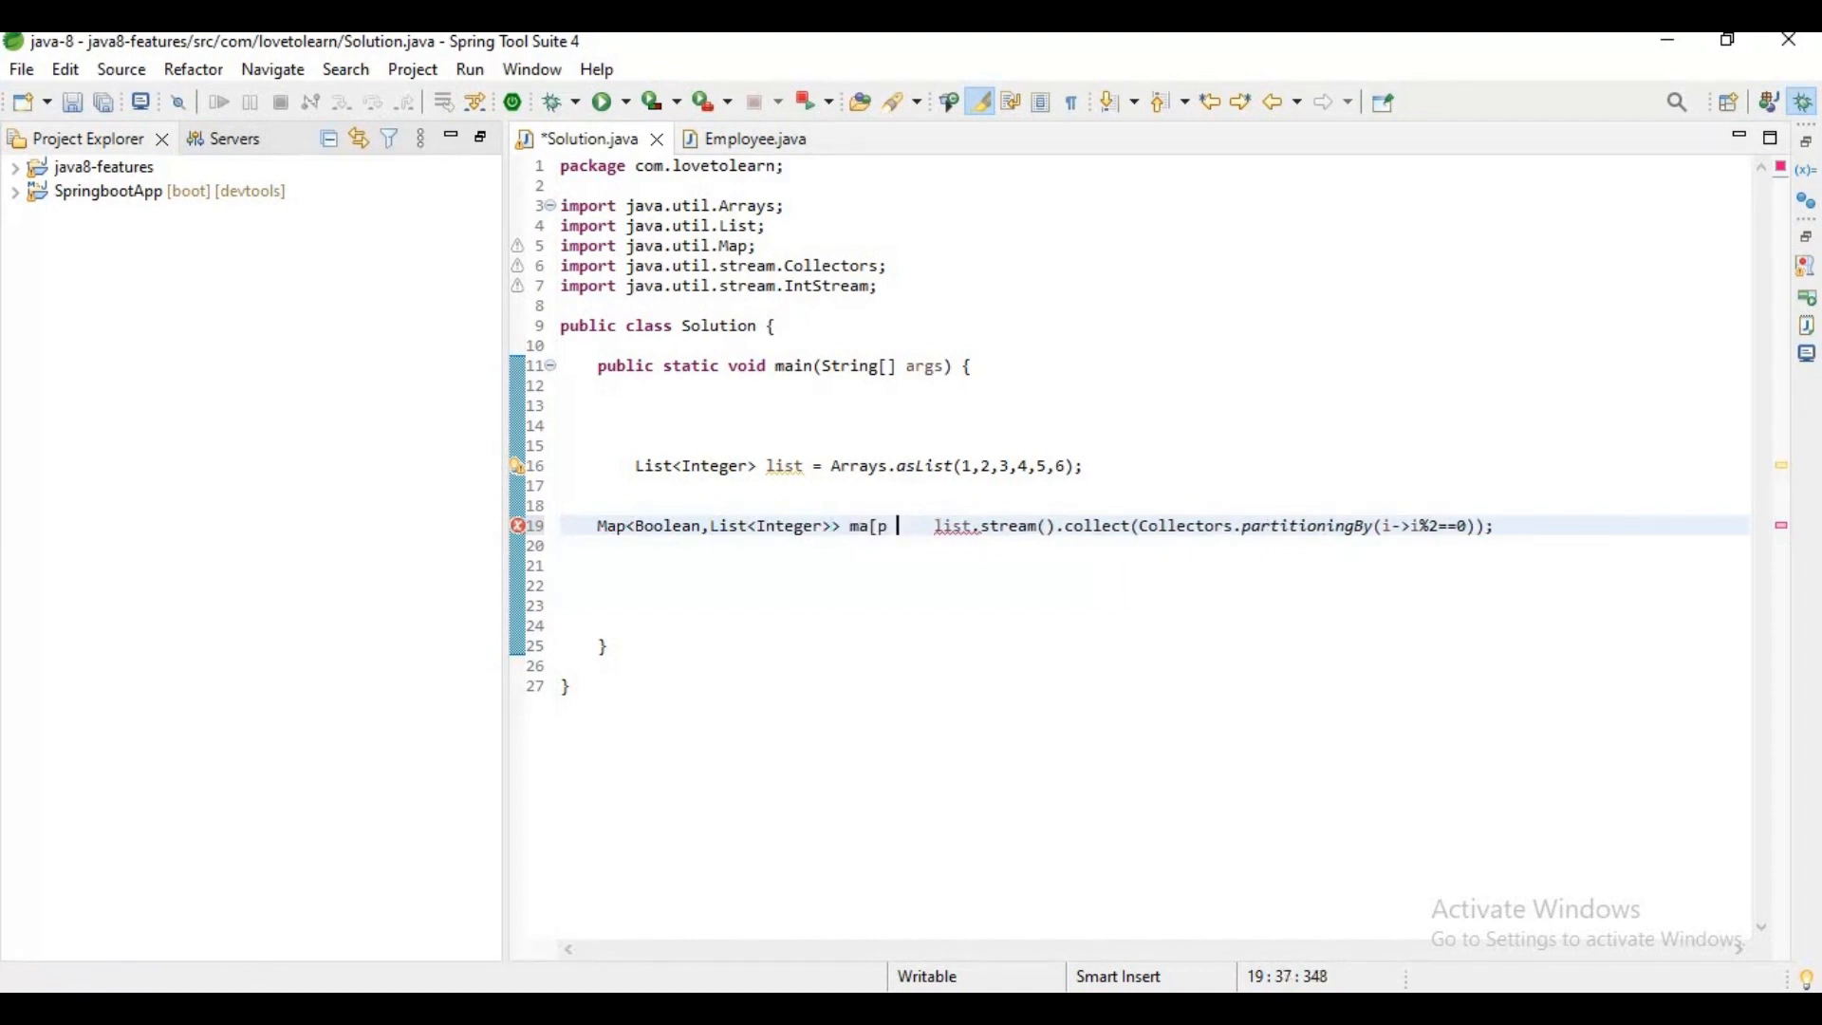
{"action": "key", "text": "Backspace"}
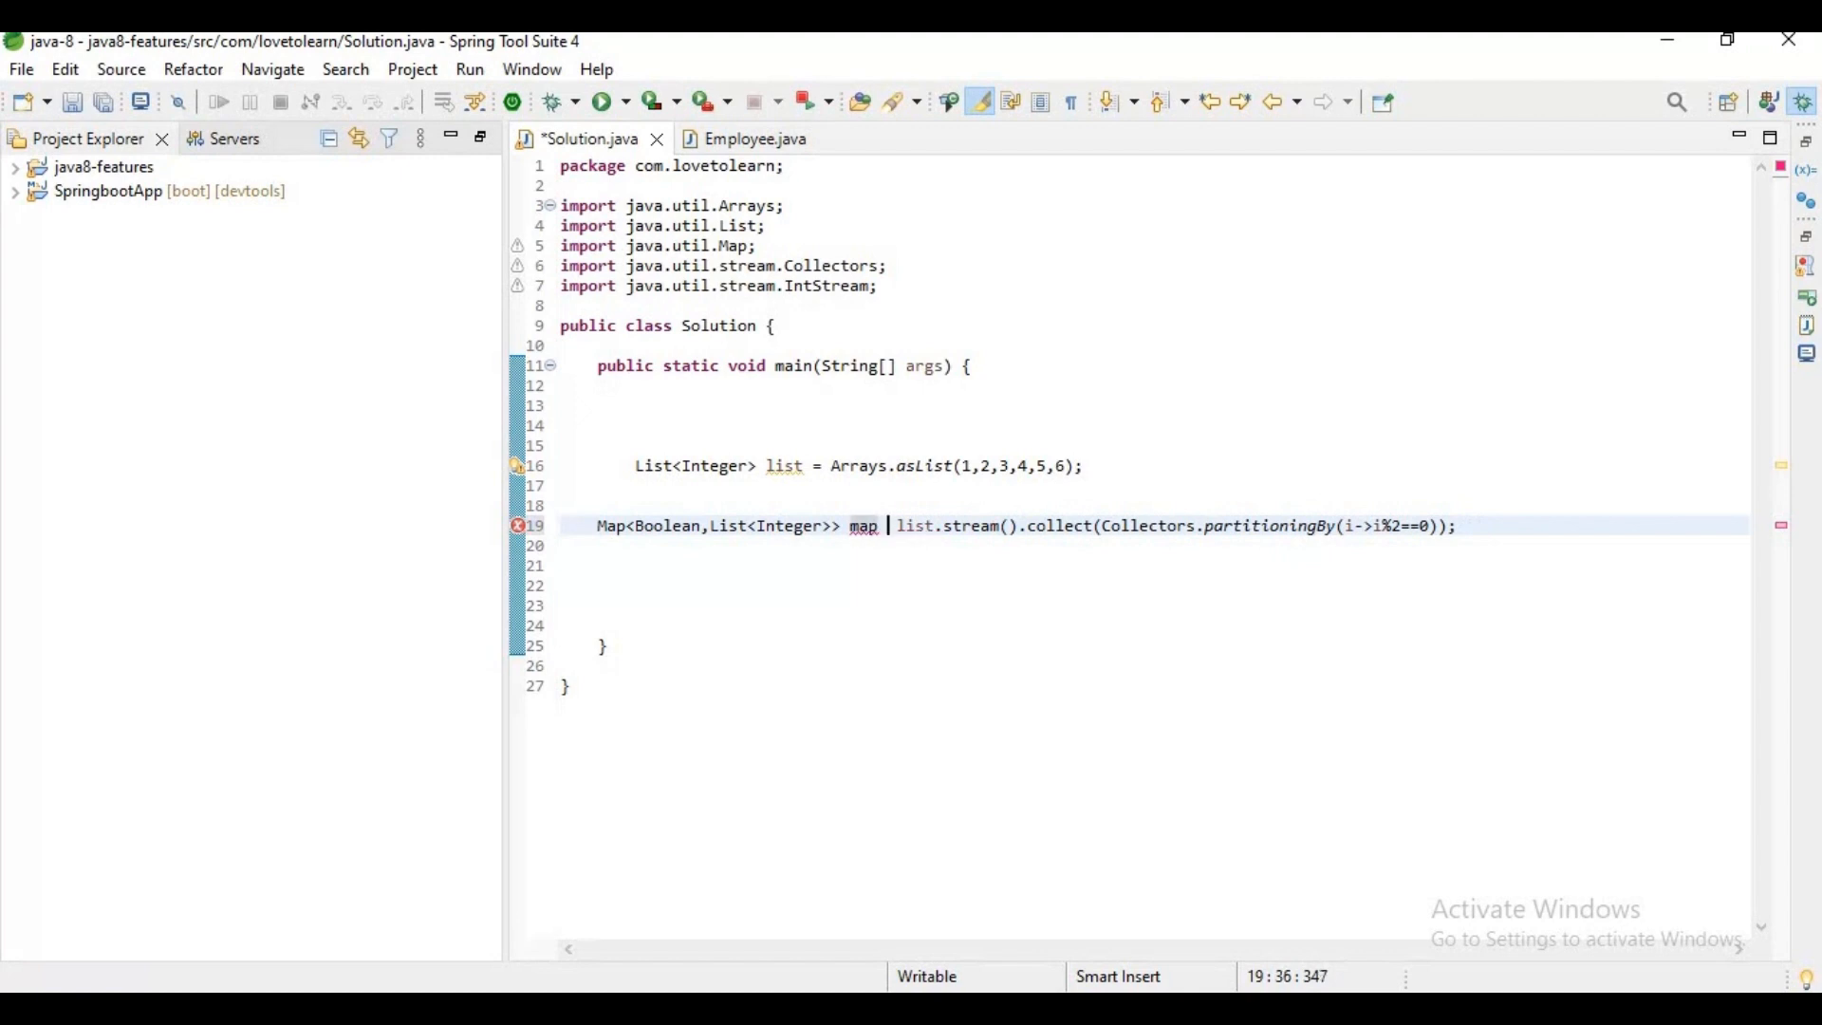
{"action": "type", "text": "="}
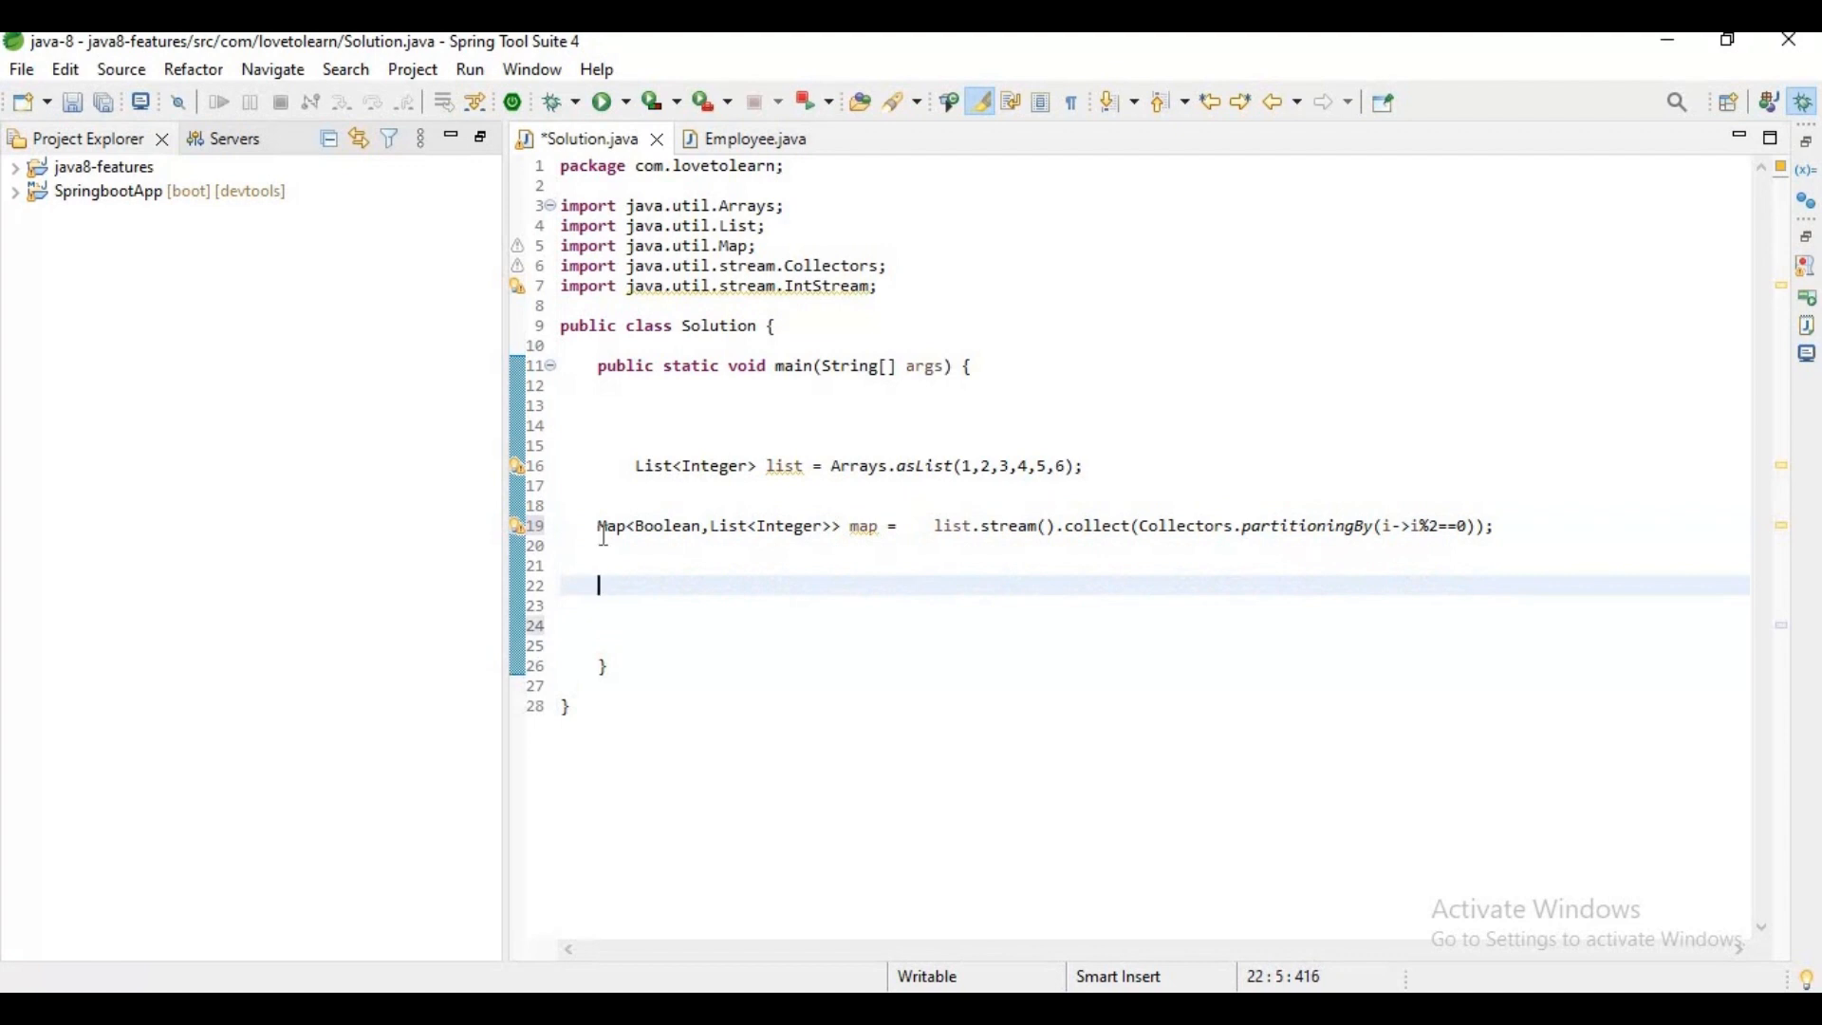
{"action": "key", "text": "ctrl+s"}
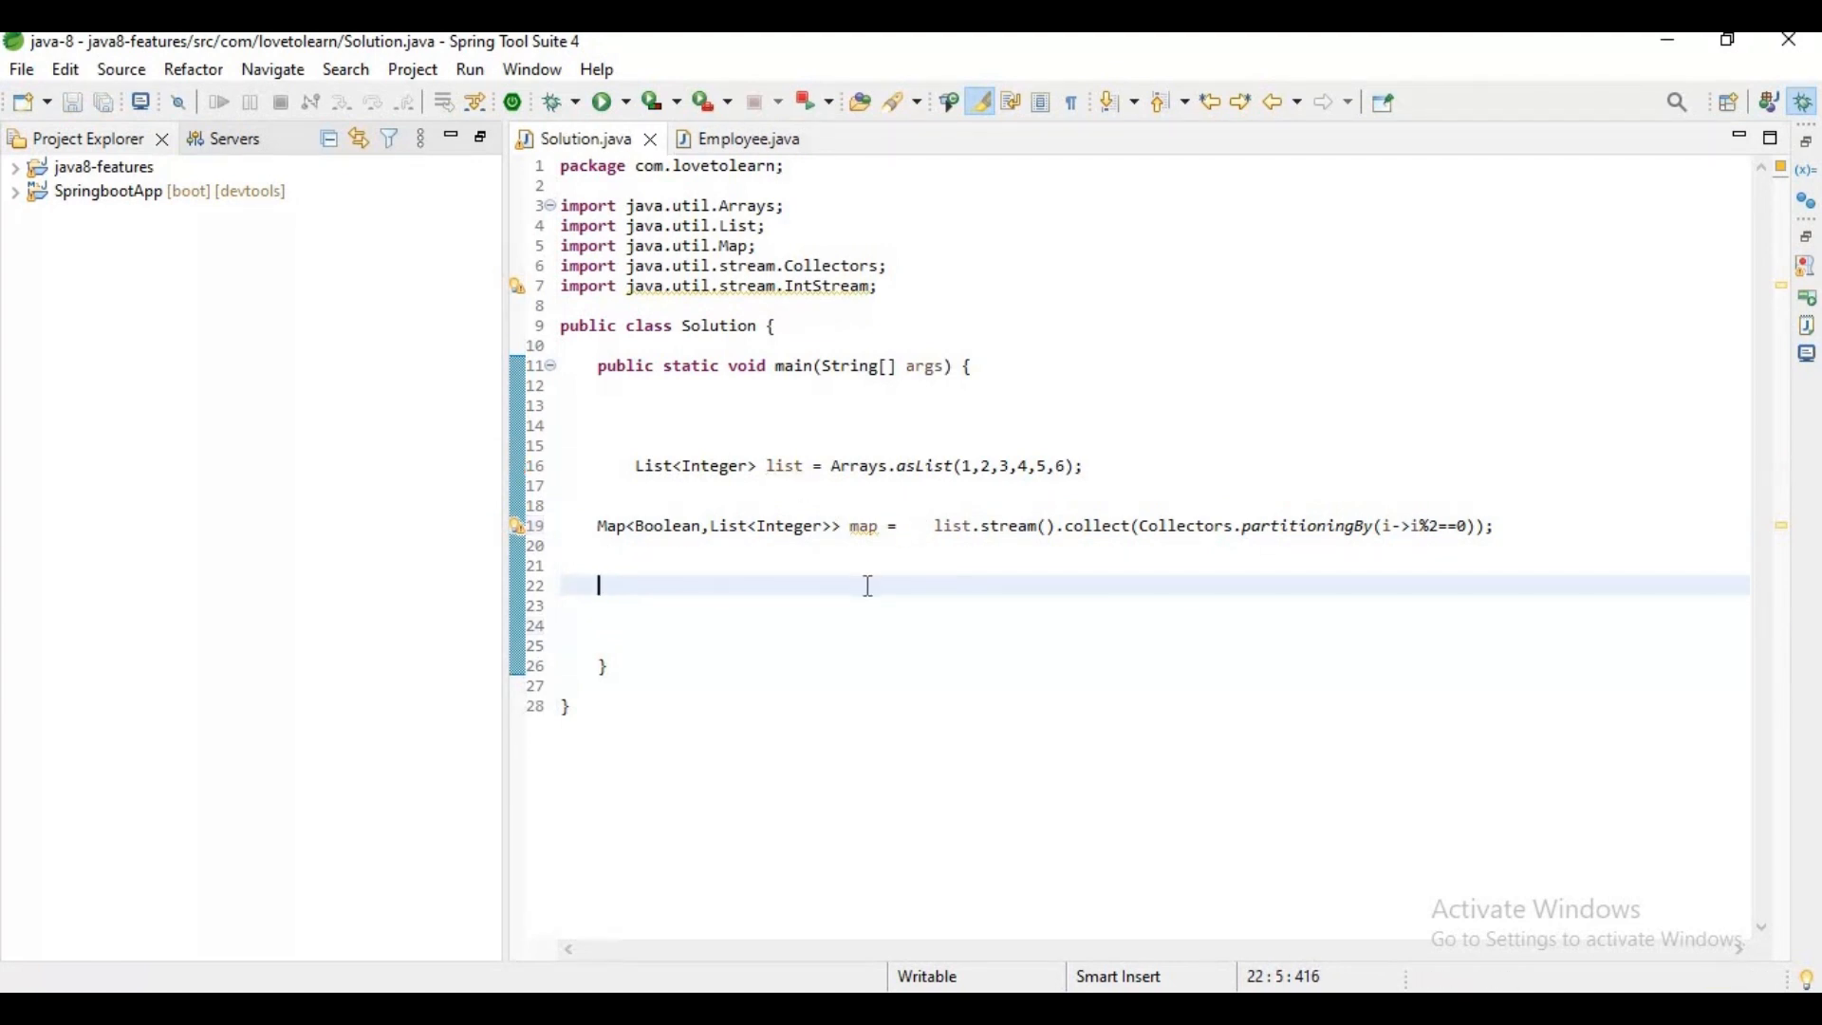
{"action": "mouse_move", "coordinate": [860, 600]}
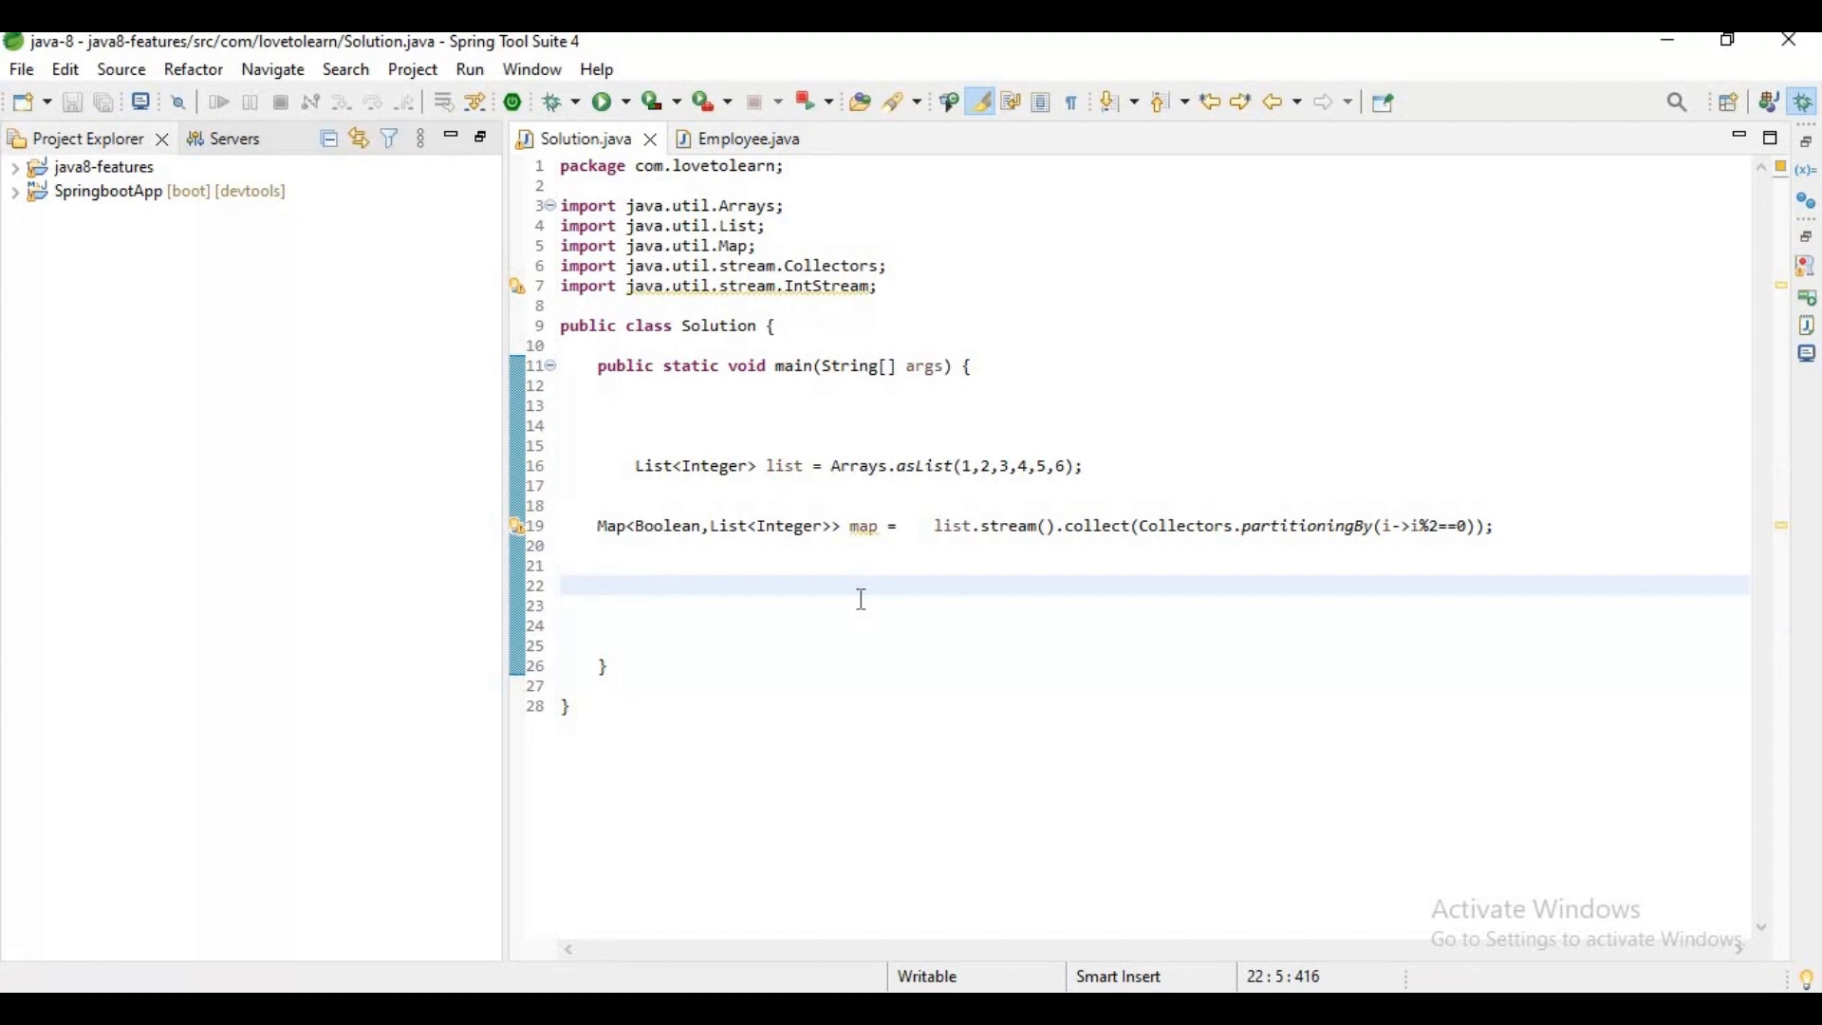
{"action": "mouse_move", "coordinate": [1473, 557]}
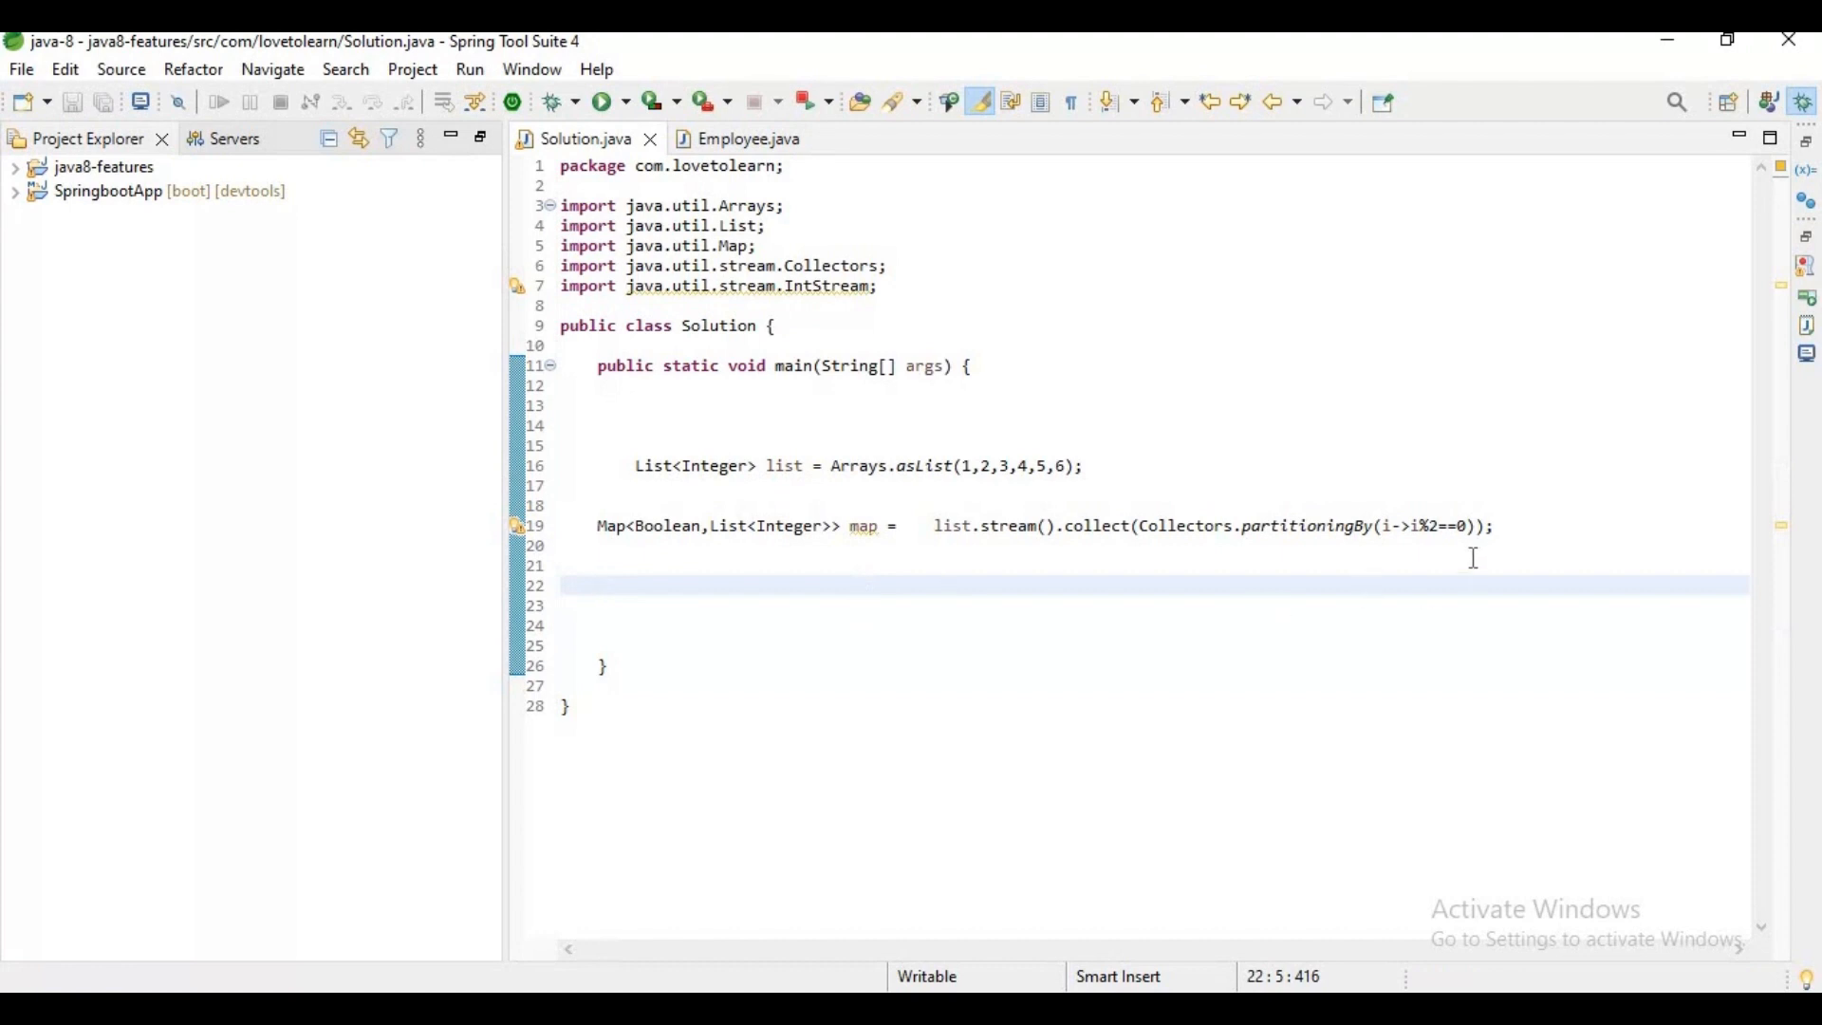
Add System.out.println(map) and run to see the even/odd partition.
{"action": "left_click", "coordinate": [598, 585]}
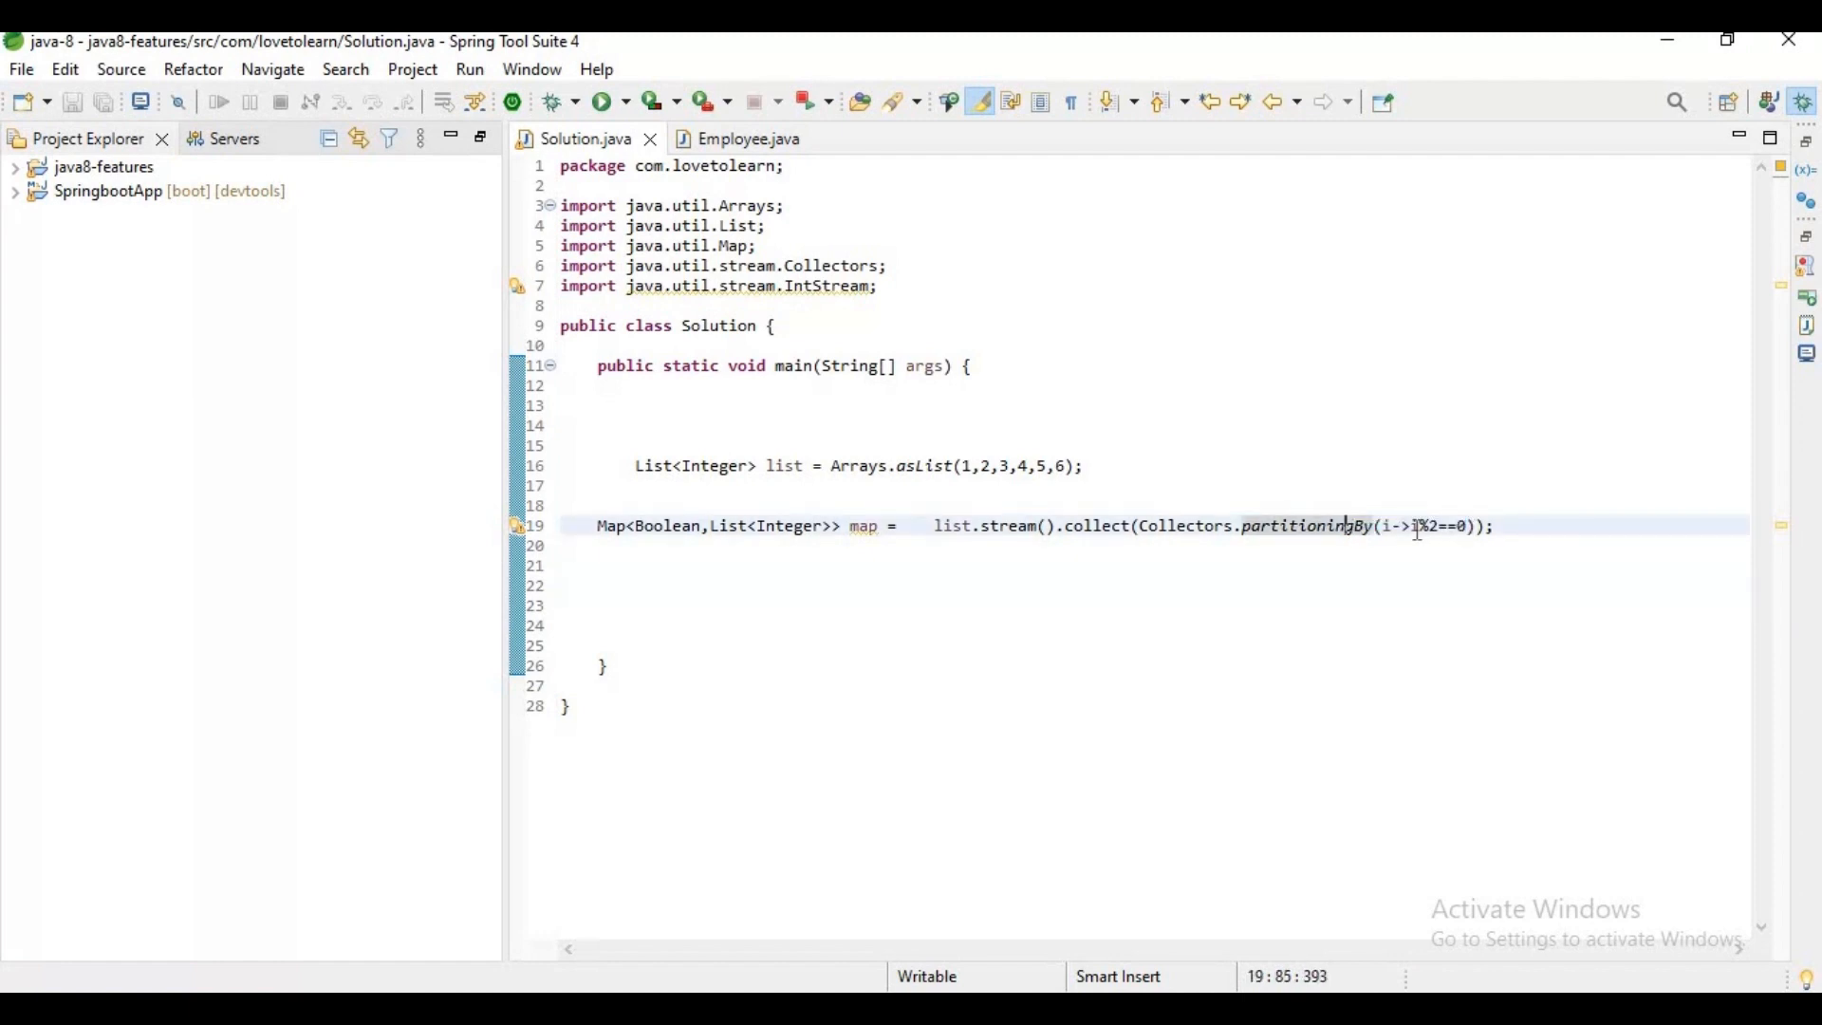
{"action": "mouse_move", "coordinate": [1446, 526]}
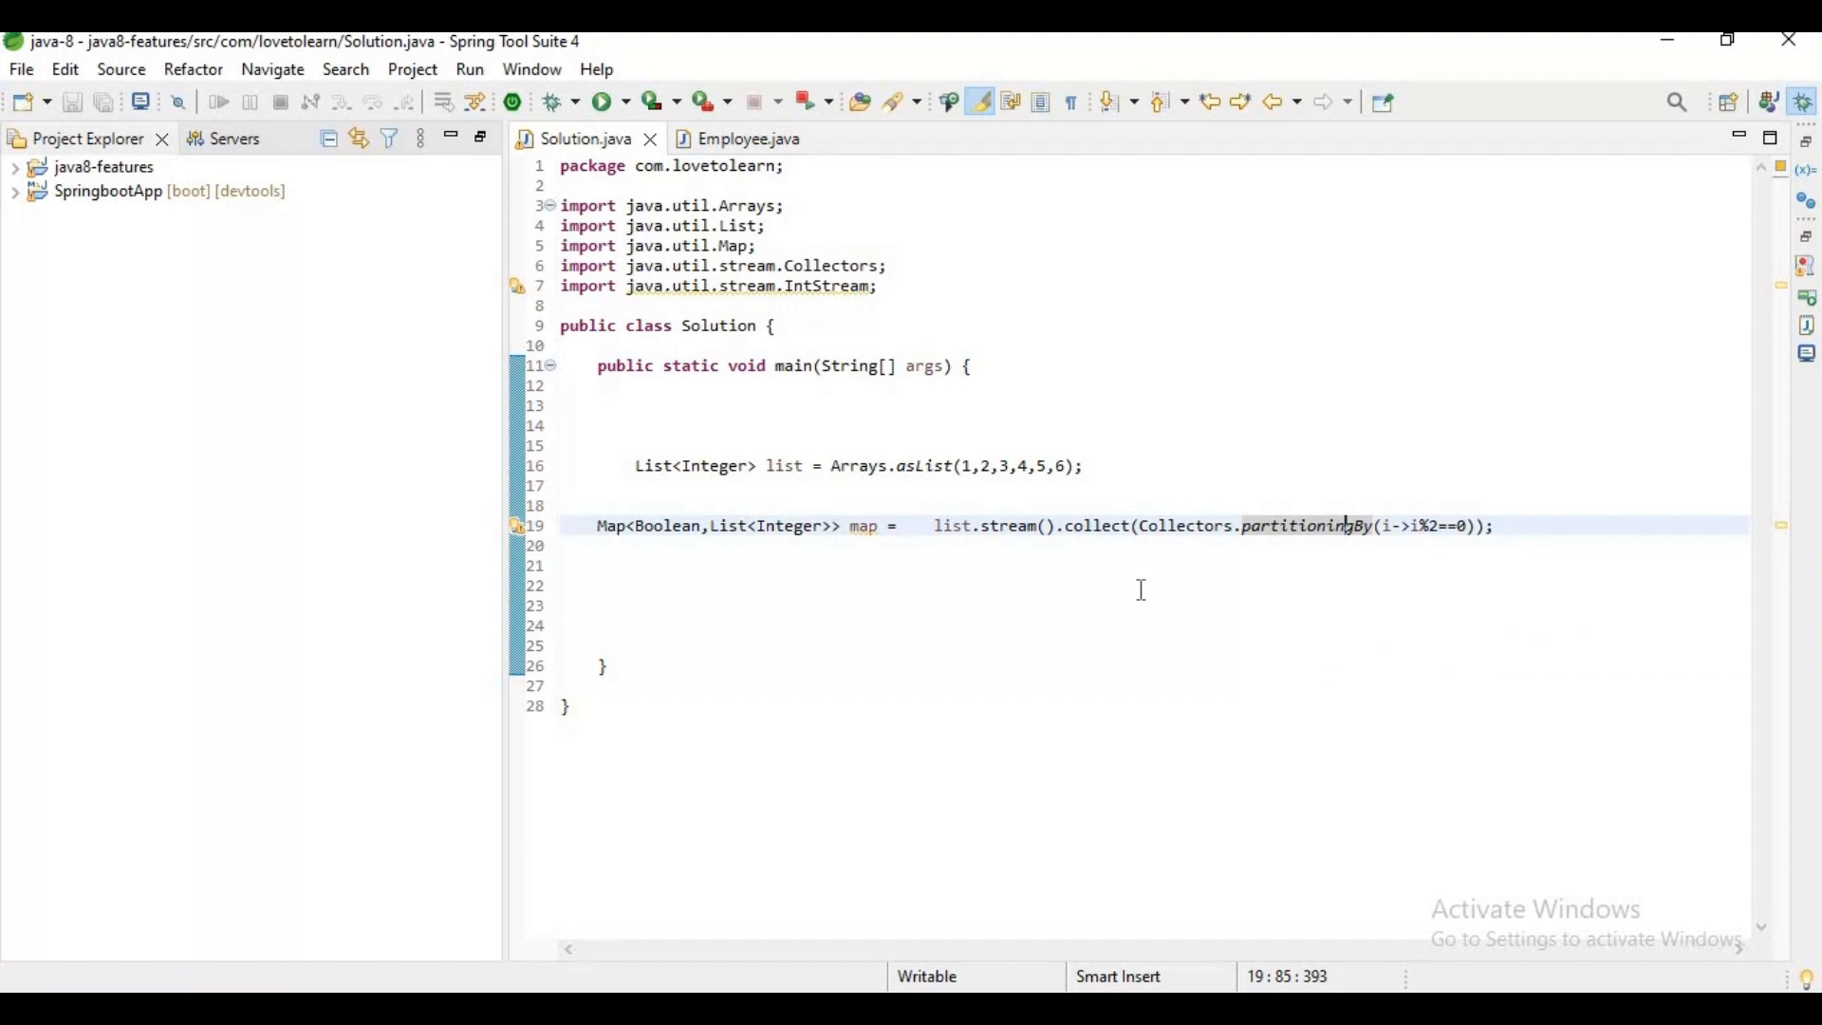
{"action": "left_click", "coordinate": [888, 605]}
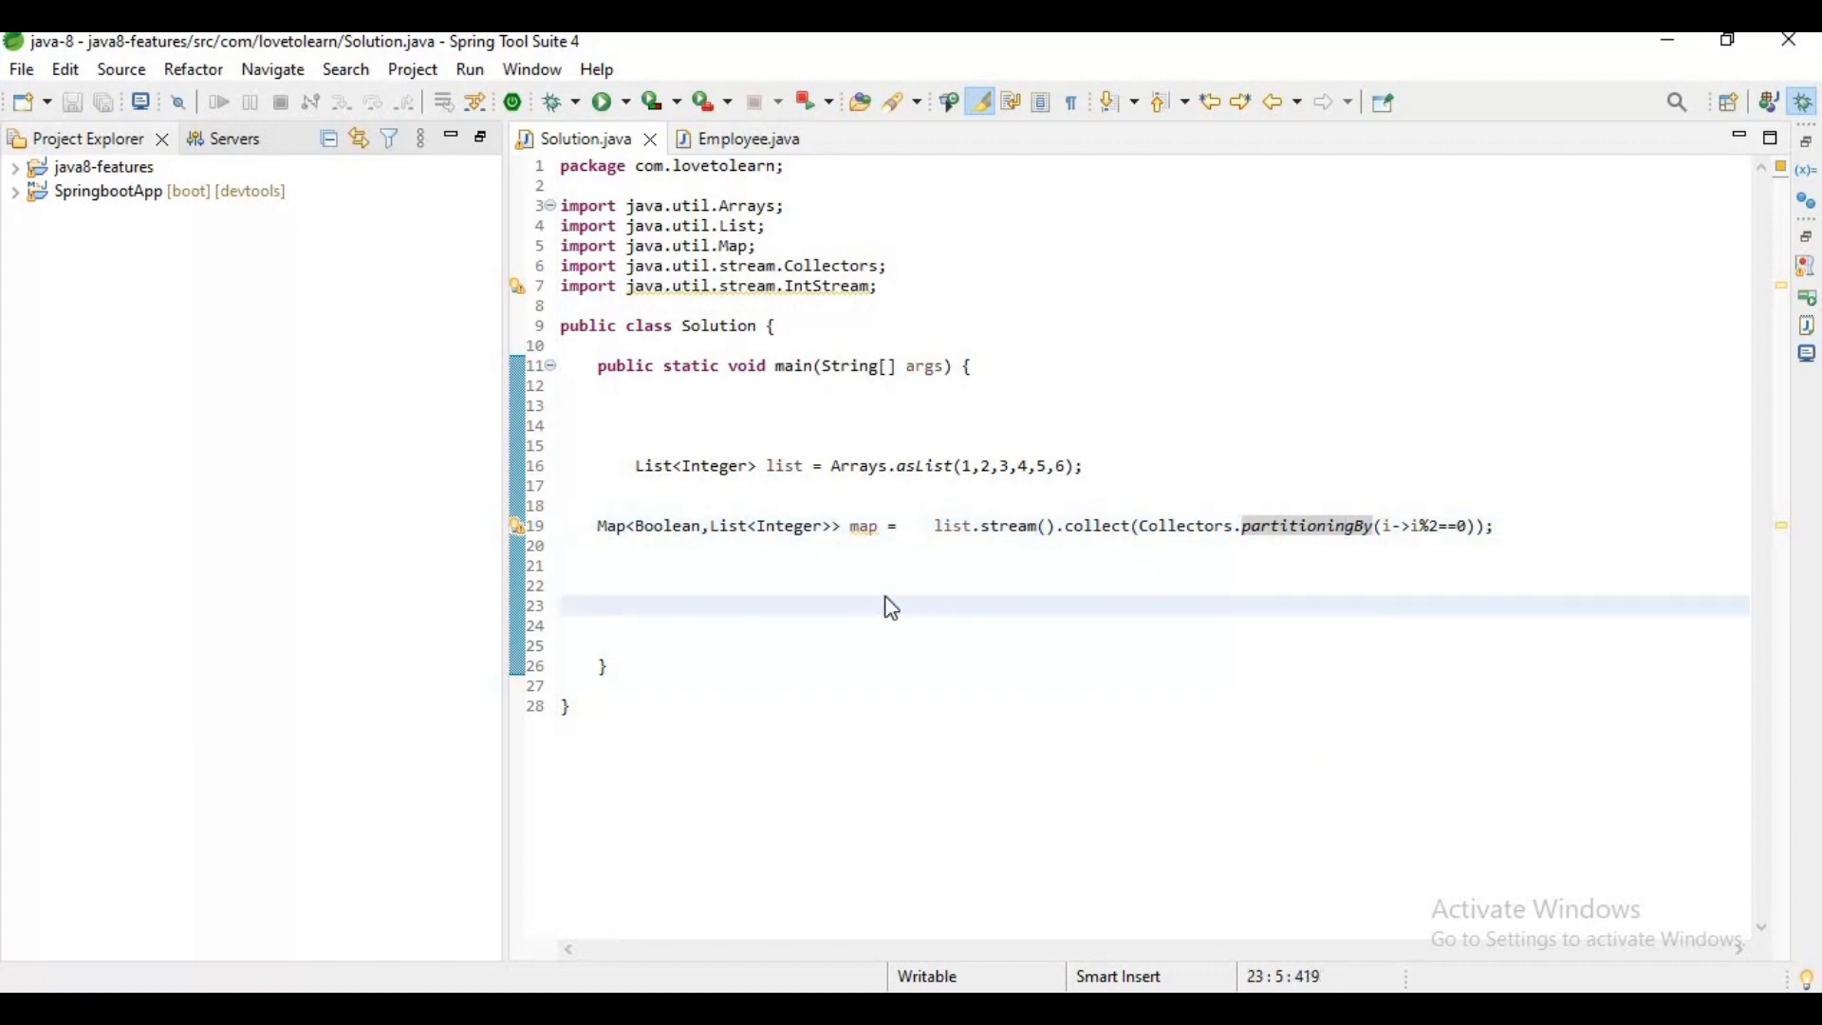
{"action": "type", "text": "sy"}
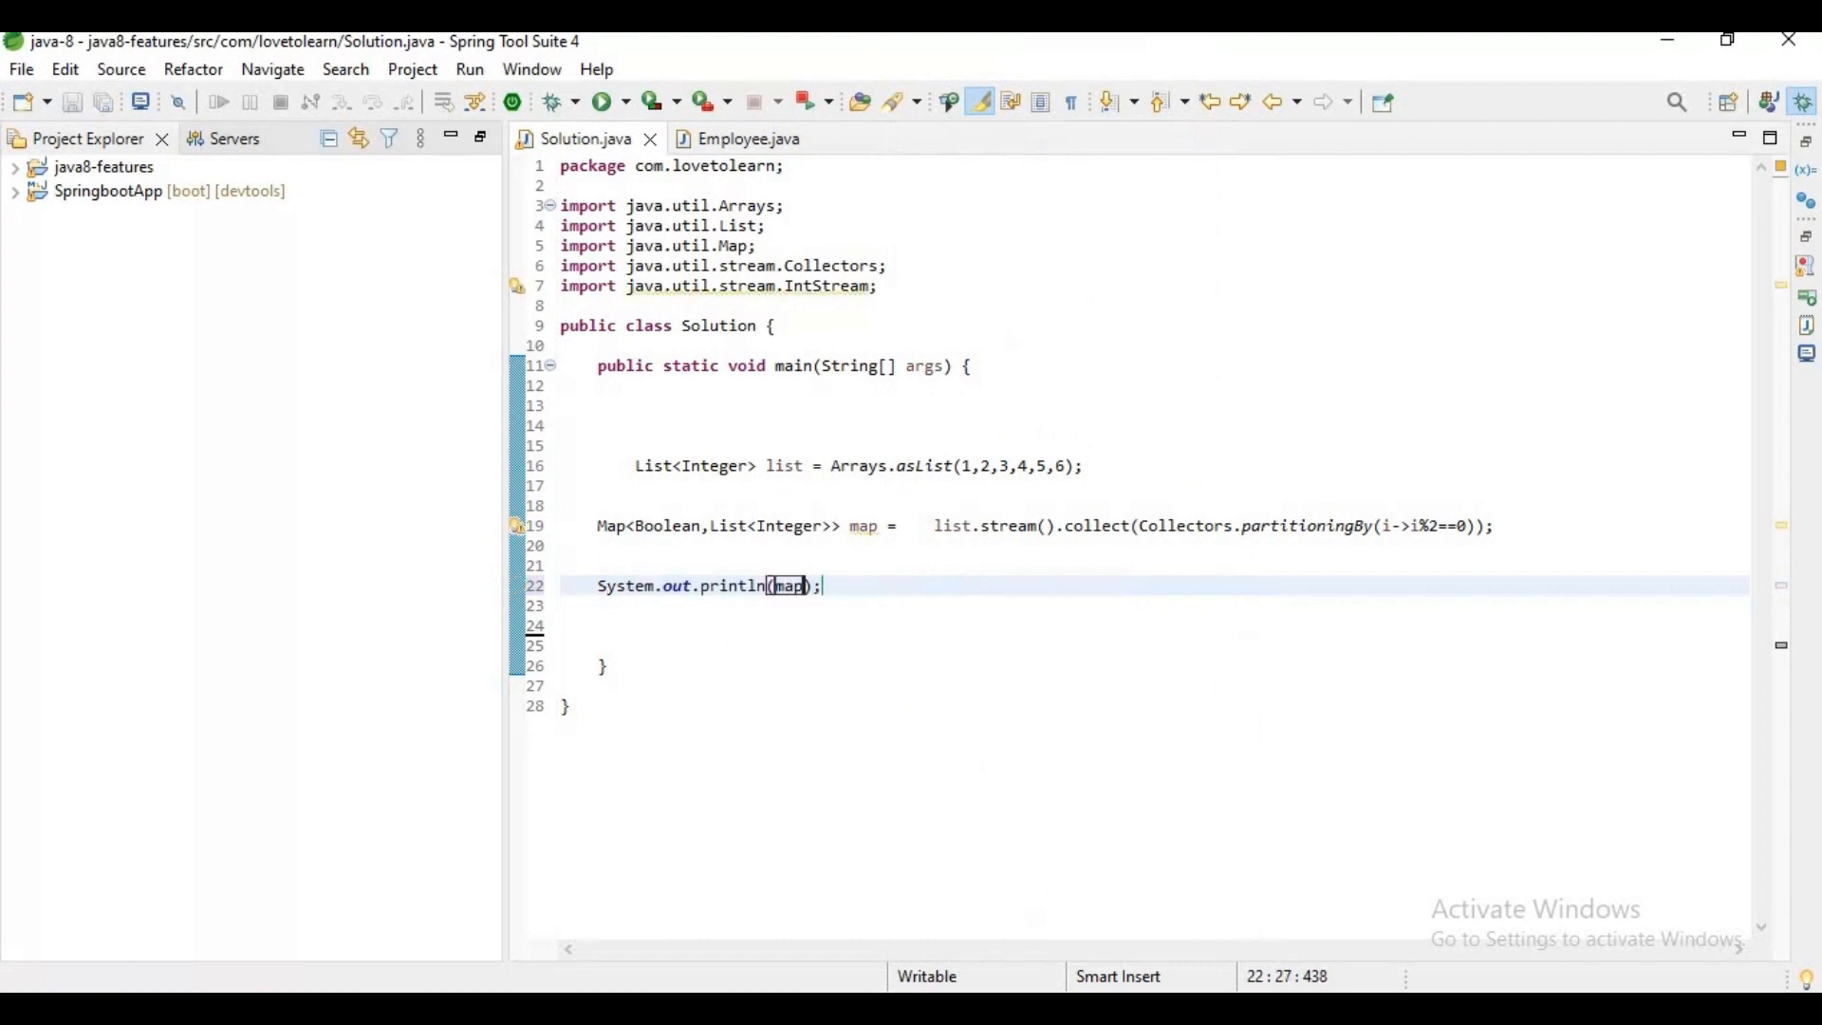
{"action": "left_click", "coordinate": [602, 101]}
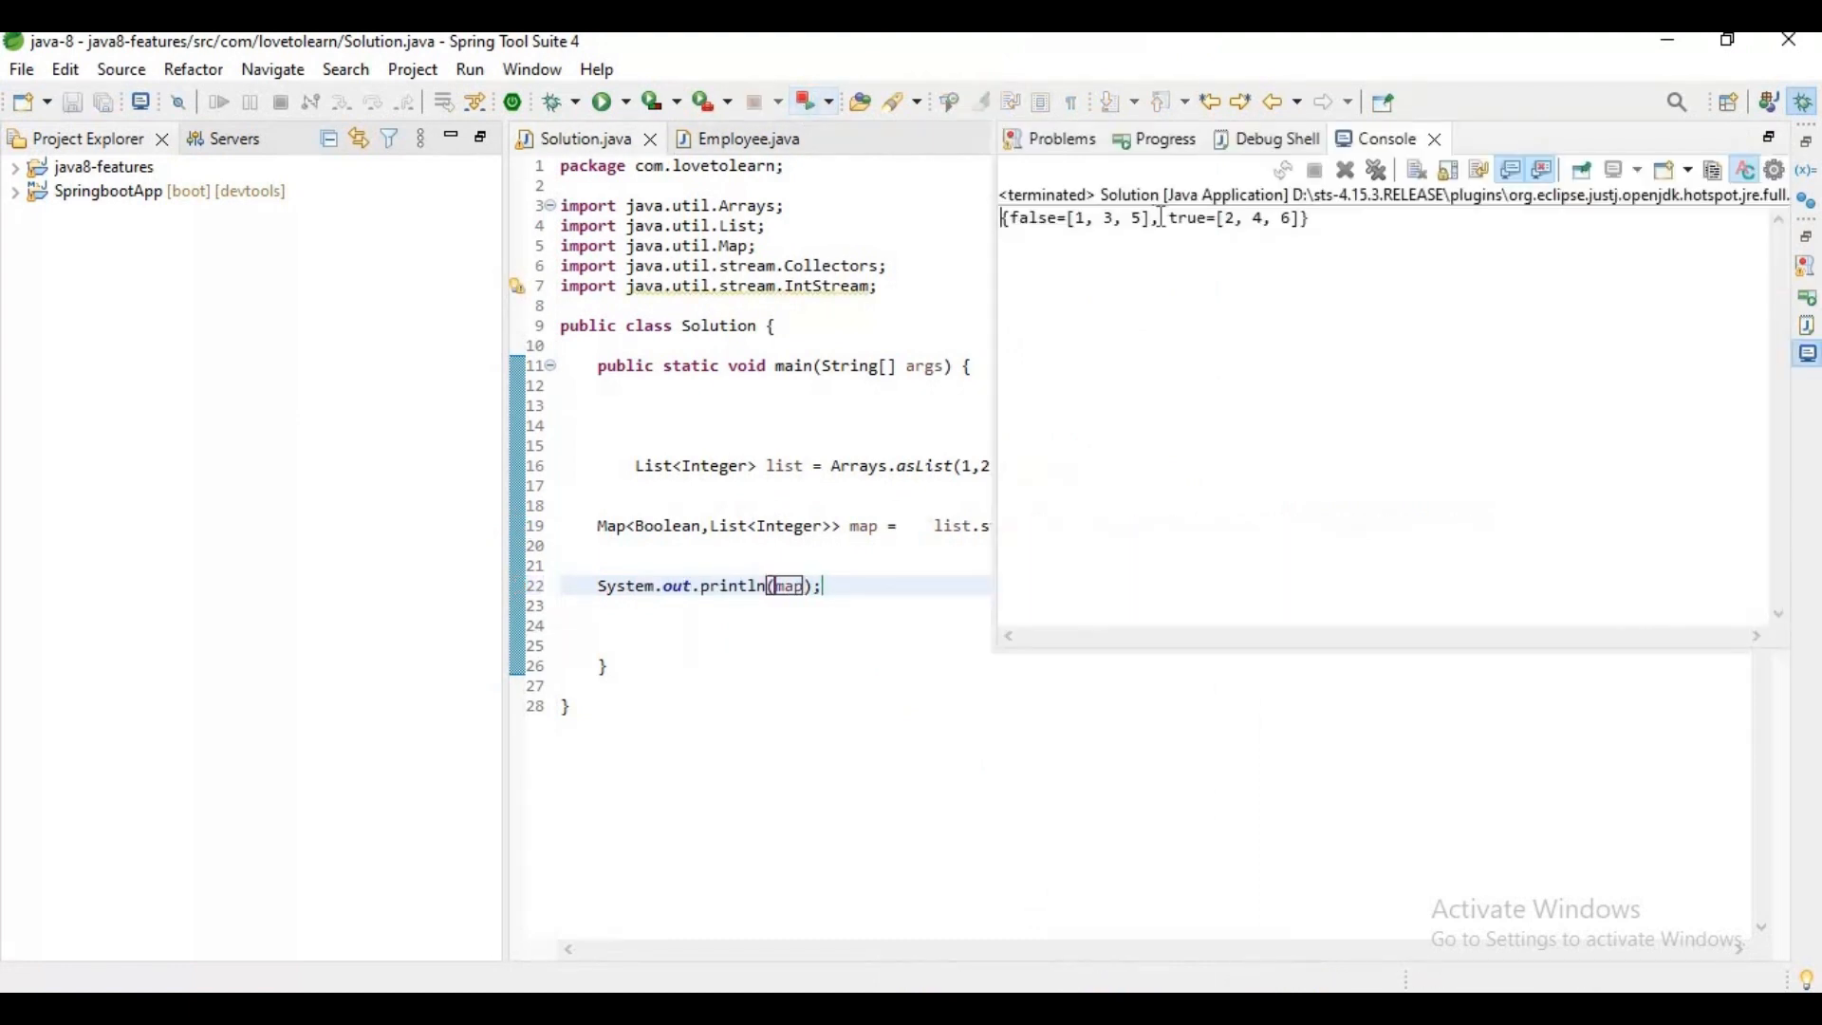
Flip the predicate to i%2!=0 and rerun, printing {false=[2, 4, 6], true=[1, 3, 5]}.
{"action": "double_click", "coordinate": [1249, 219]}
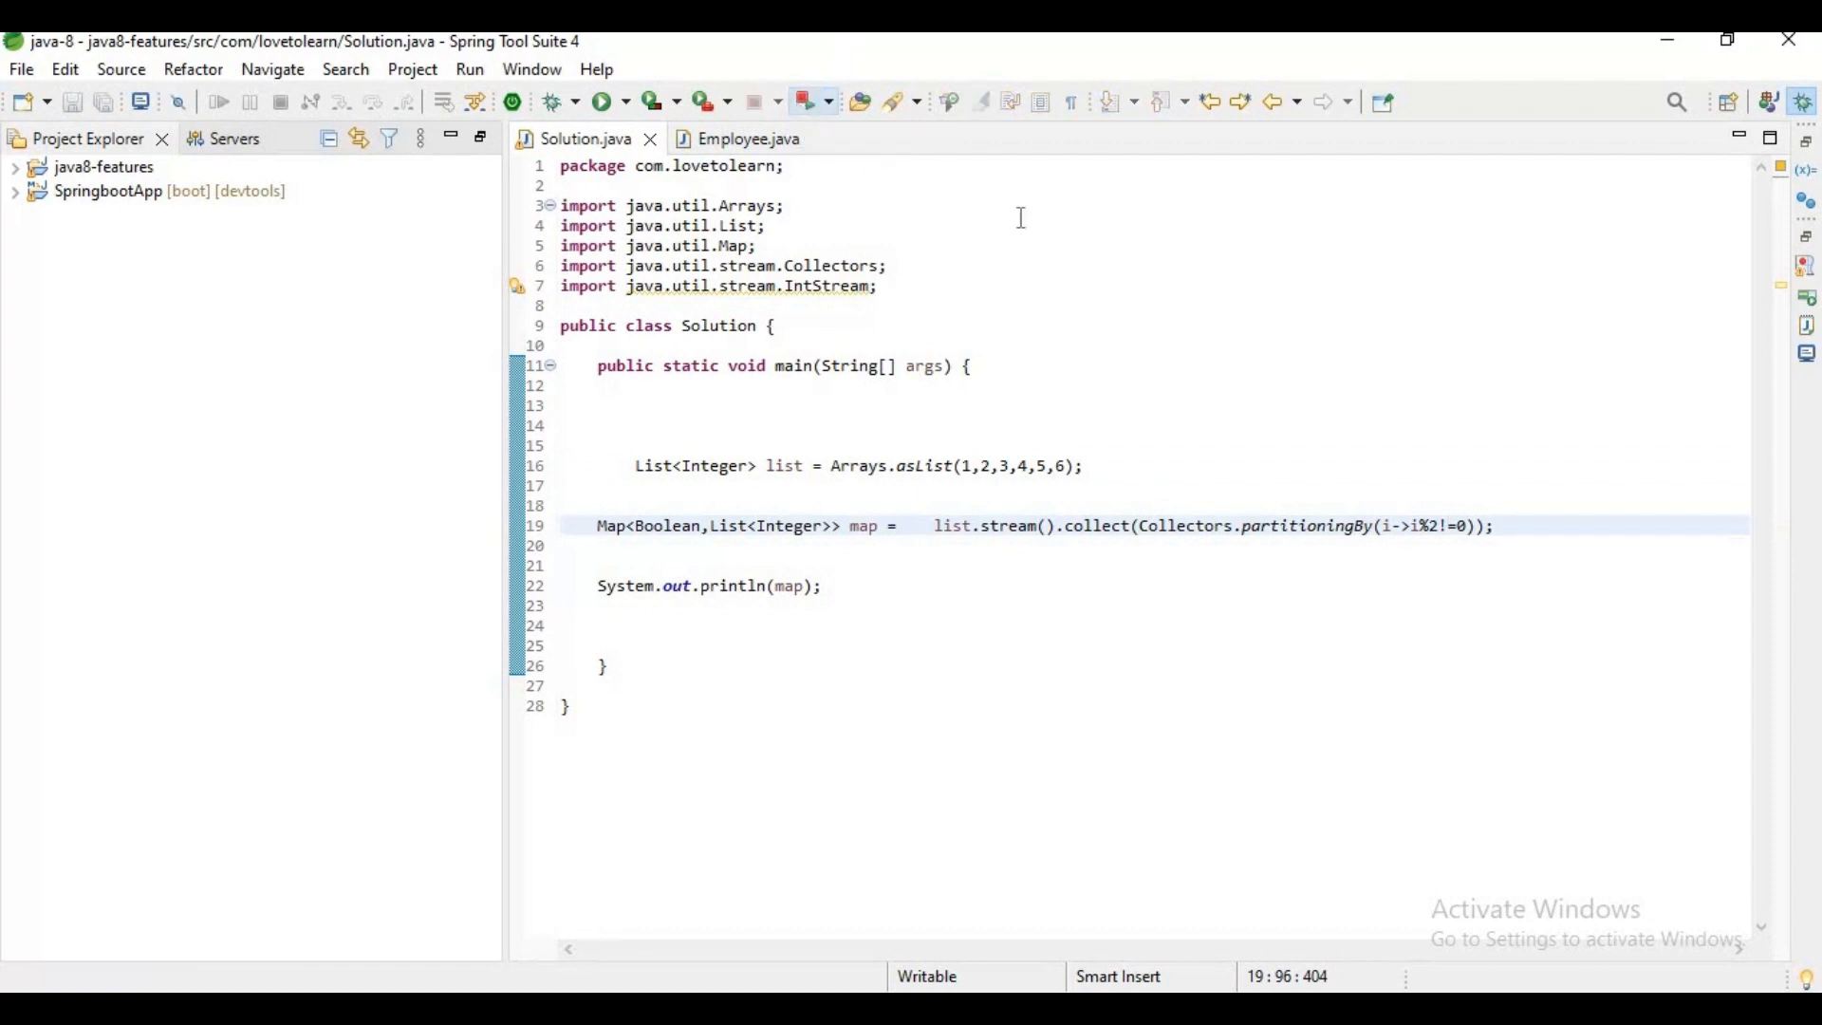
{"action": "left_click", "coordinate": [602, 101]}
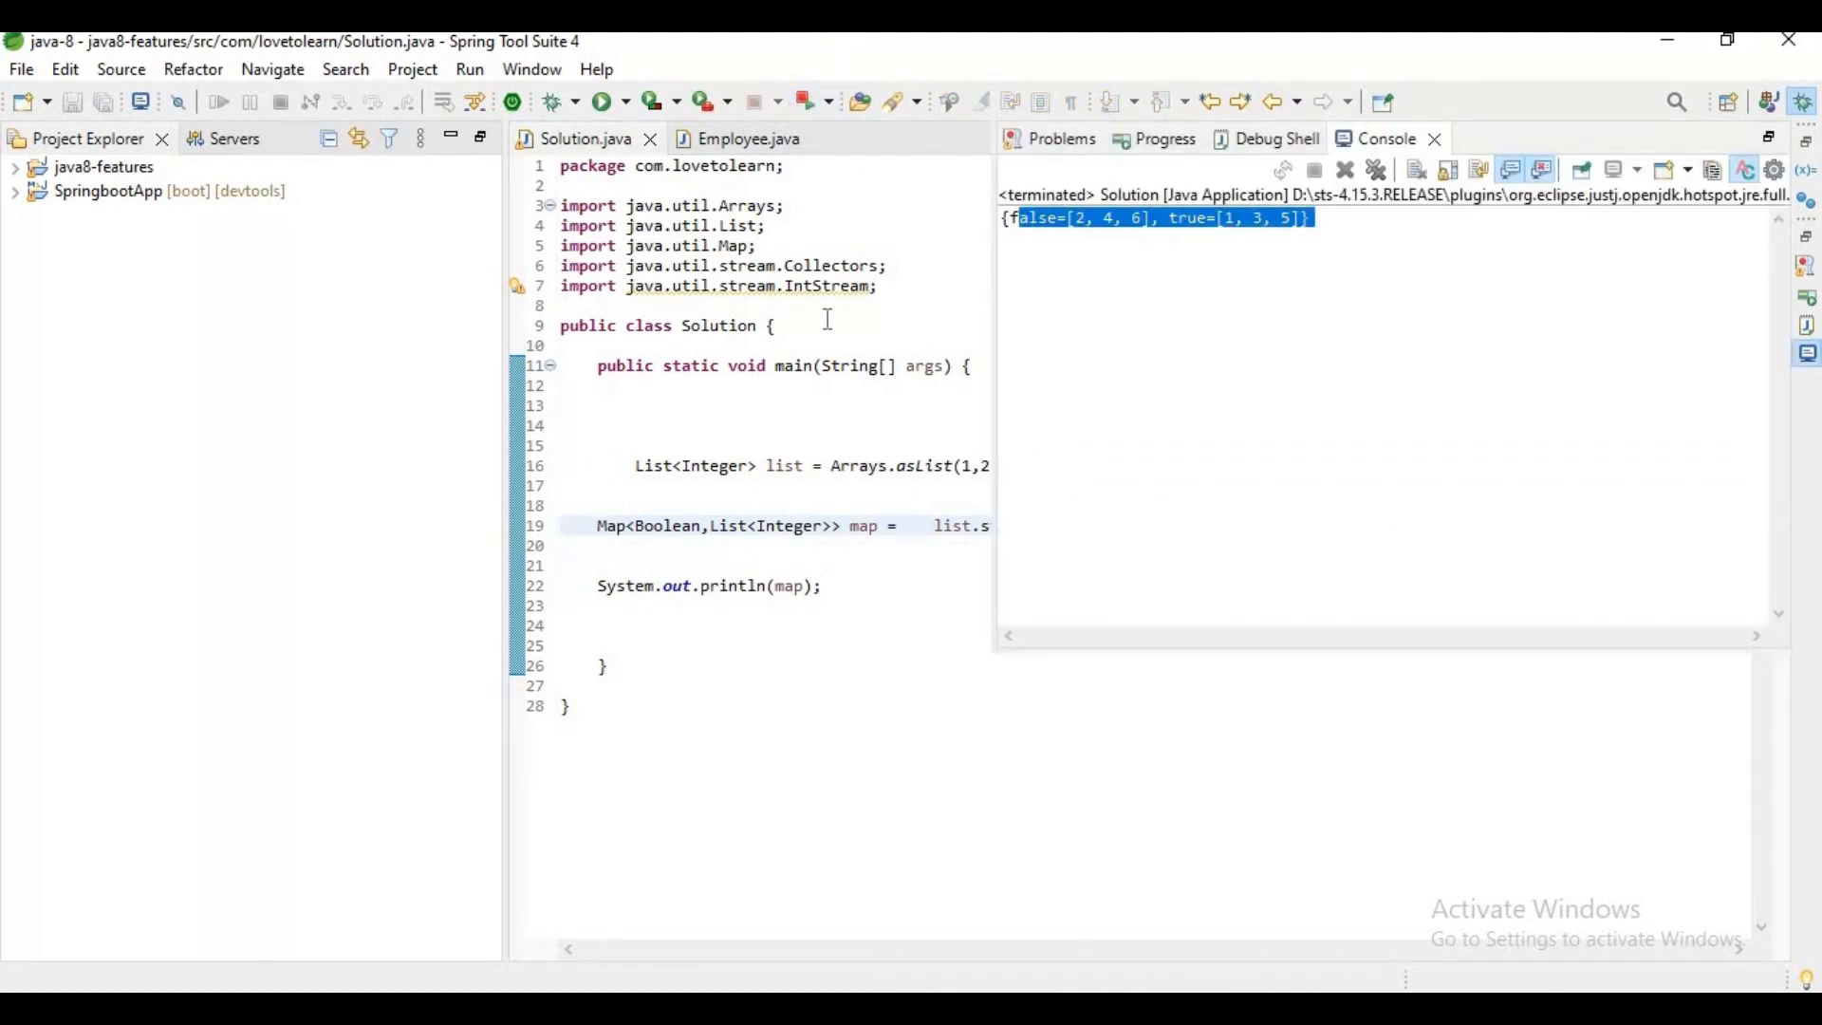